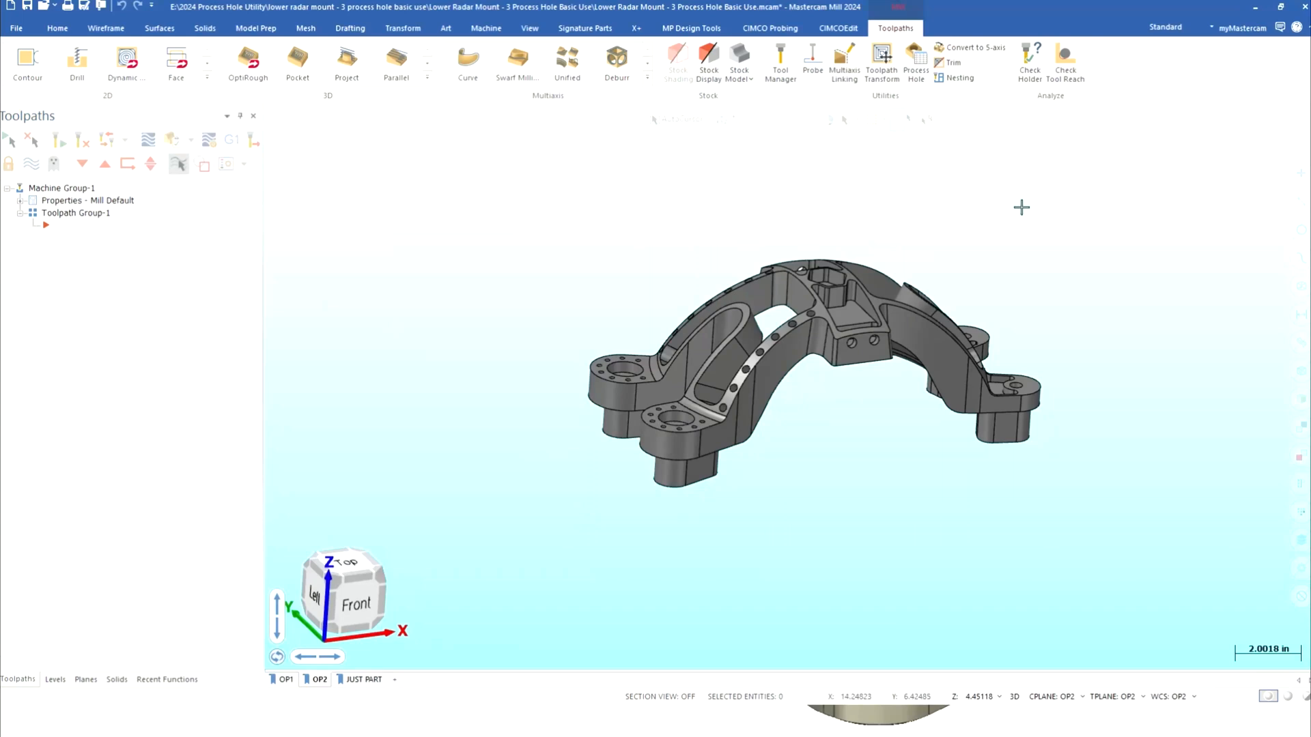
mouse_move(907, 25)
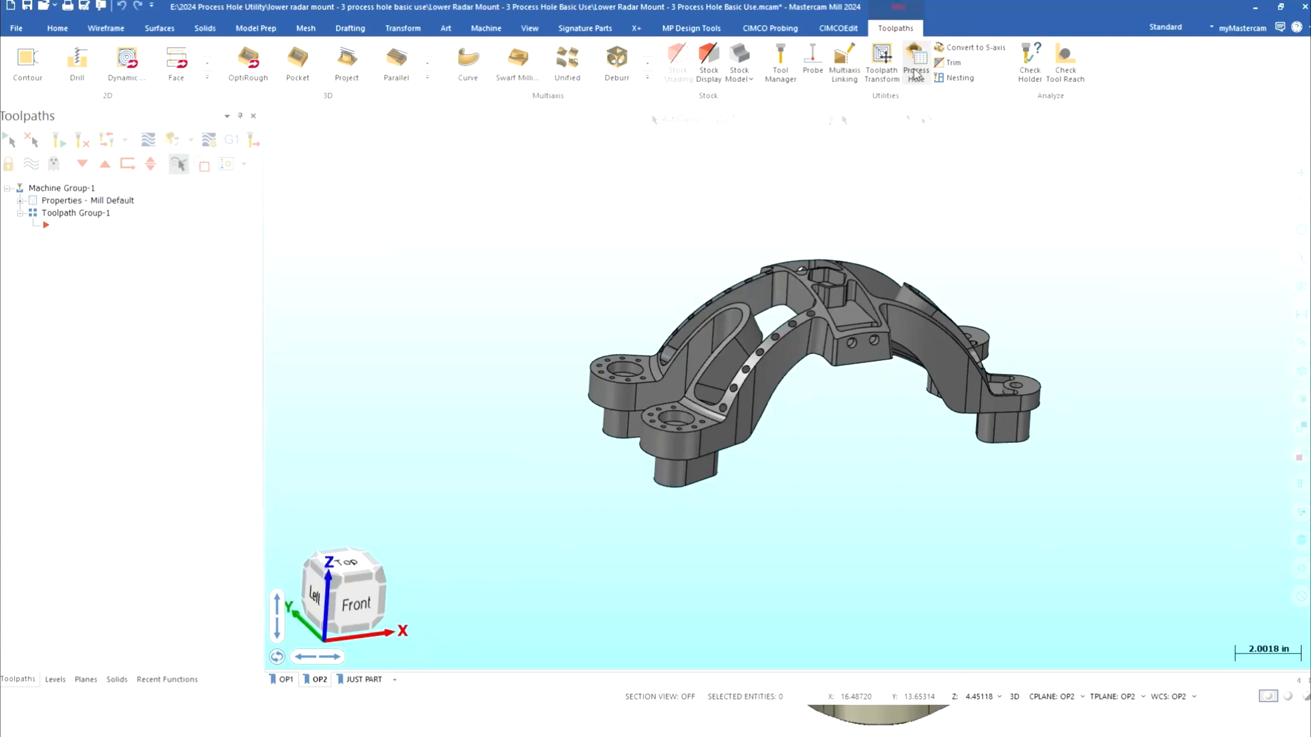
Step: Start a new Process Hole toolpath from the Toolpaths ribbon
click(914, 63)
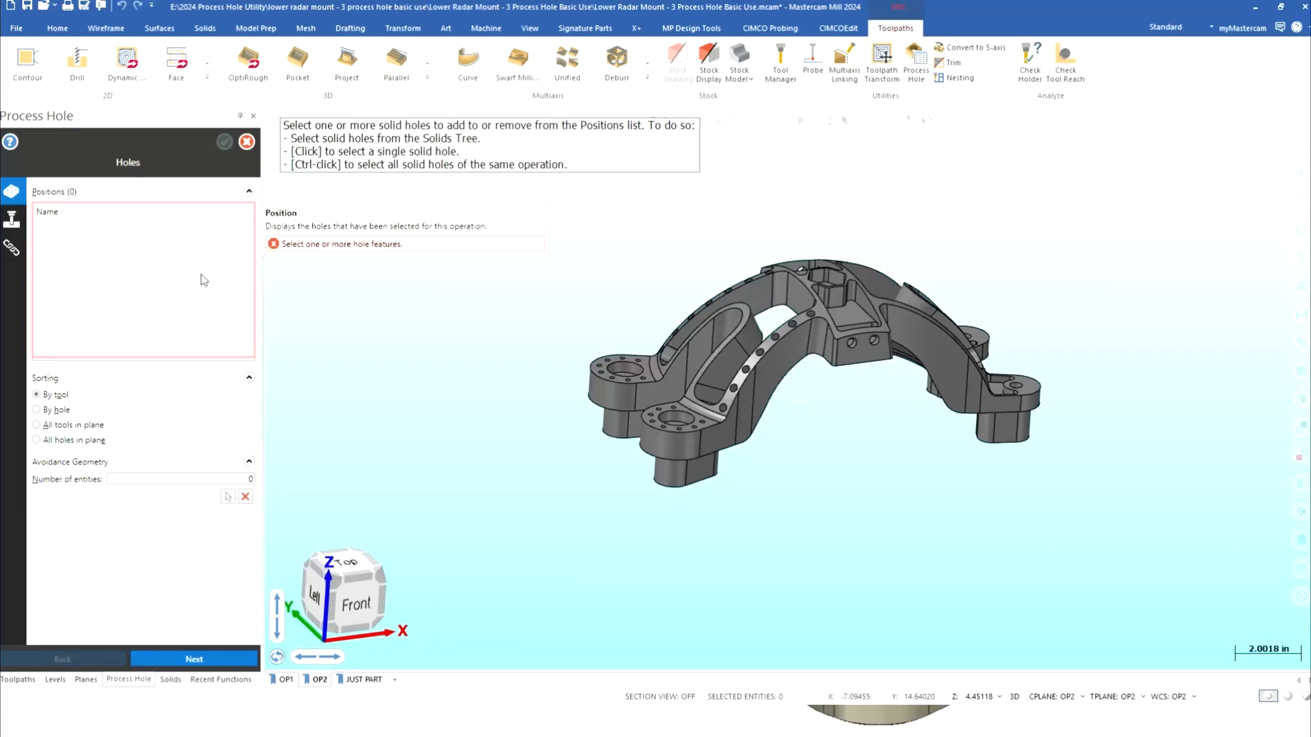
mouse_move(159, 265)
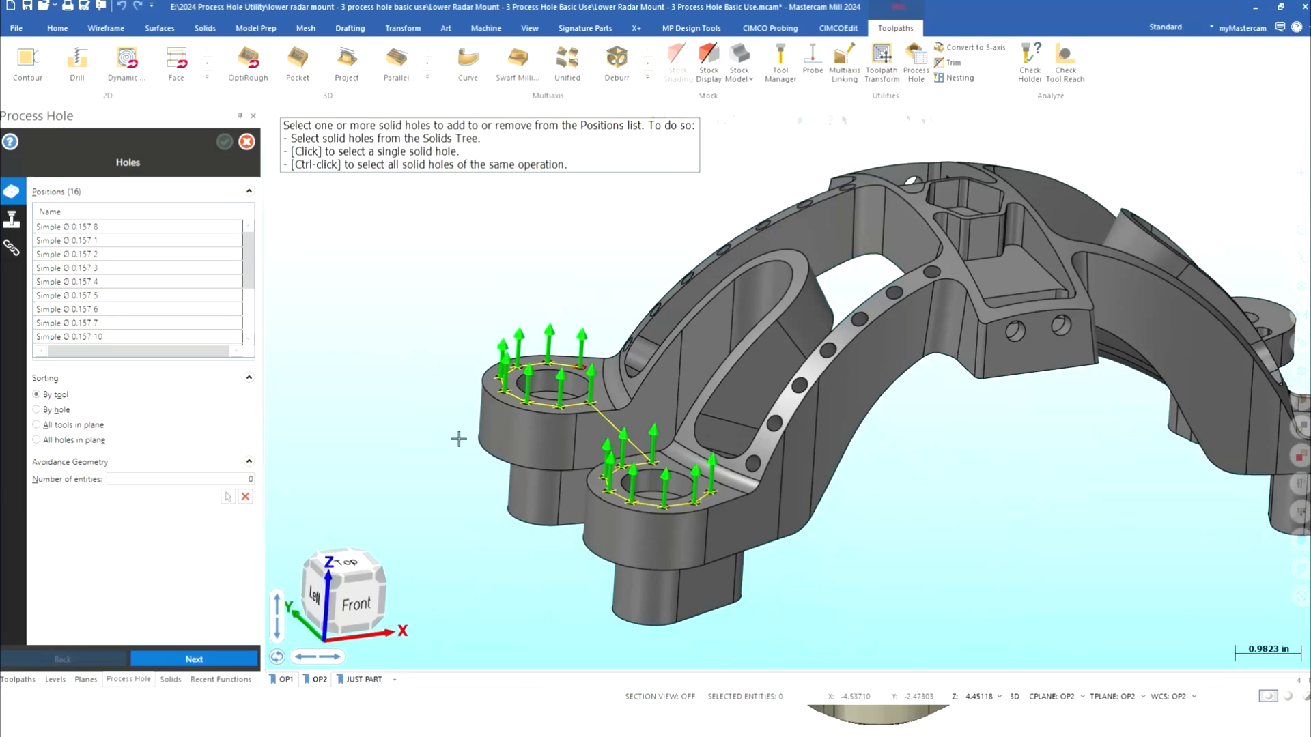
mouse_move(92, 188)
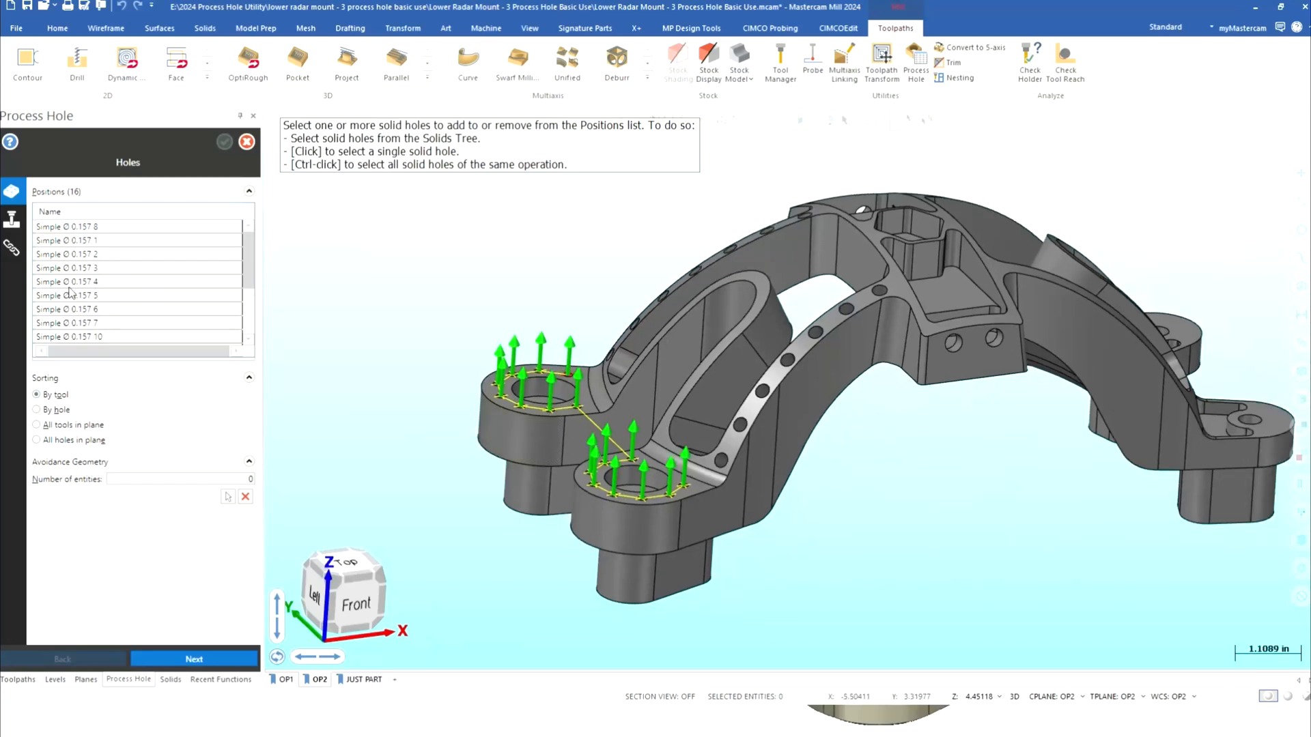
mouse_move(54, 394)
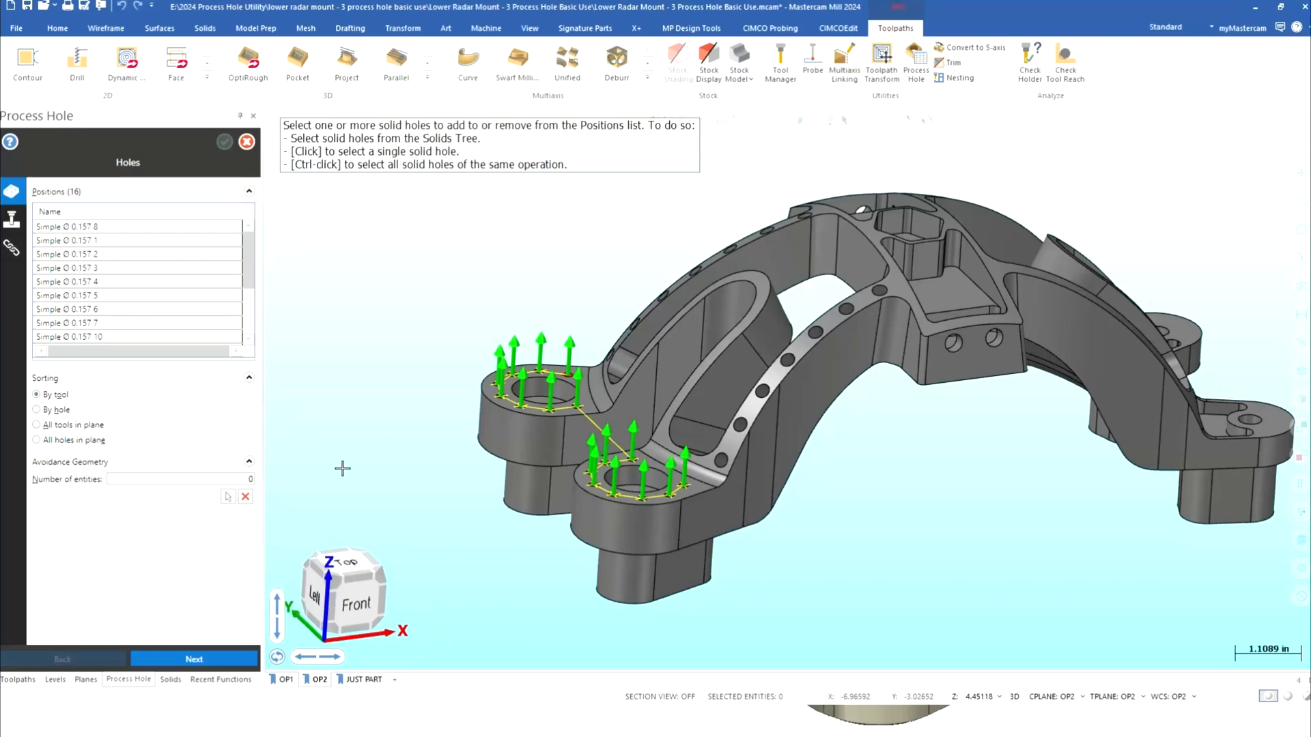
mouse_move(248, 255)
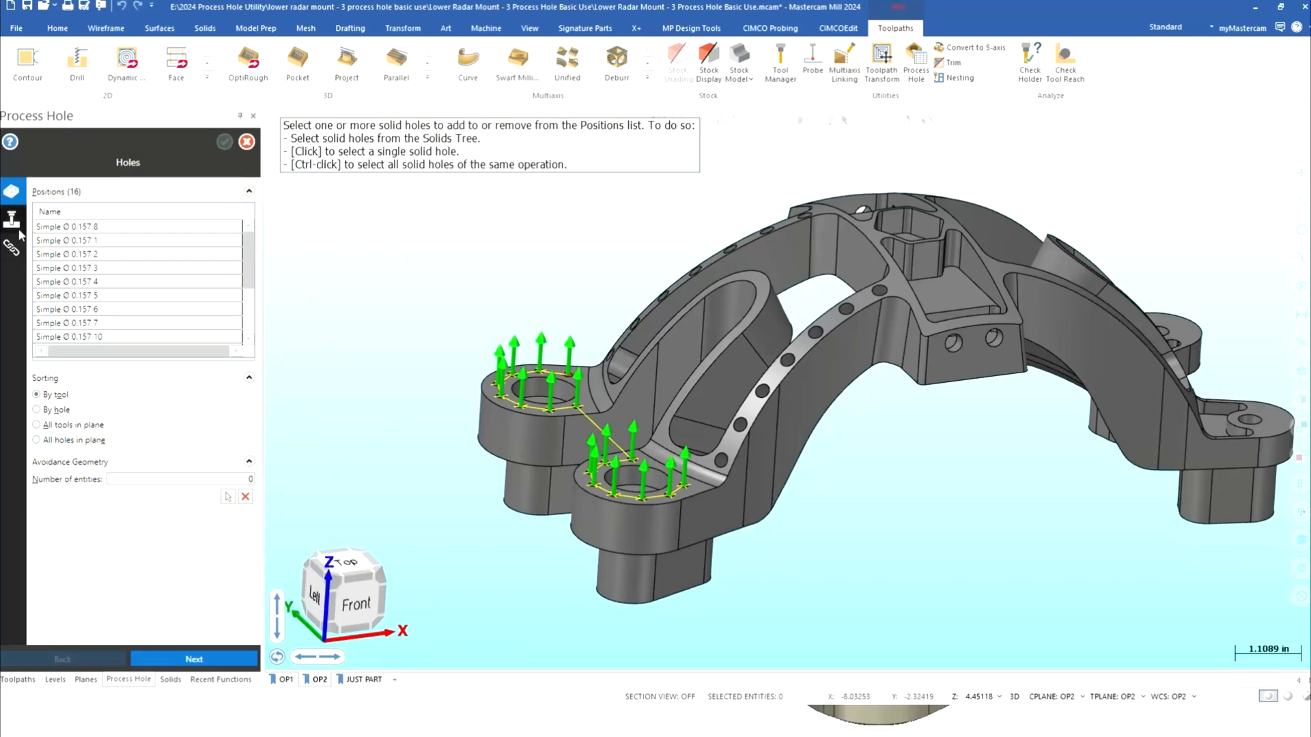
Step: Move to the Process page, where the default operations library shows no valid processes
click(13, 220)
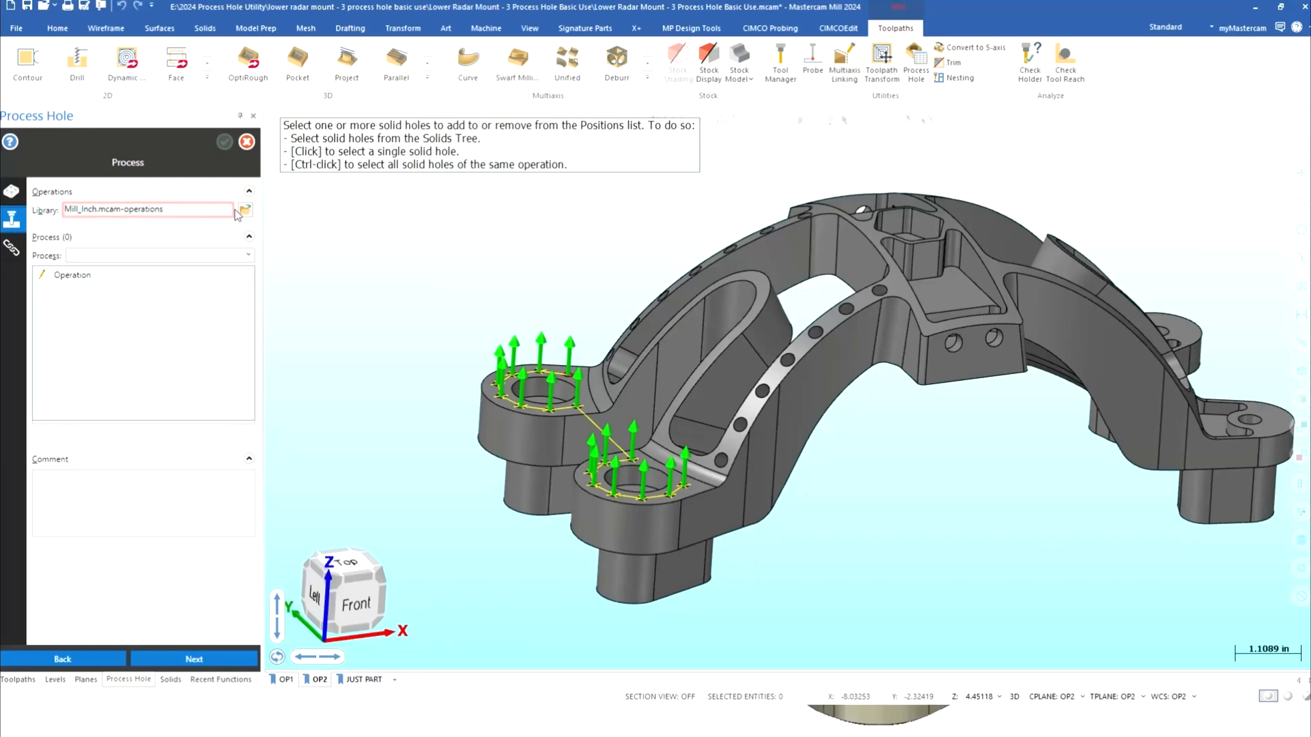
mouse_move(236, 211)
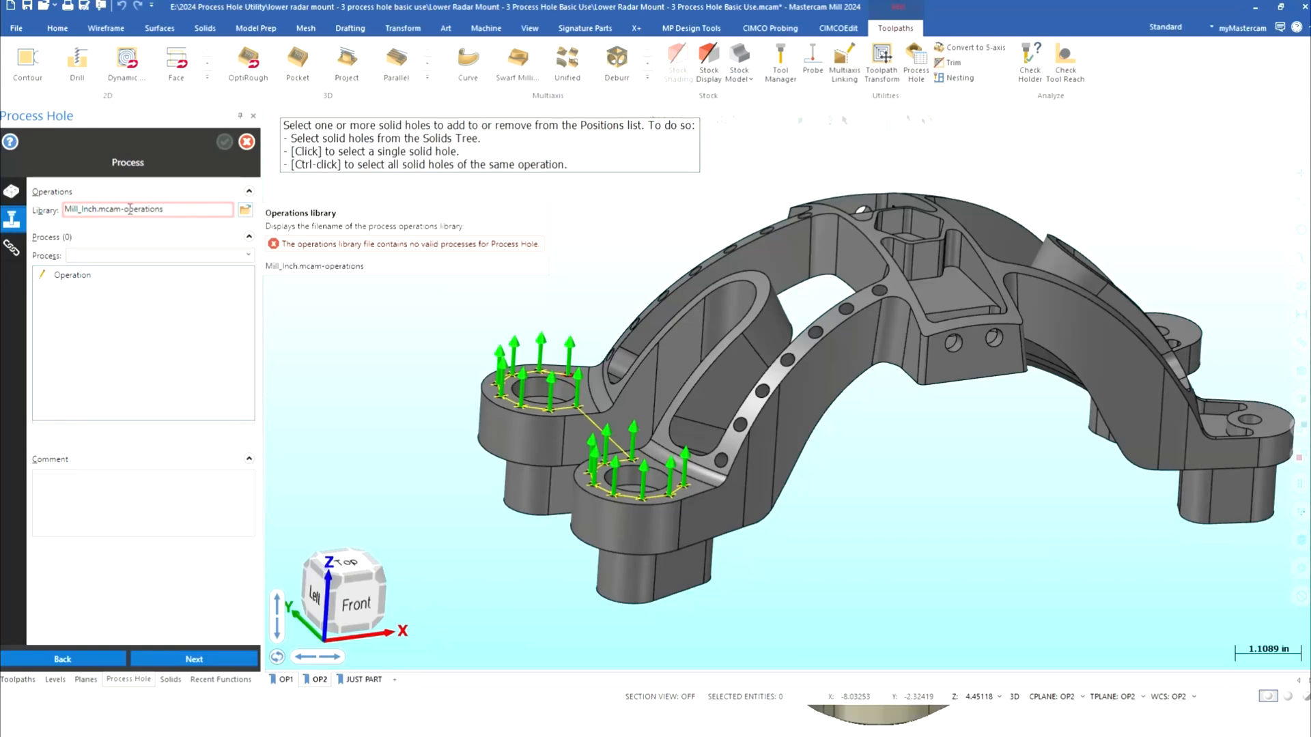
mouse_move(244, 210)
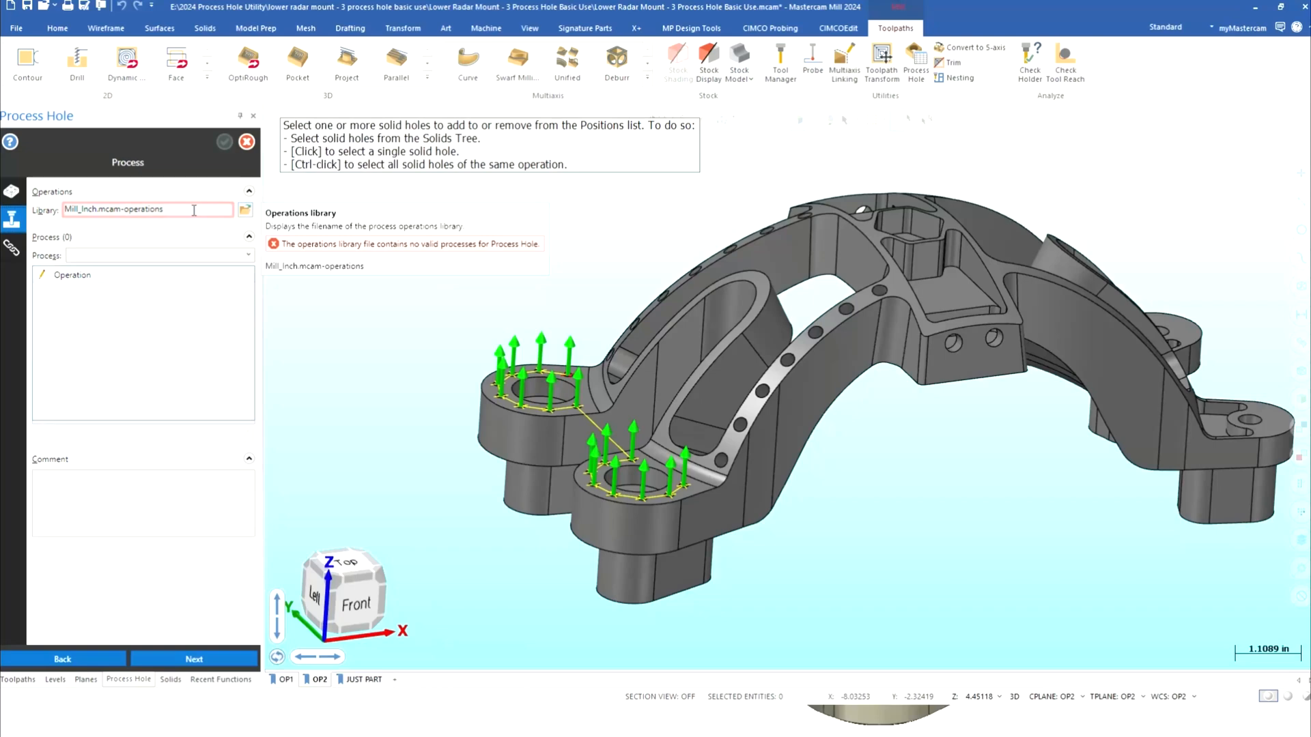
mouse_move(245, 210)
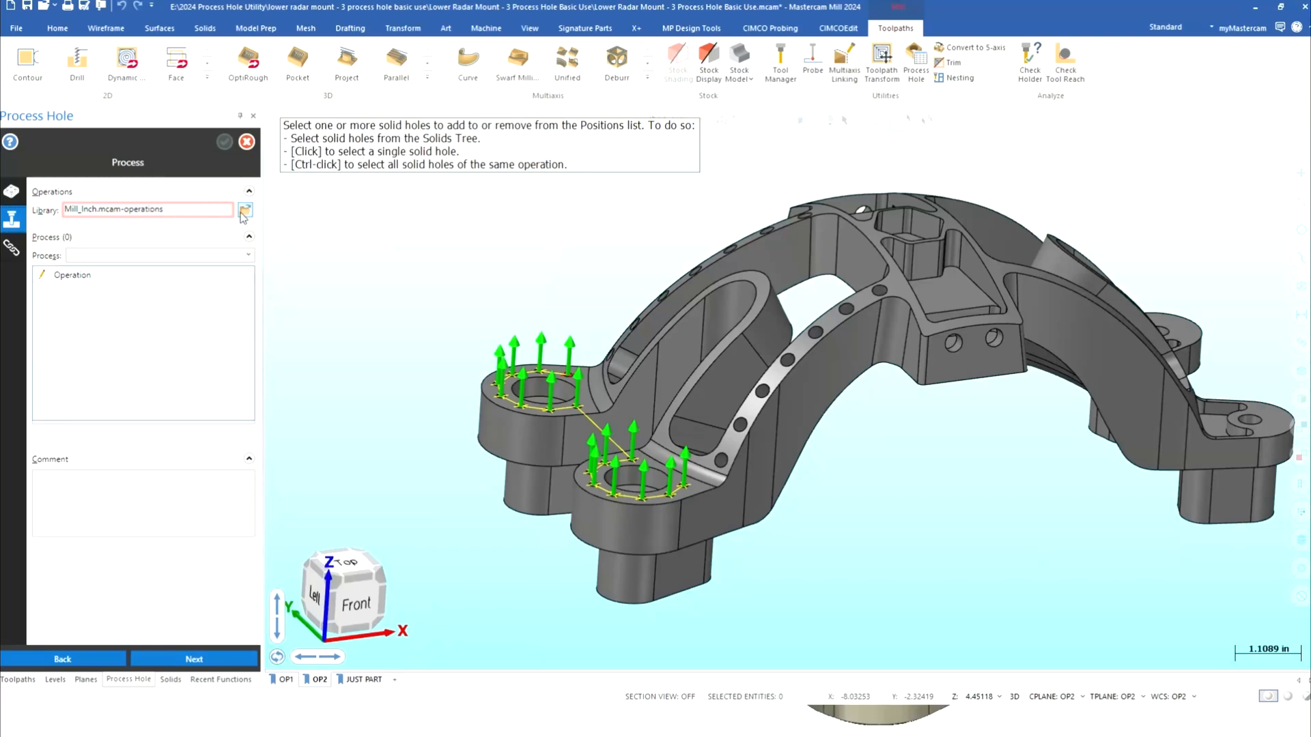
Step: Load Sample Process Drill Library Inch.mcam as the operations library for the hole process
click(244, 211)
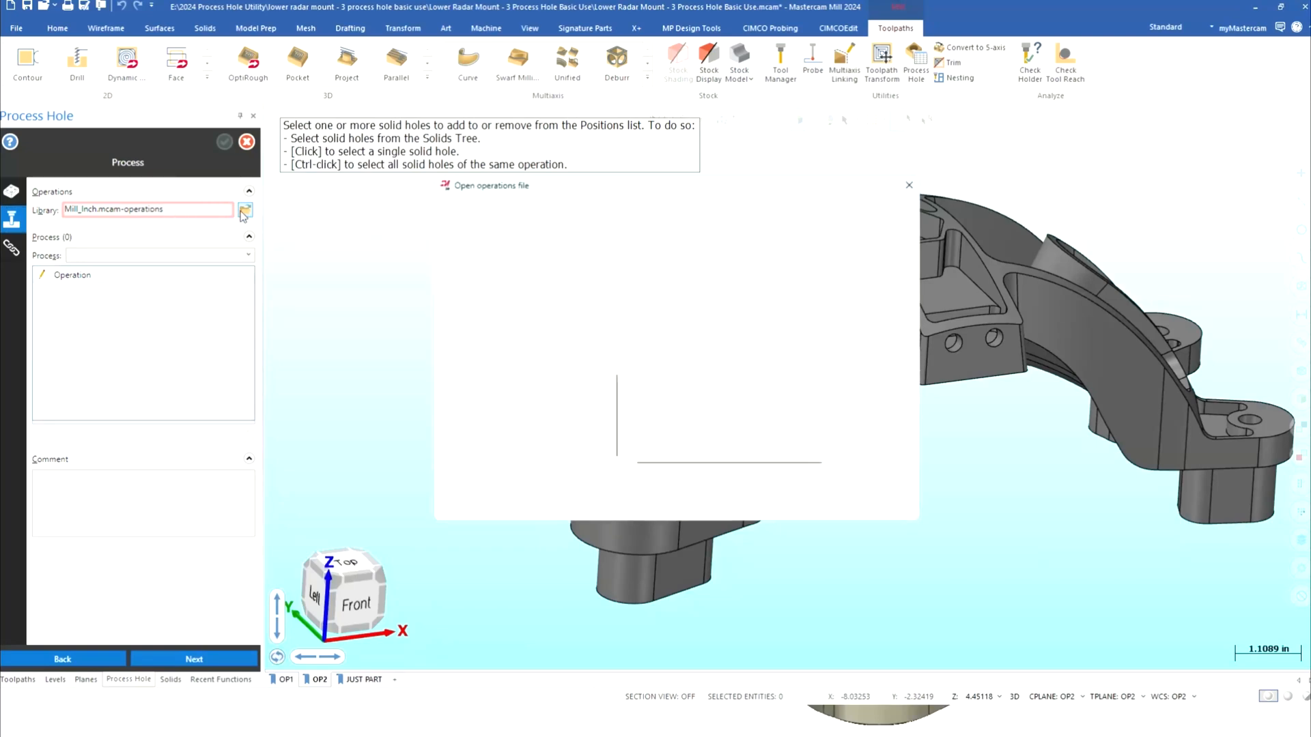
click(244, 211)
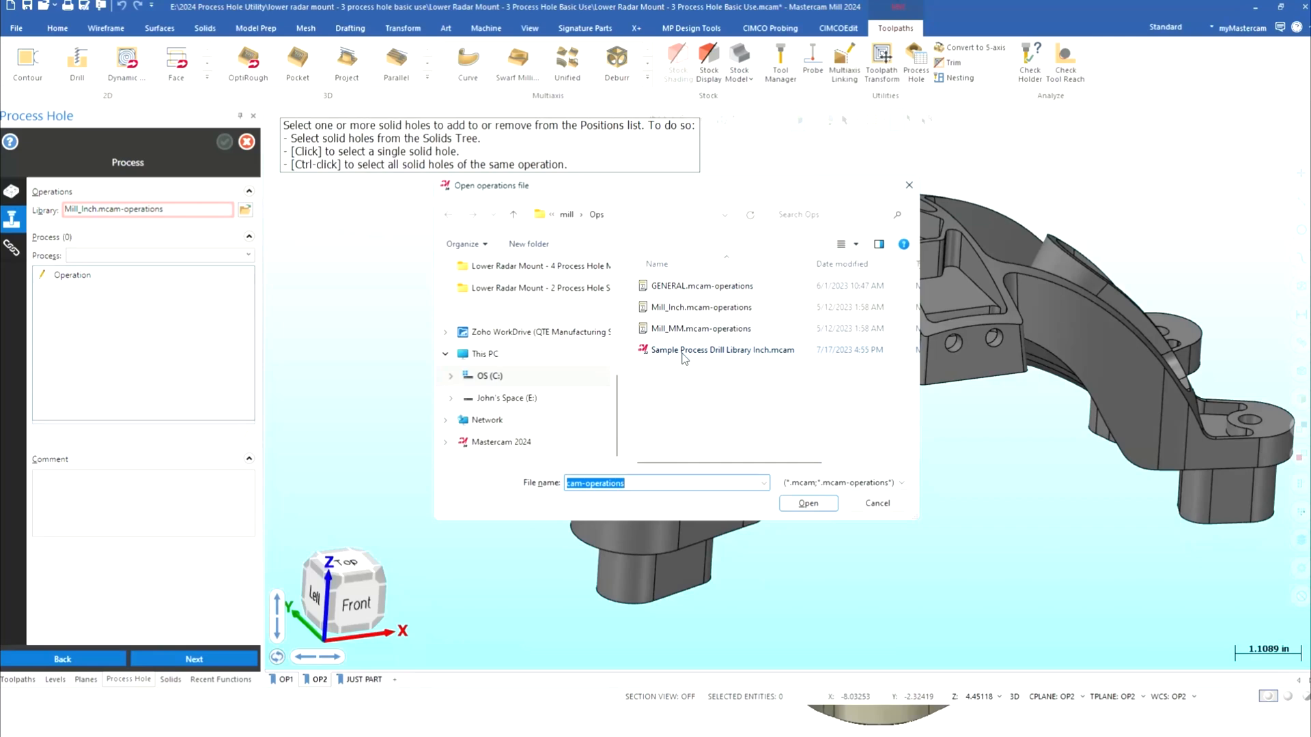
click(722, 349)
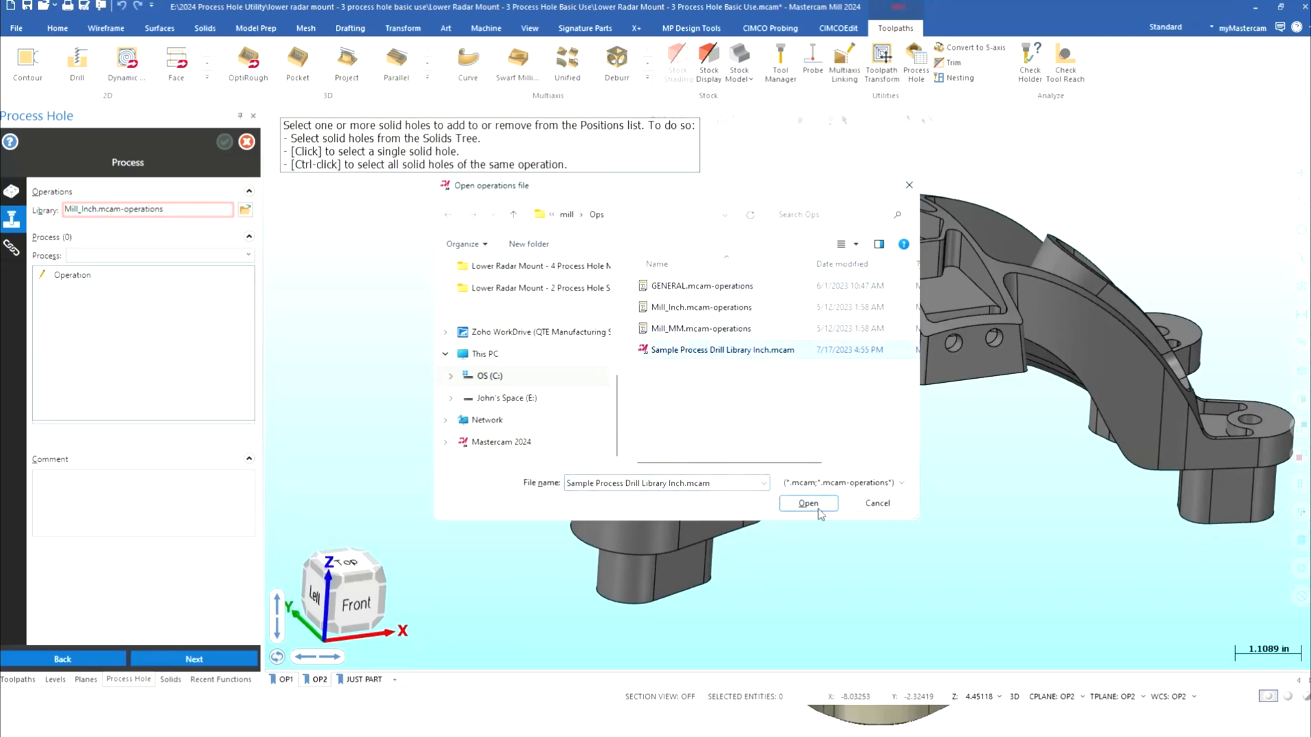
click(807, 503)
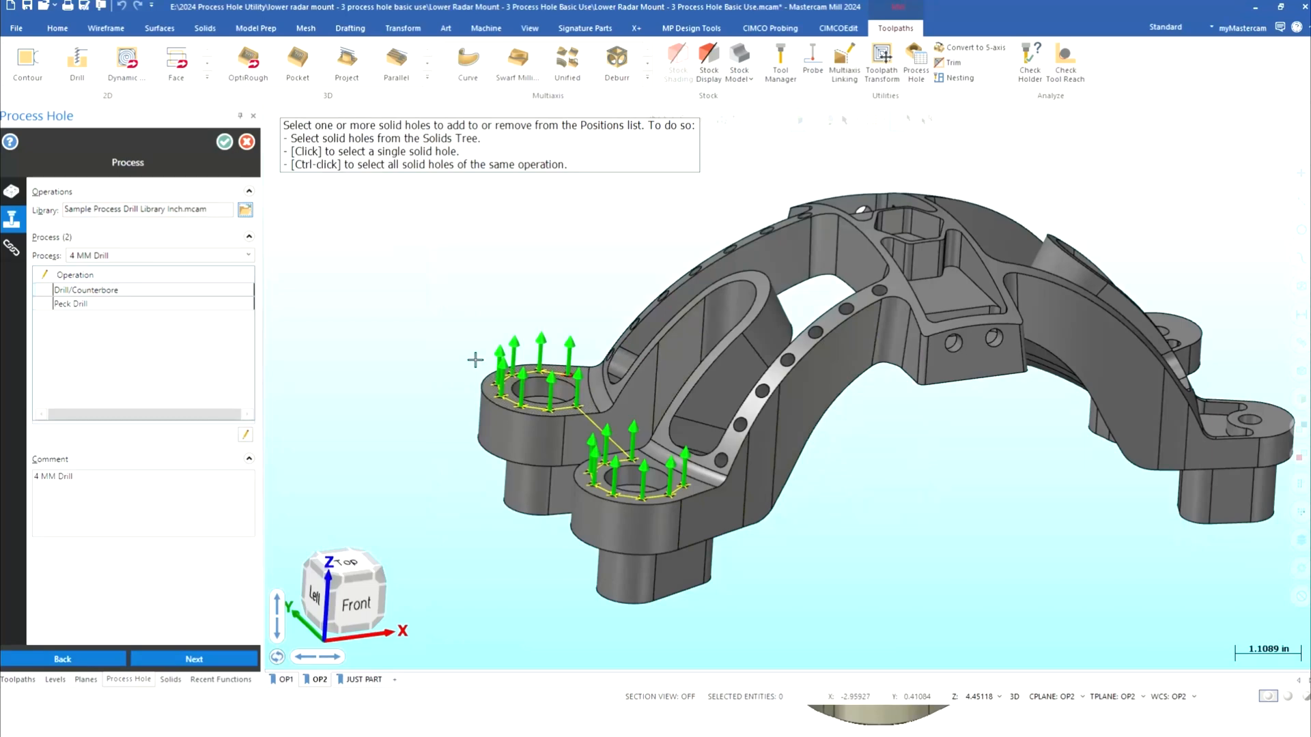
mouse_move(121, 241)
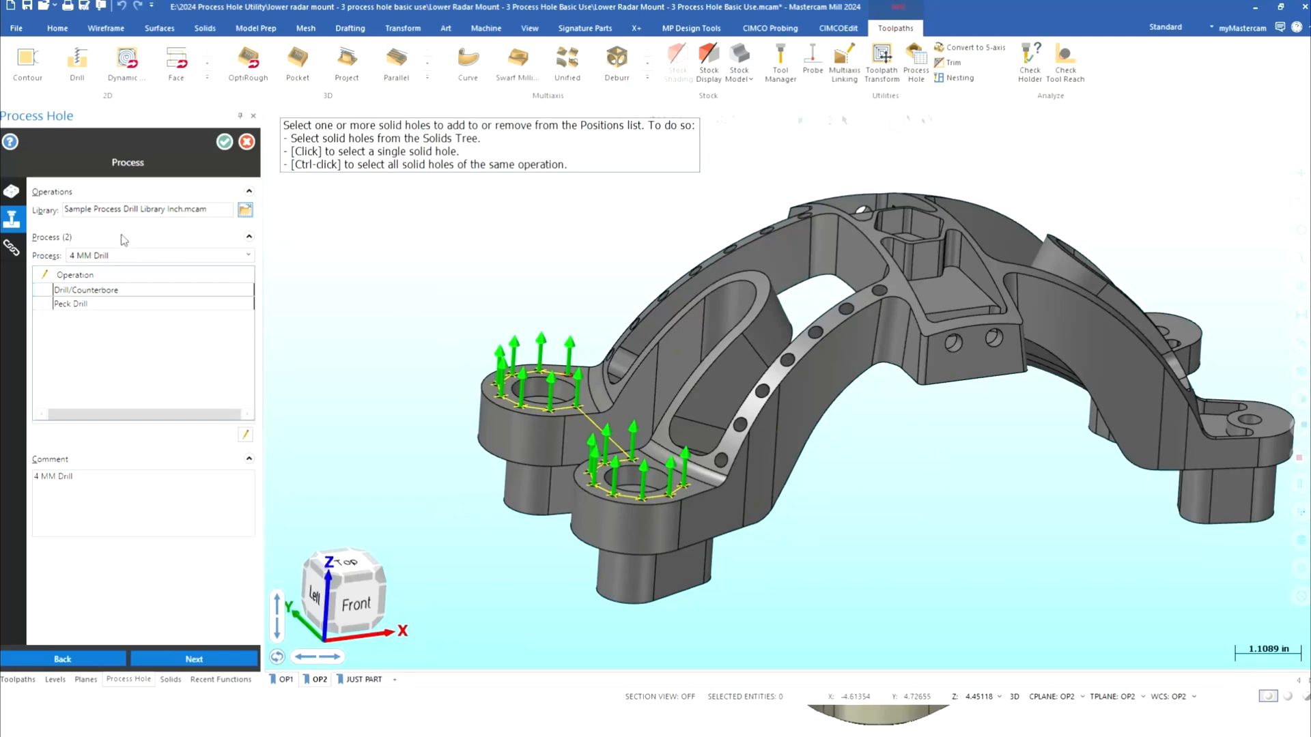
mouse_move(146, 209)
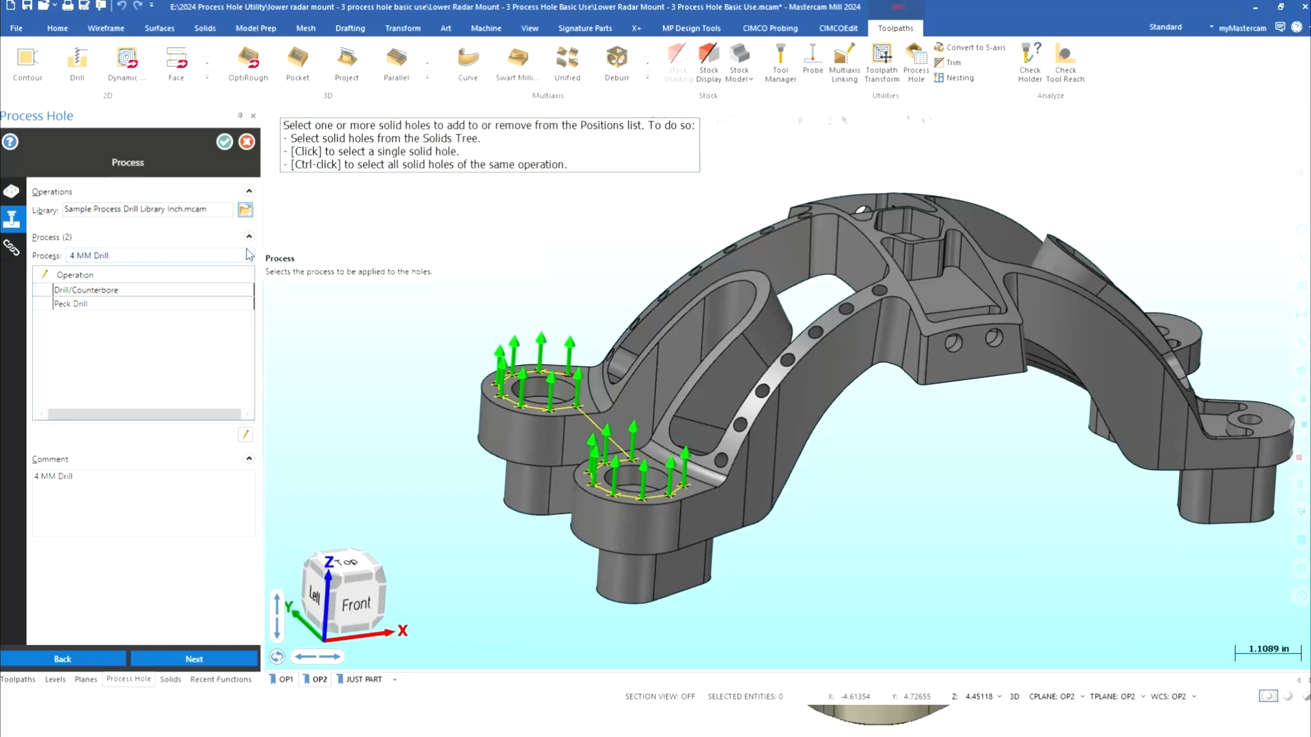
mouse_move(247, 260)
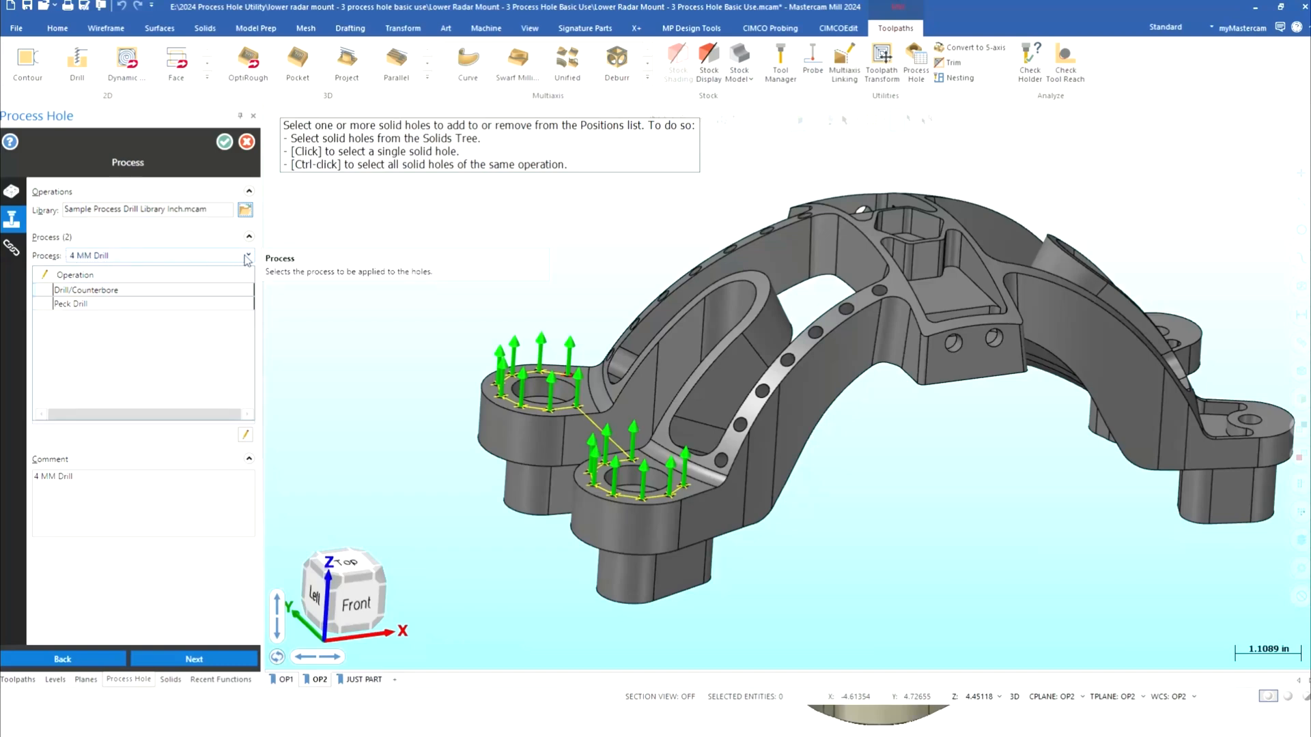
Step: Choose the 4 MM Ream process, adding a Bore #1 operation after counterbore and peck drill
click(247, 255)
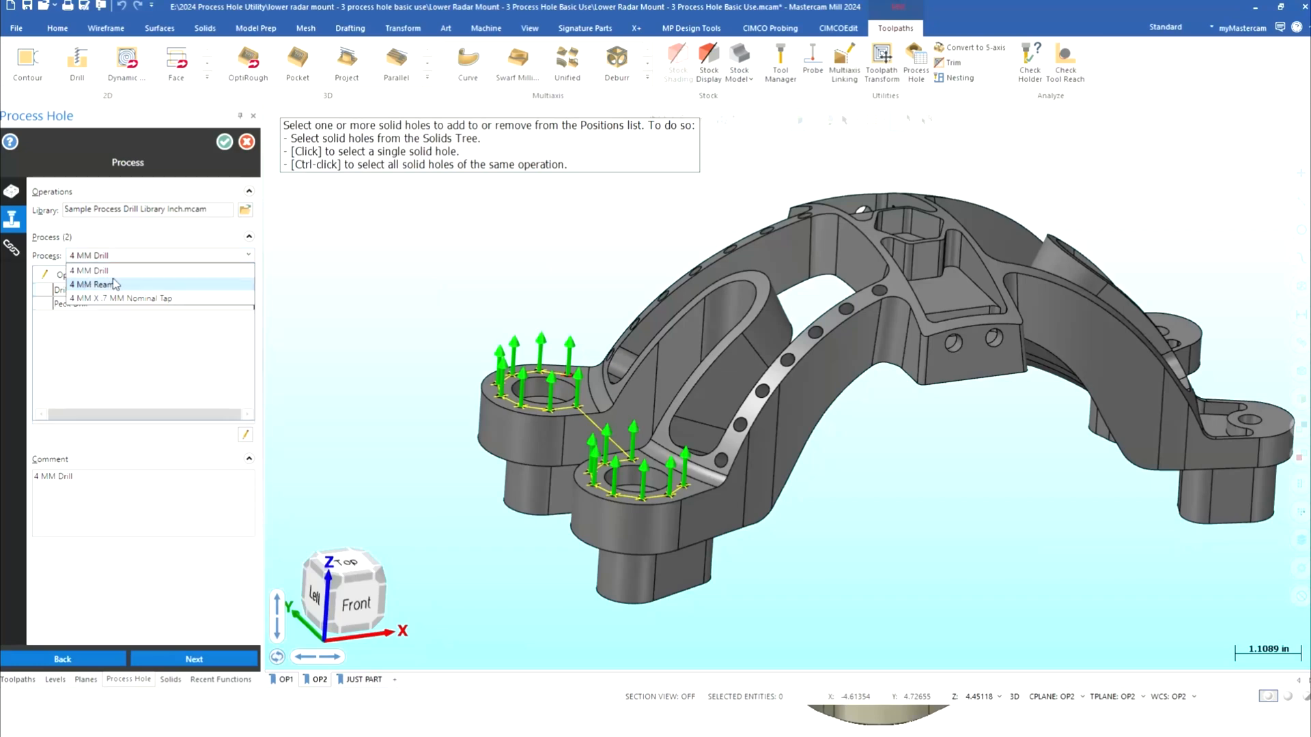
mouse_move(123, 299)
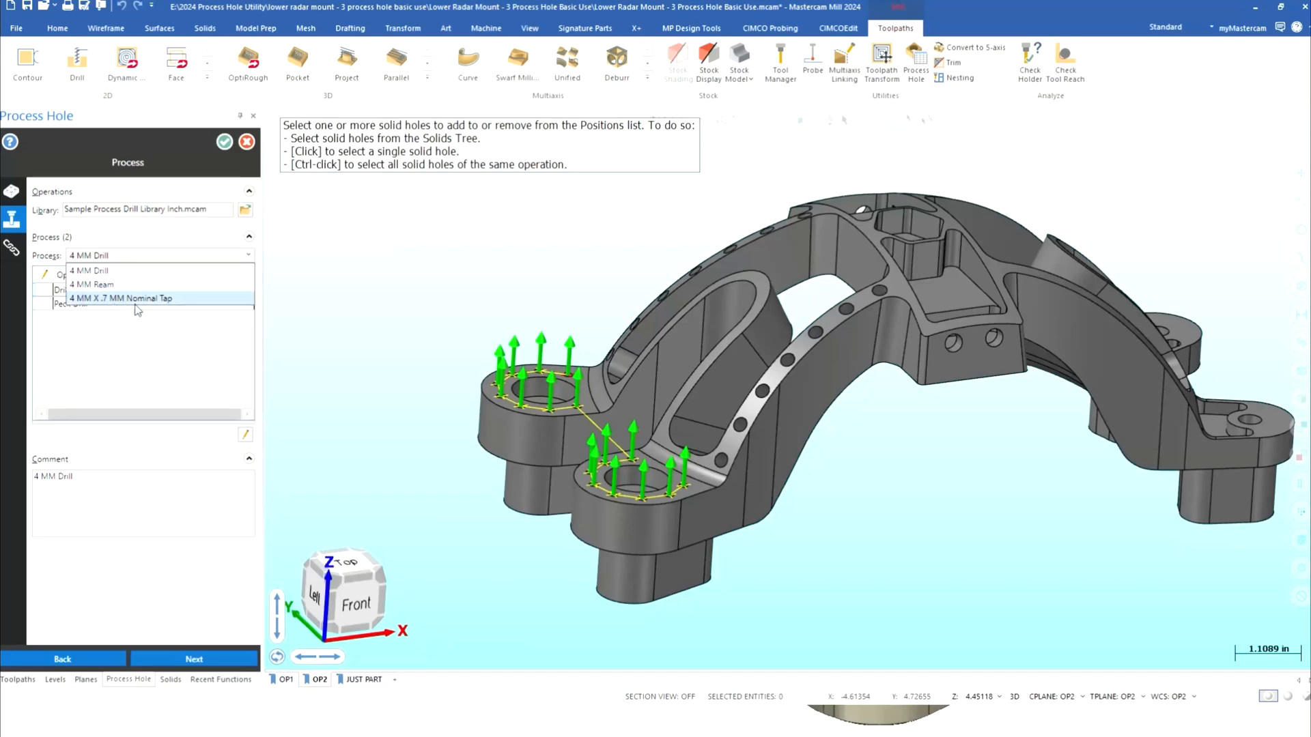
mouse_move(137, 310)
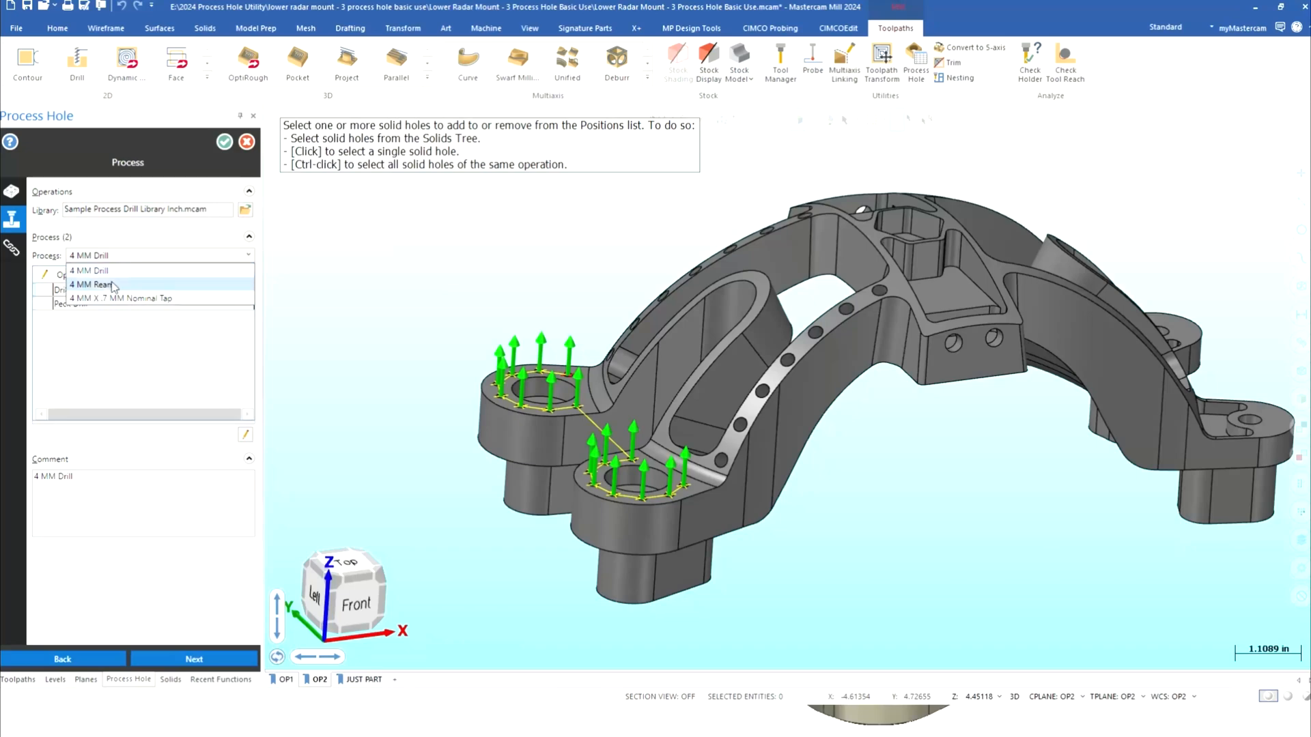
click(90, 284)
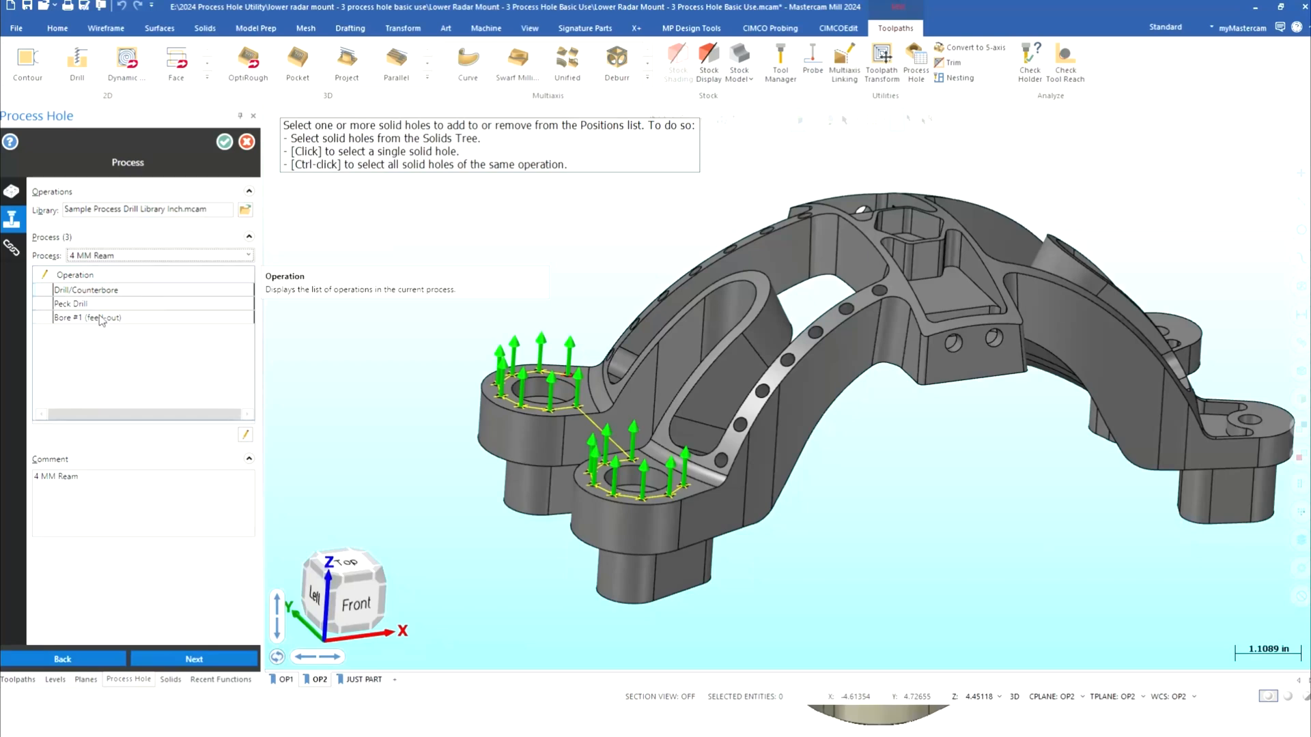
mouse_move(111, 303)
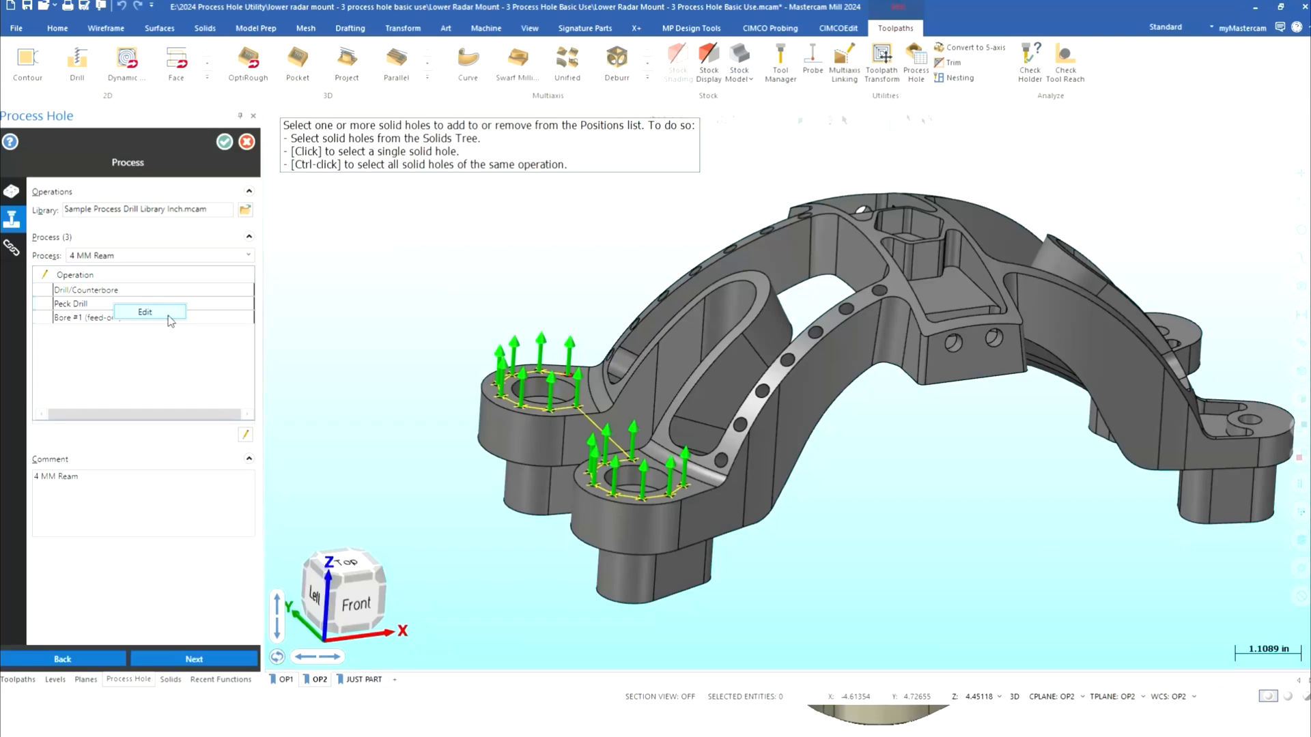
Step: Review the Peck Drill operation's full-retract parameters and accept them unchanged
click(143, 312)
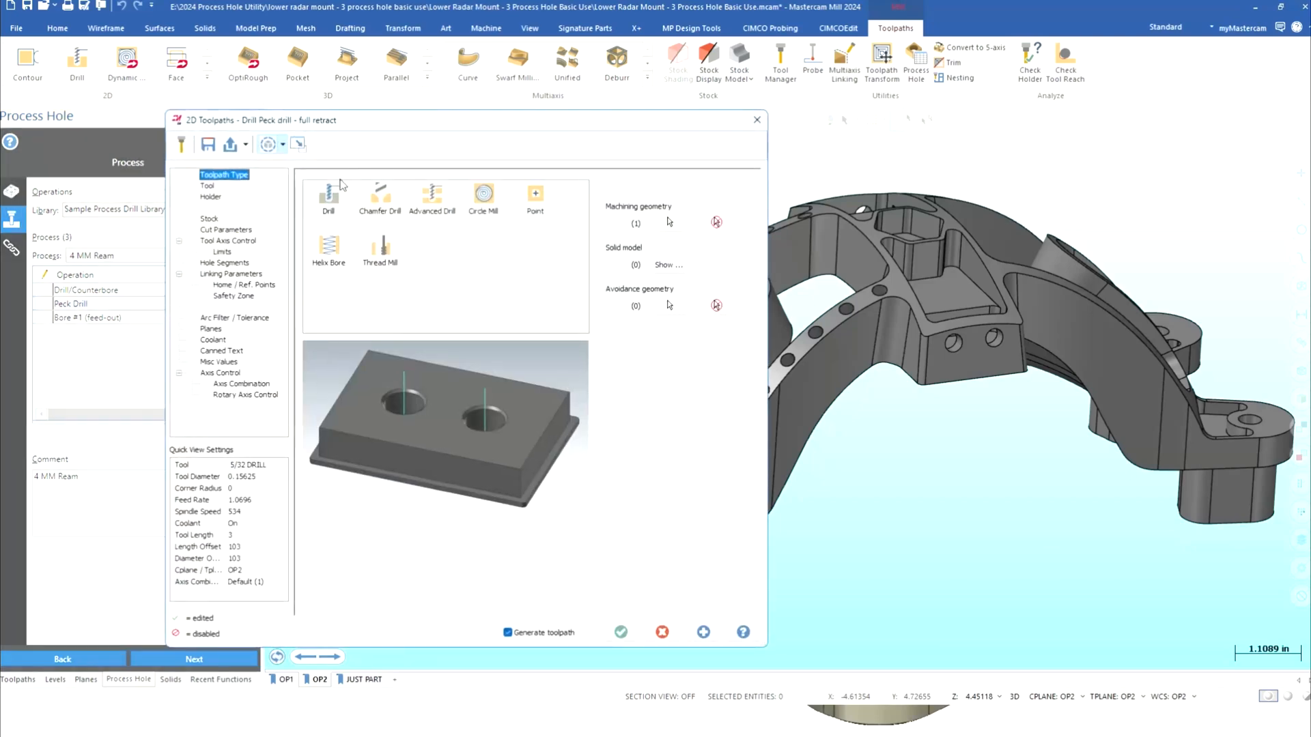
mouse_move(277, 404)
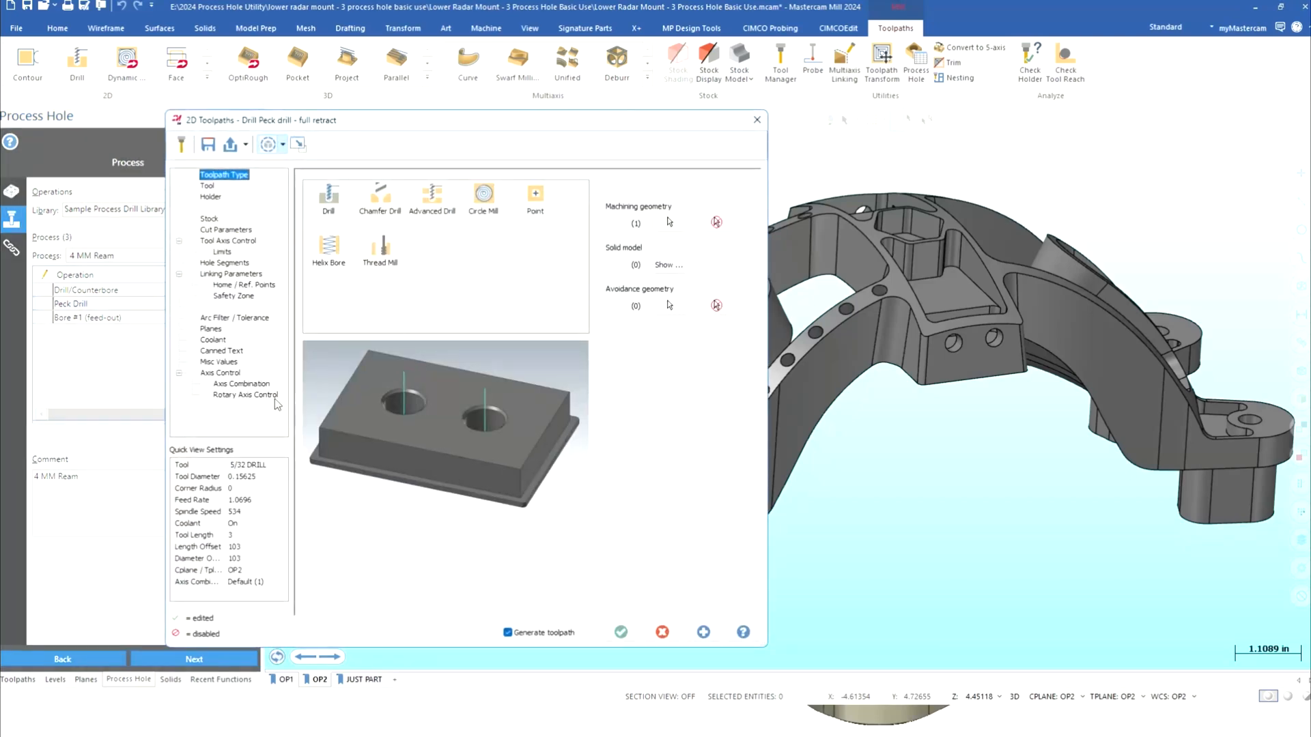
mouse_move(620, 632)
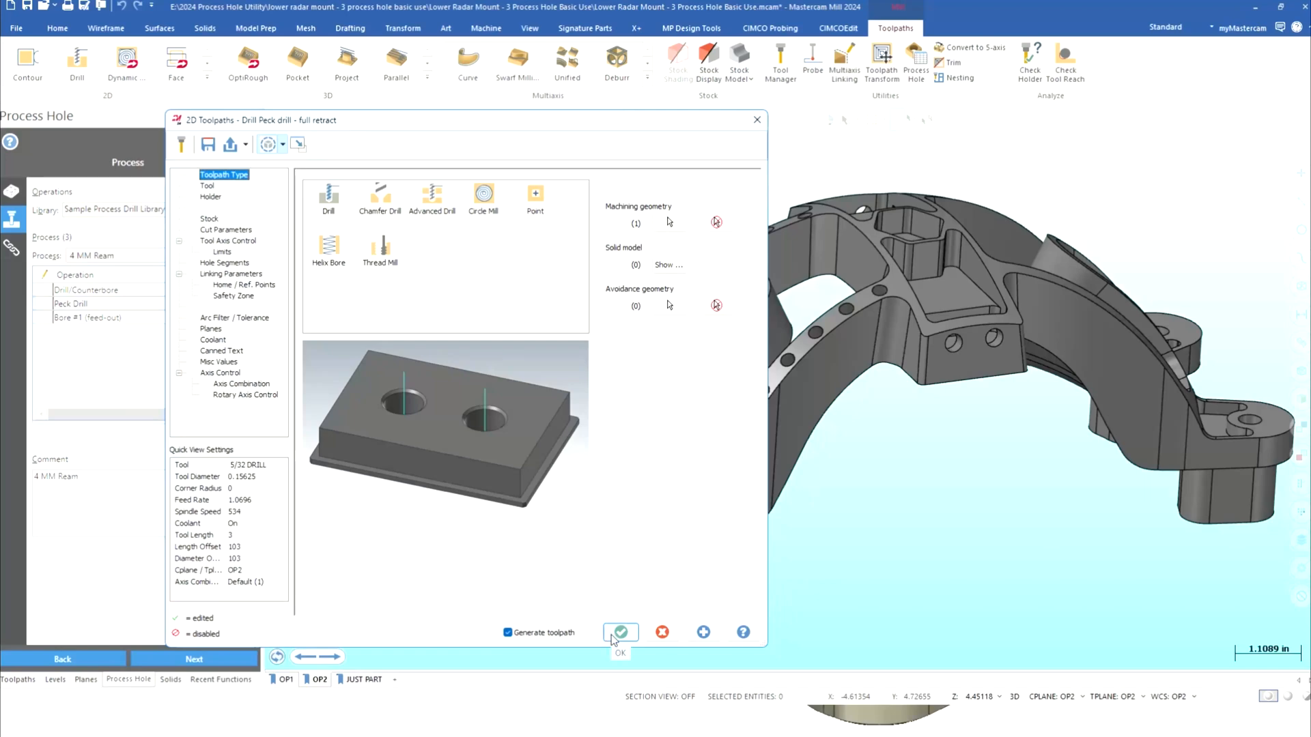
click(620, 632)
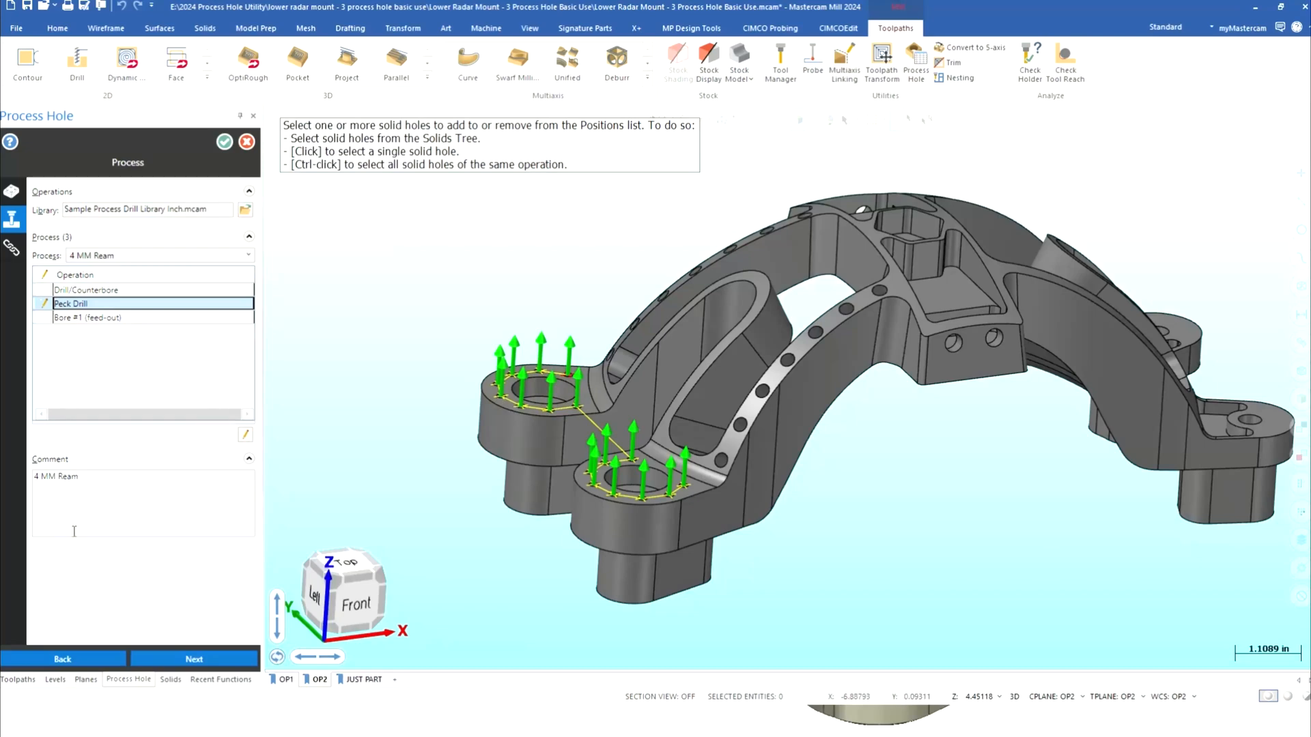
Step: Show the Solids tree listing the Lower Radar Mount's counterbore and simple hole features
click(171, 679)
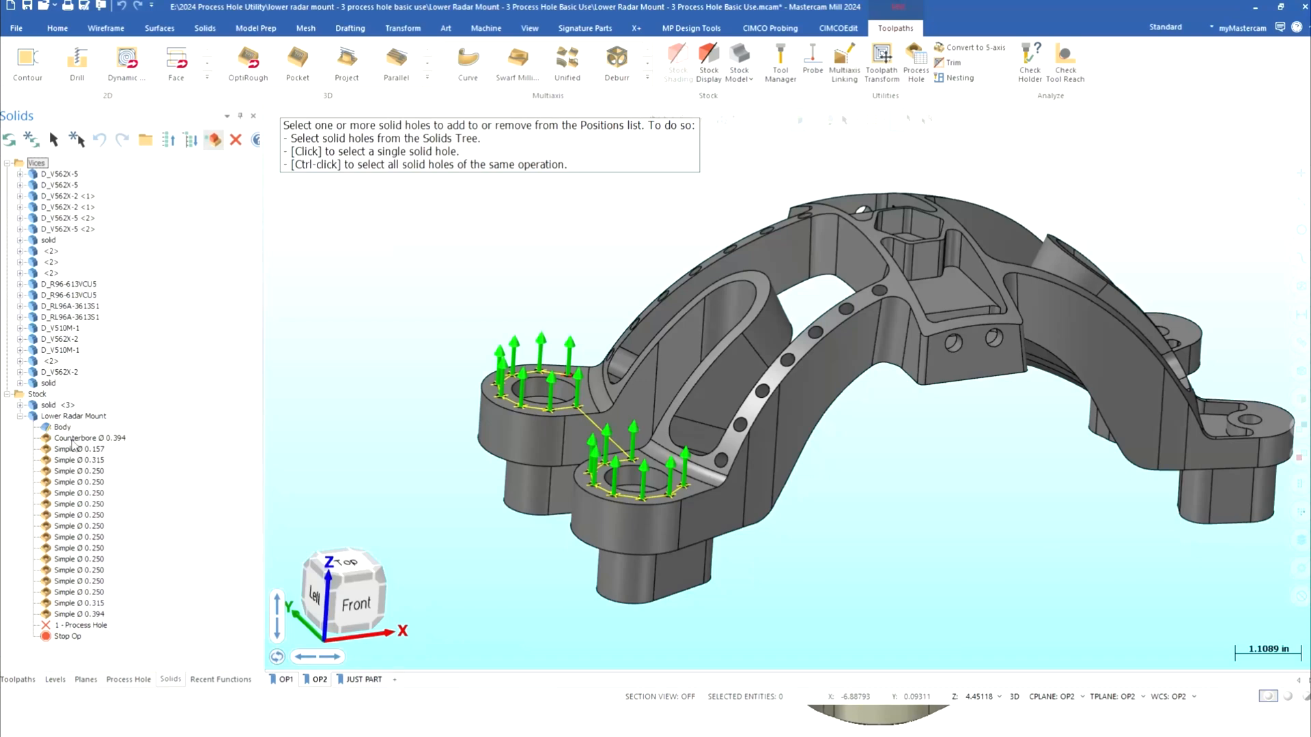
mouse_move(67, 519)
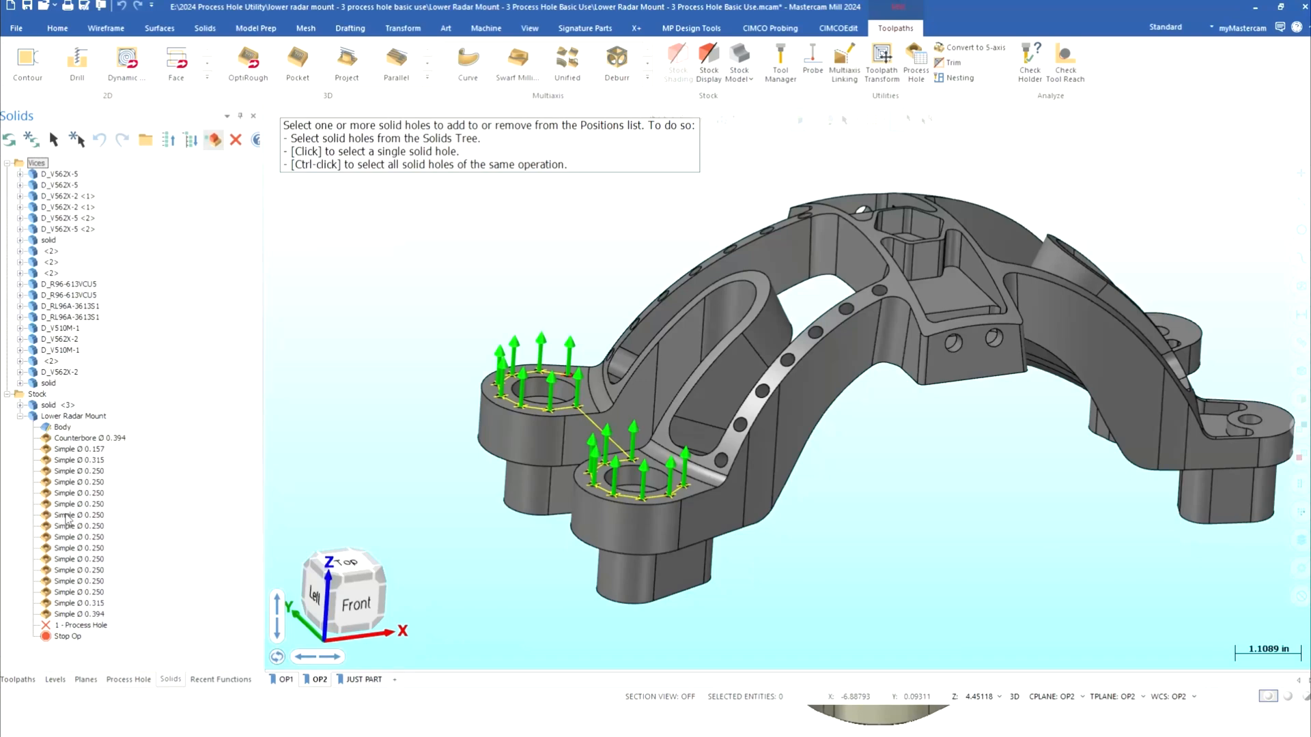
mouse_move(86, 541)
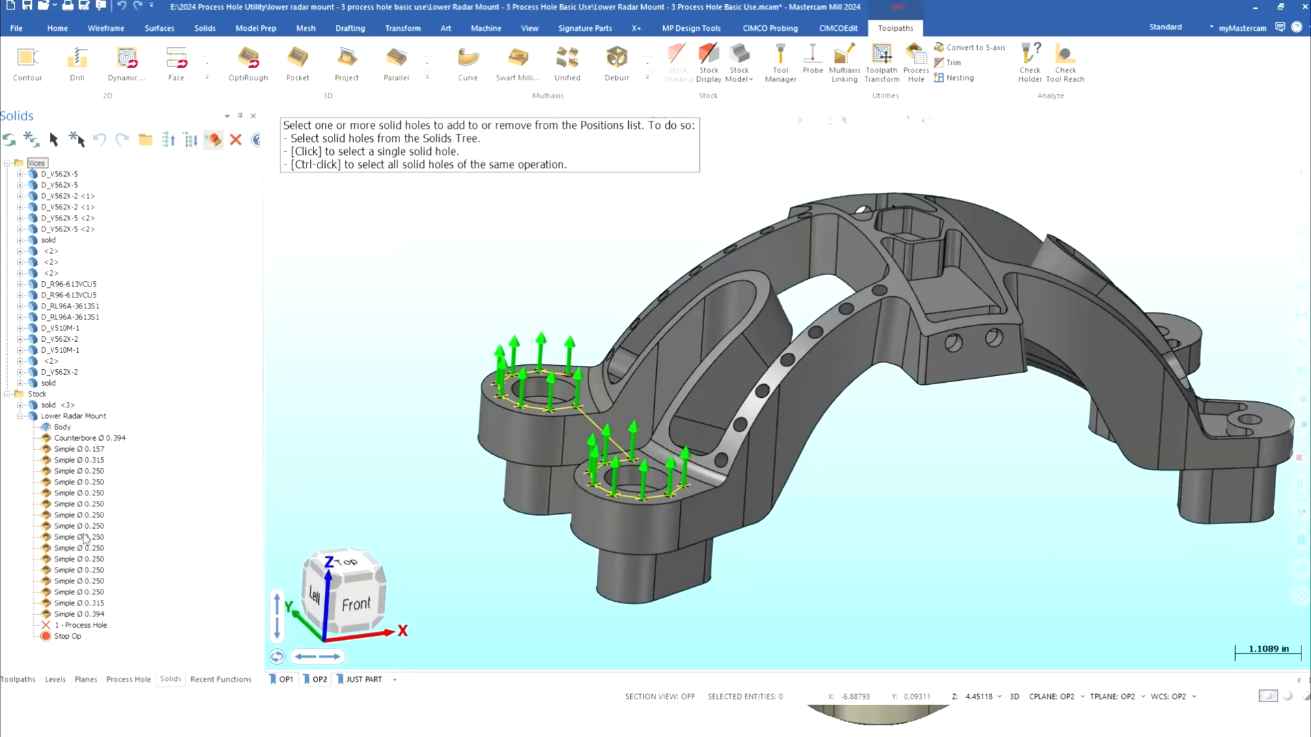
mouse_move(79, 460)
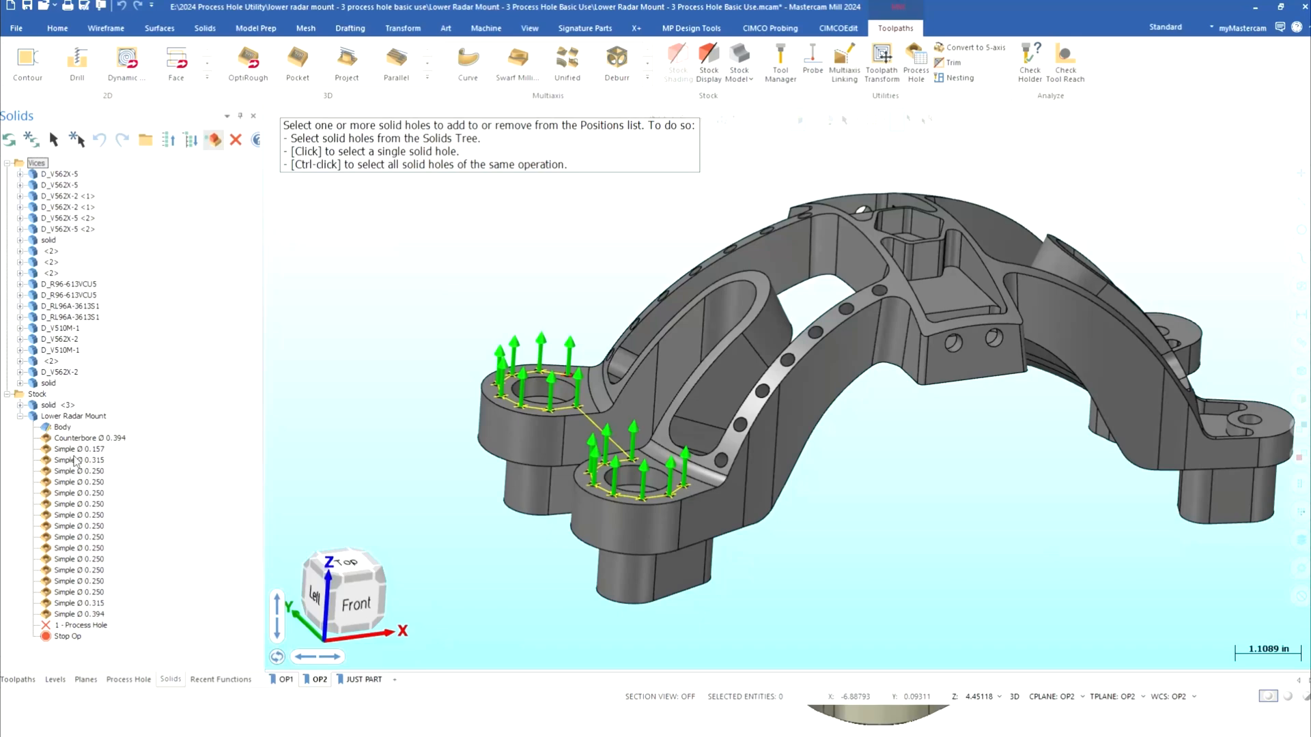
mouse_move(76, 478)
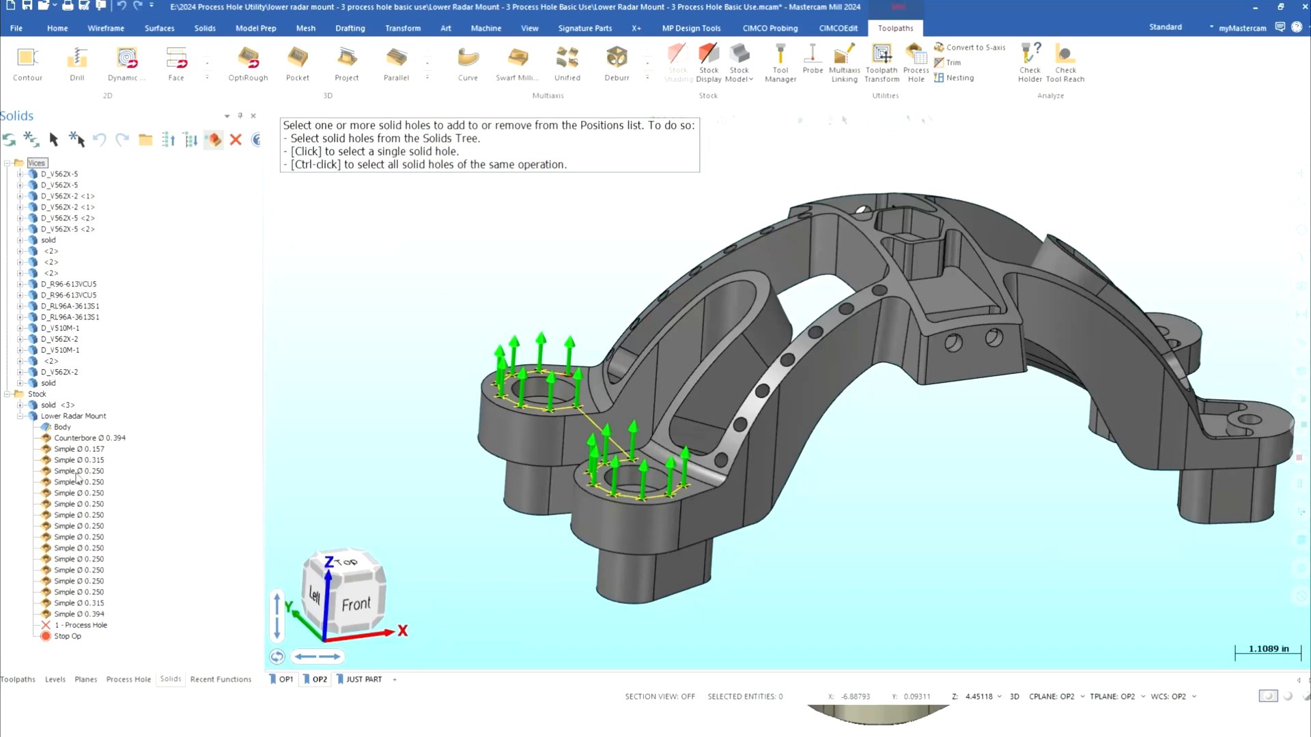
Step: Edit the Simple Ø 0.157 hole feature to see its 16 positions and through-all depth
right_click(77, 449)
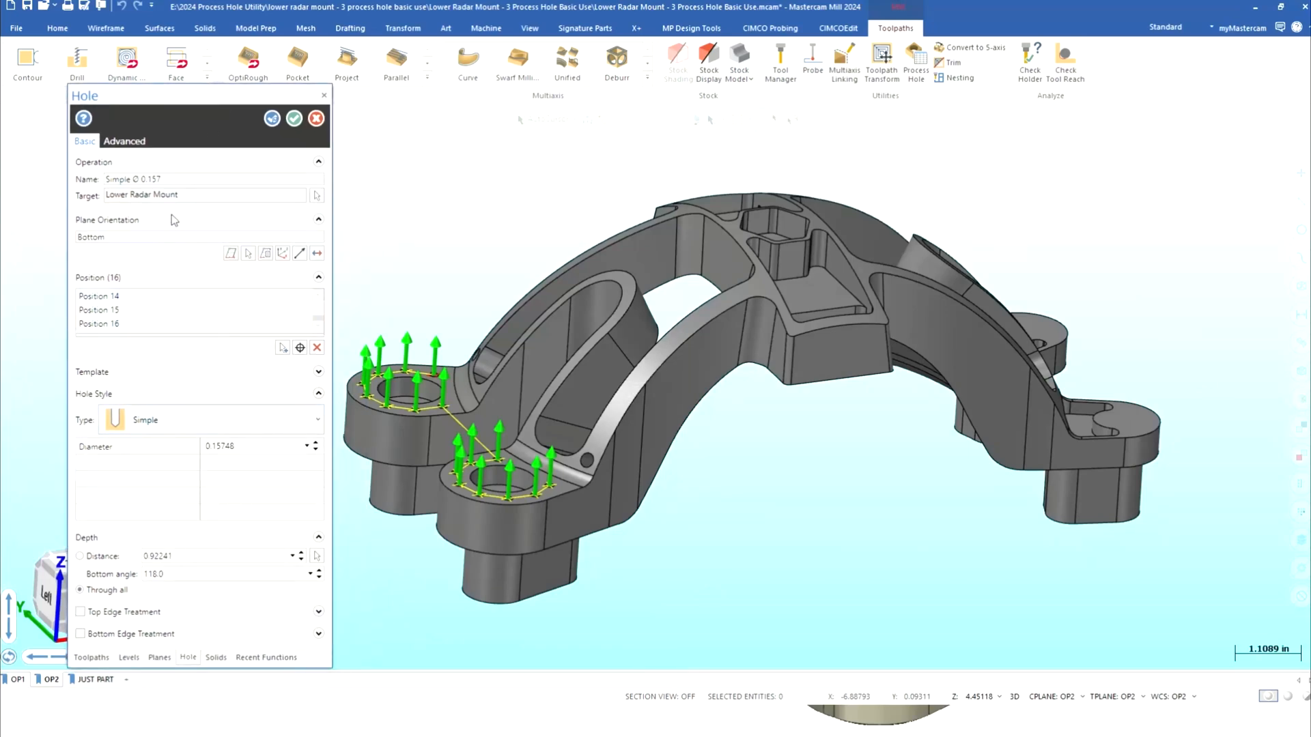
mouse_move(188, 591)
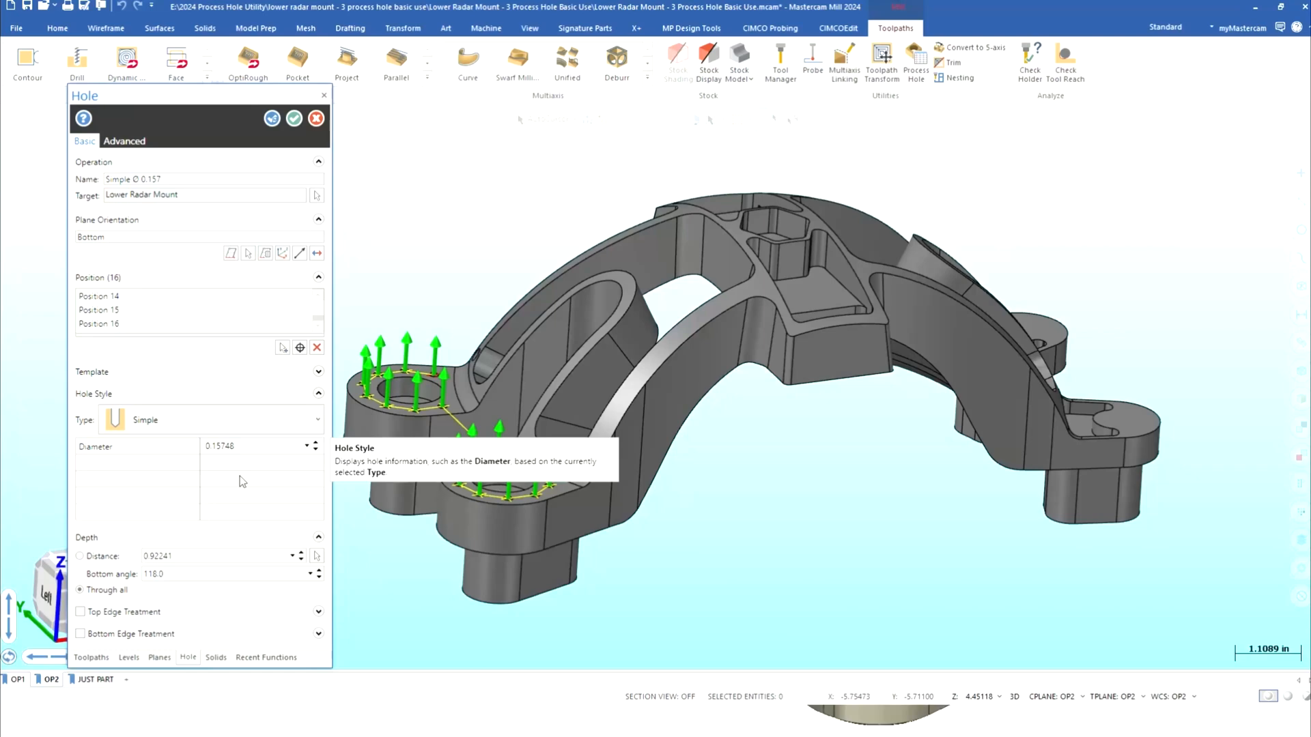
mouse_move(288, 346)
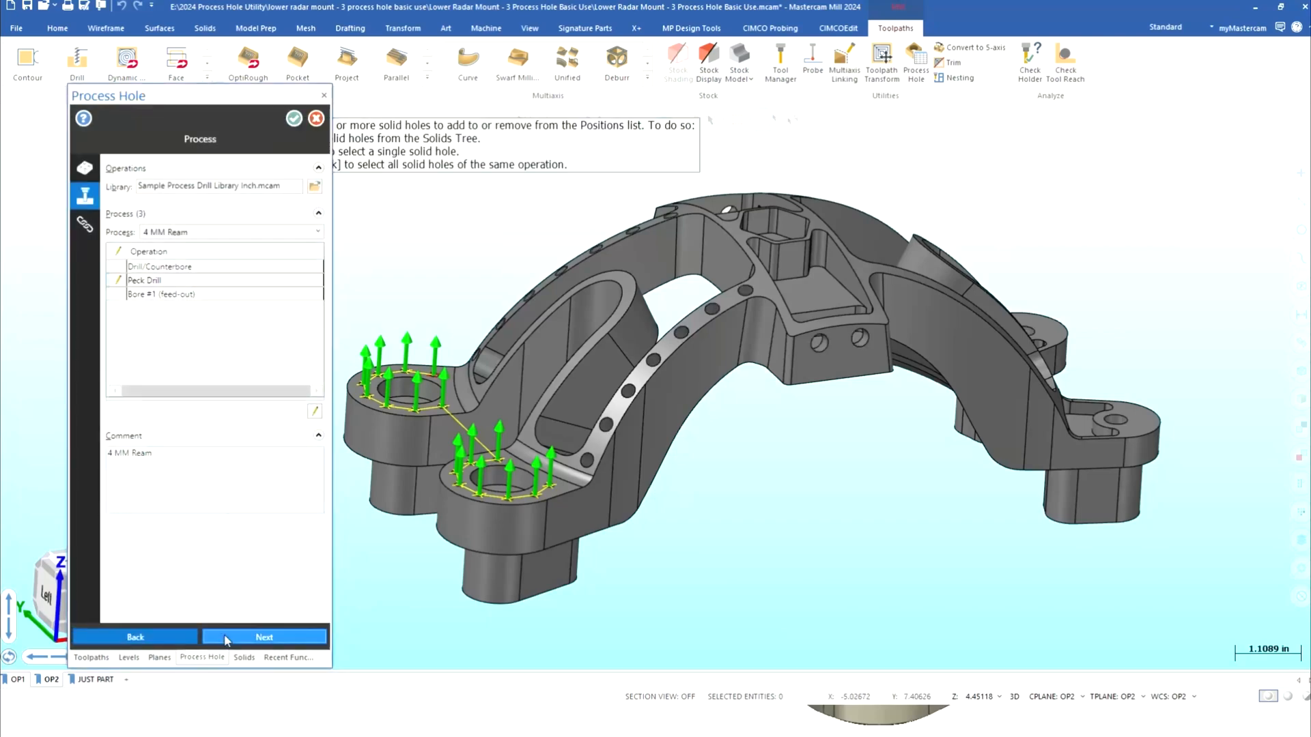
Step: Link at minimum height with 1.0 clearance plane and .1 part clearance, then generate the 16-hole toolpath
click(264, 637)
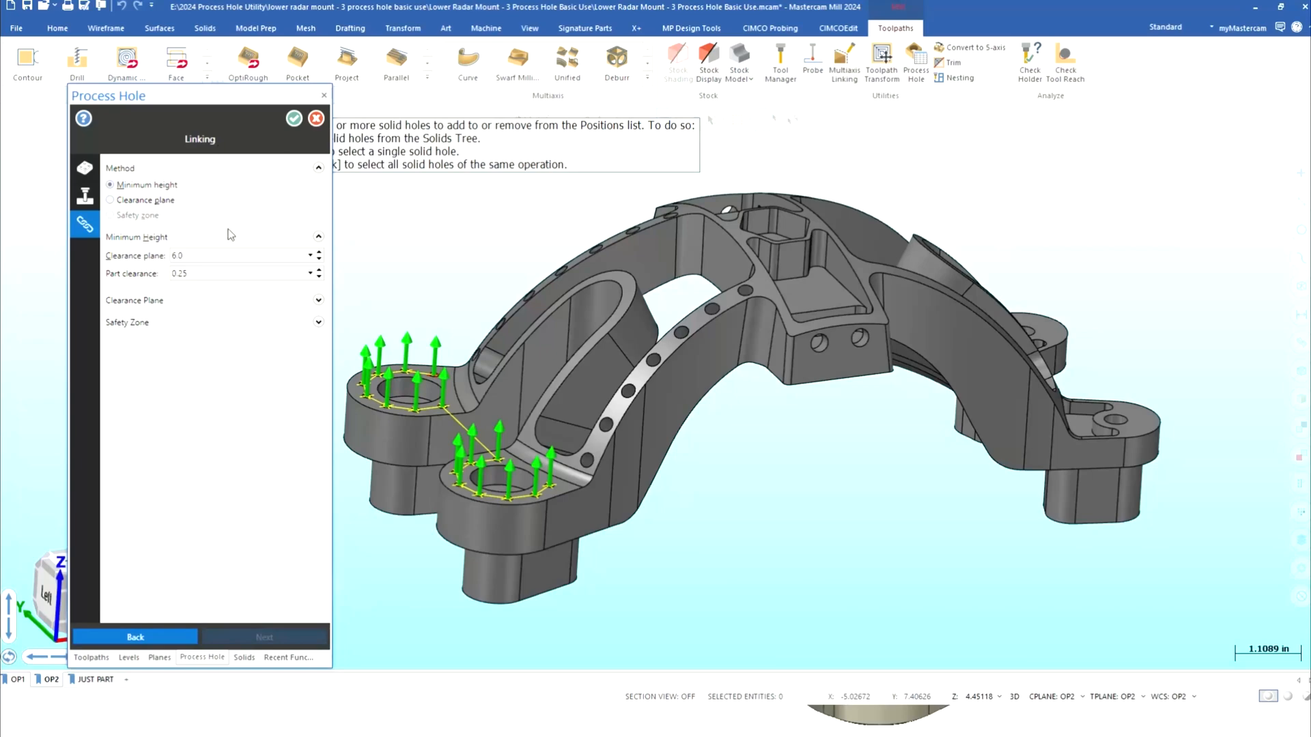
click(111, 200)
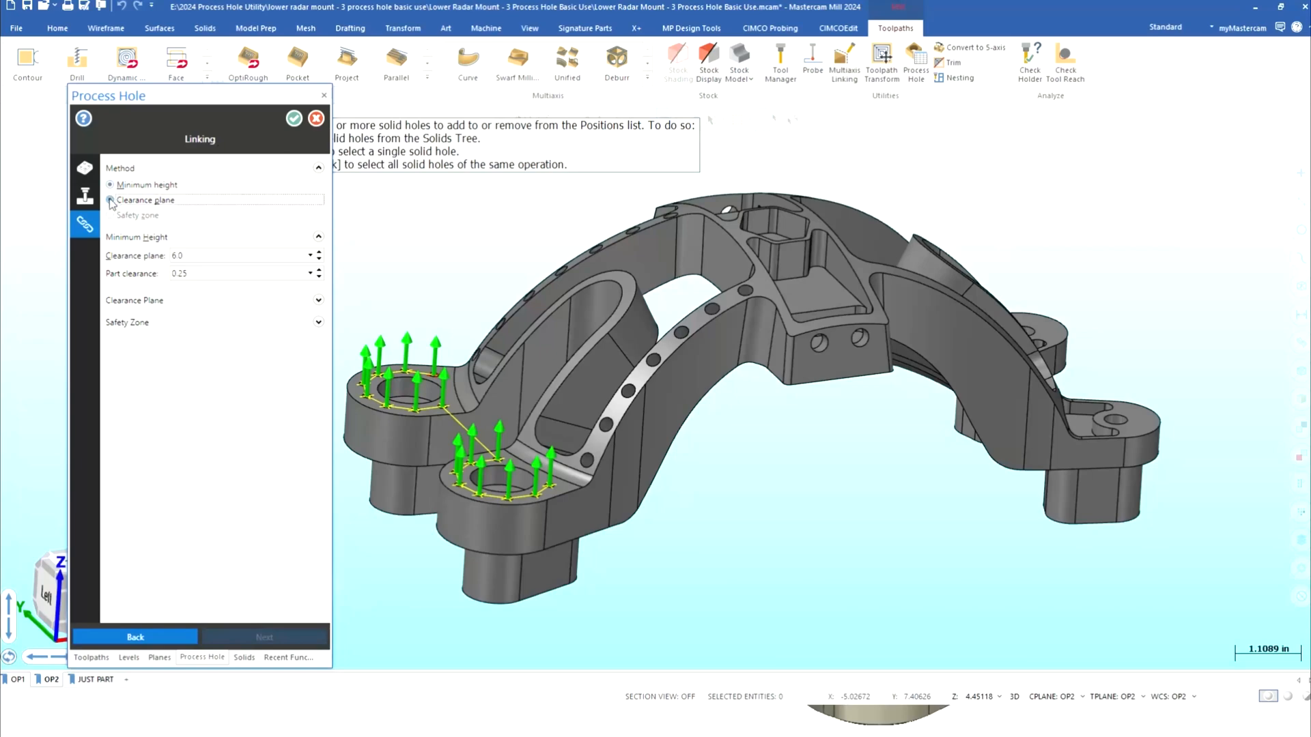
click(109, 199)
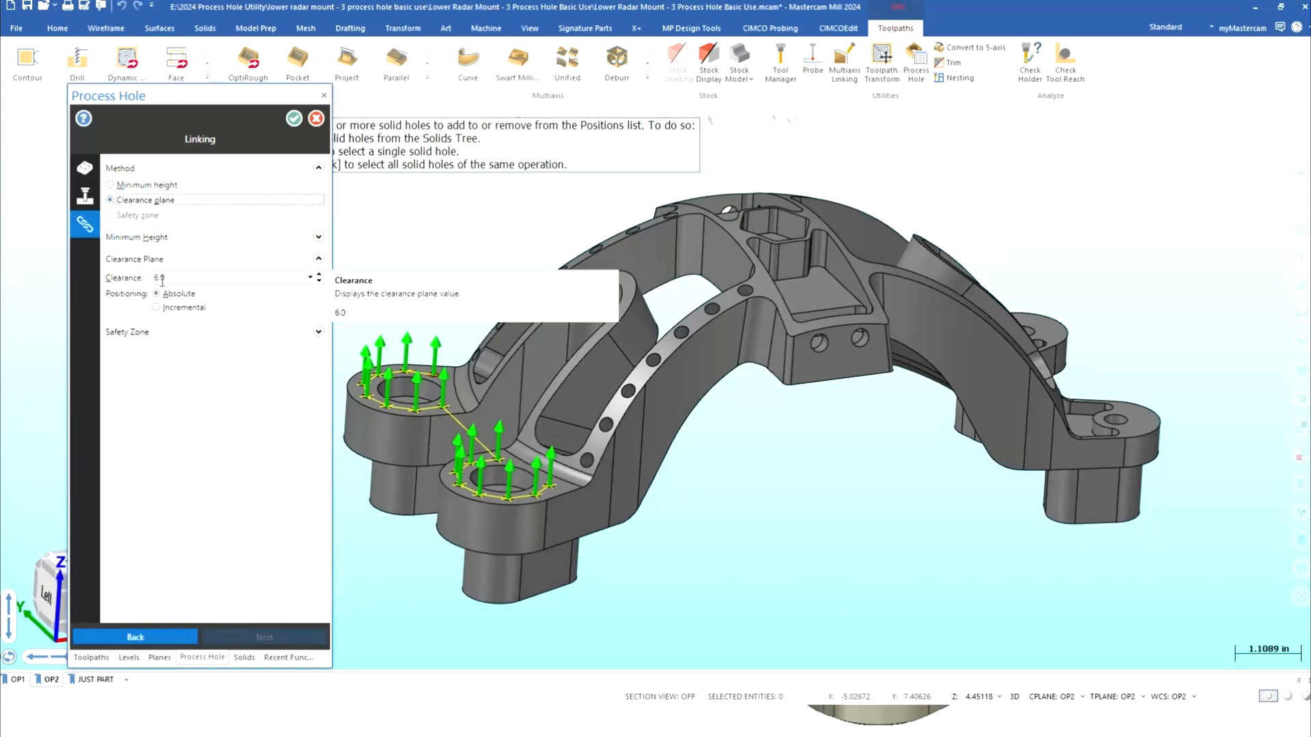
mouse_move(109, 193)
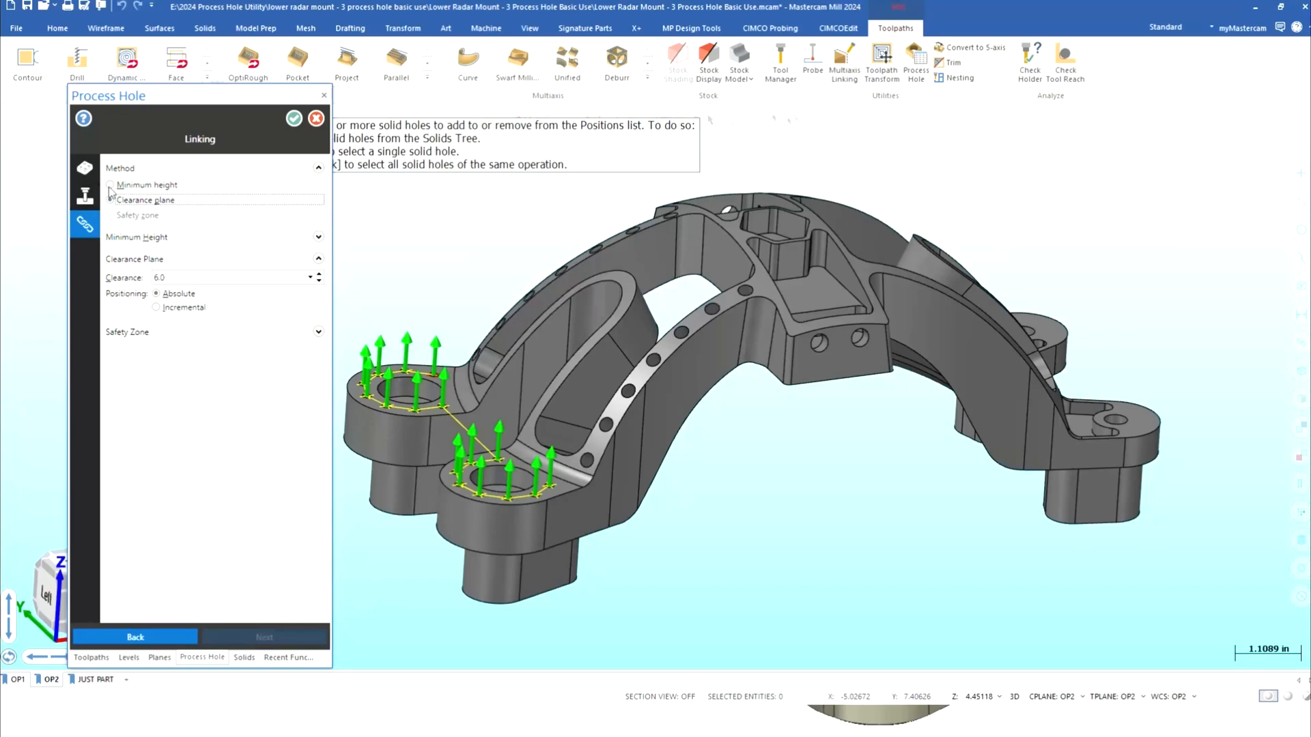
click(110, 184)
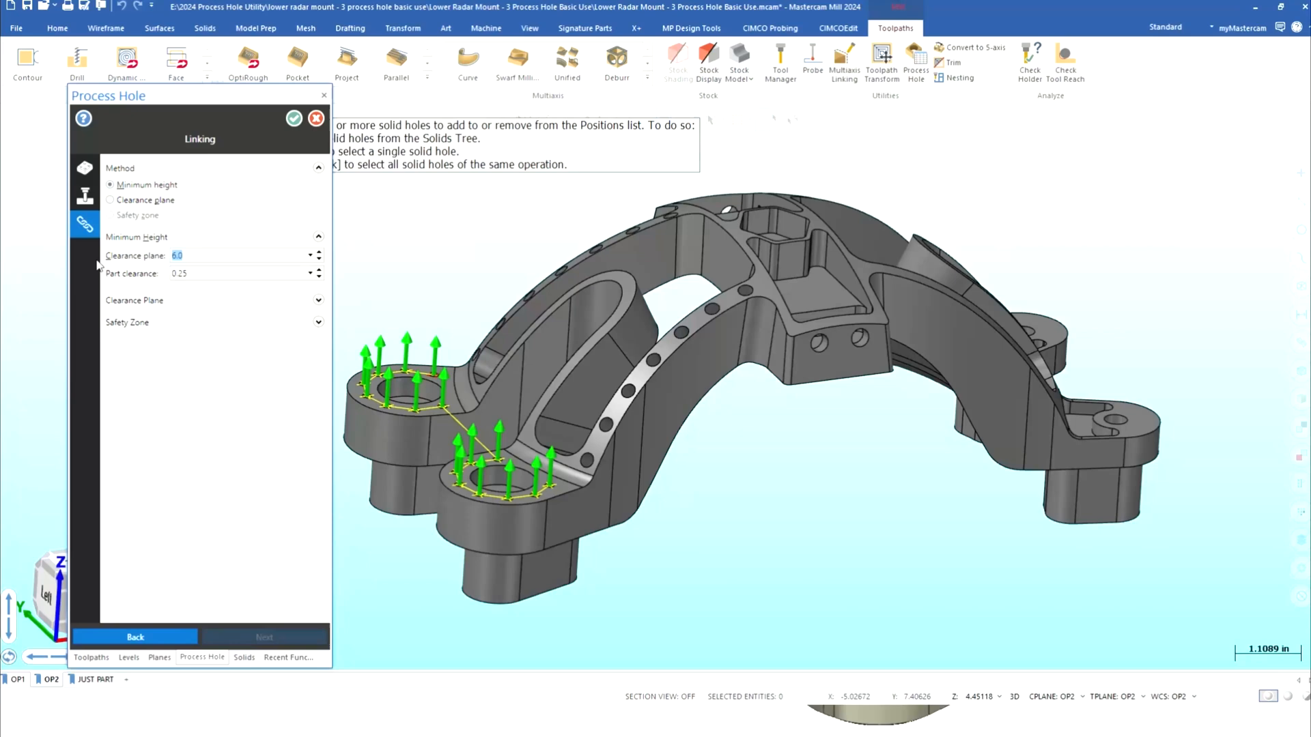
text(1.0)
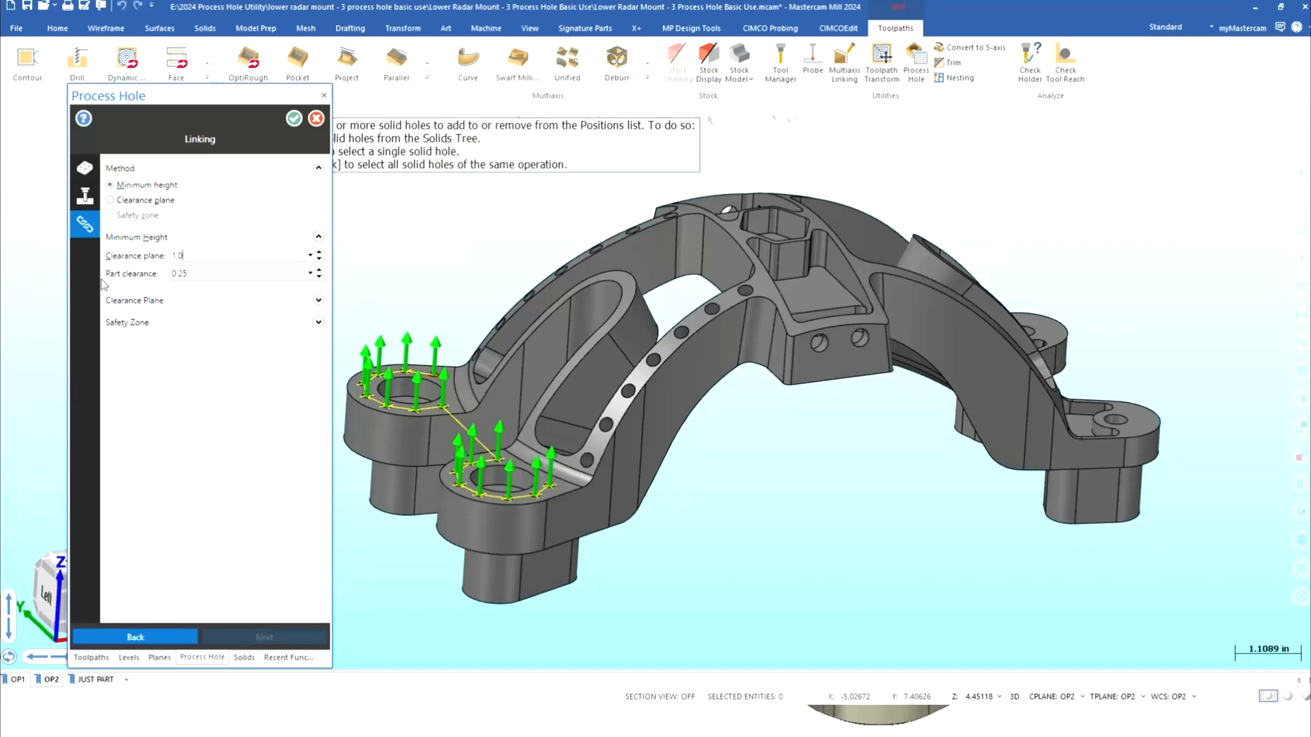
triple_click(180, 273)
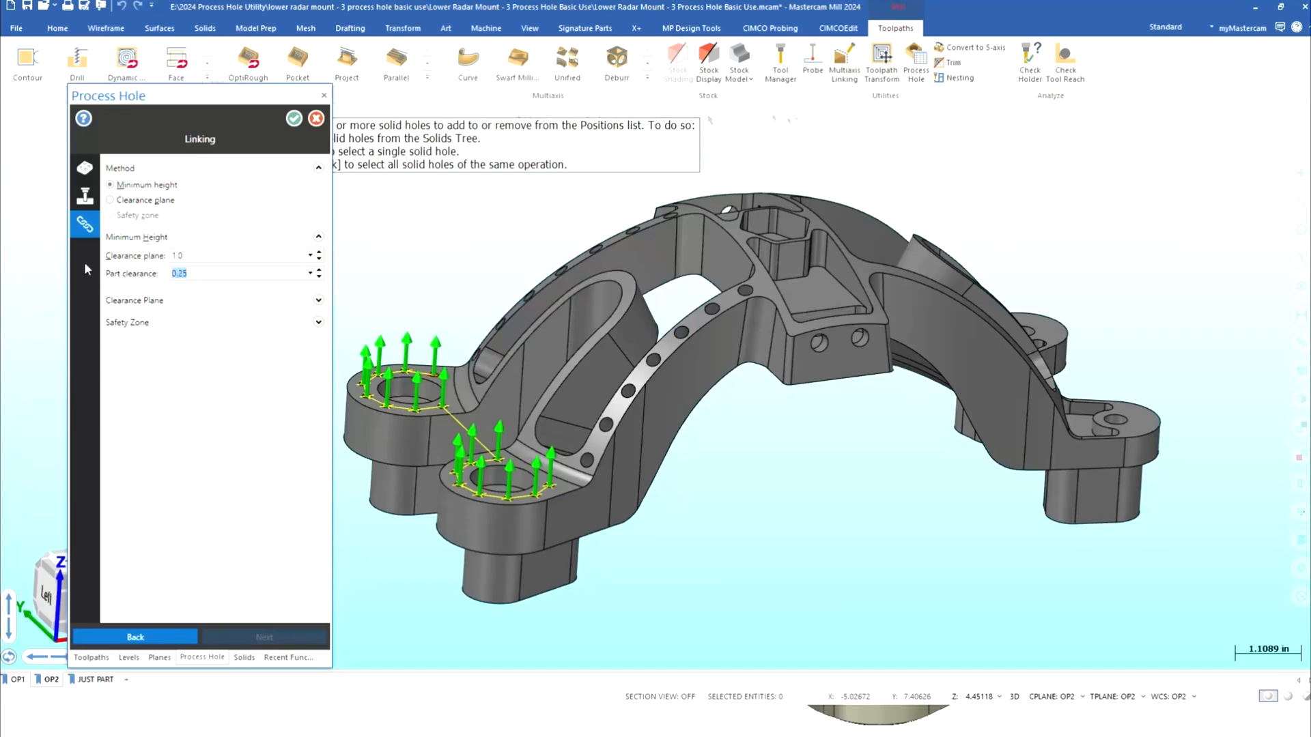
text(.1)
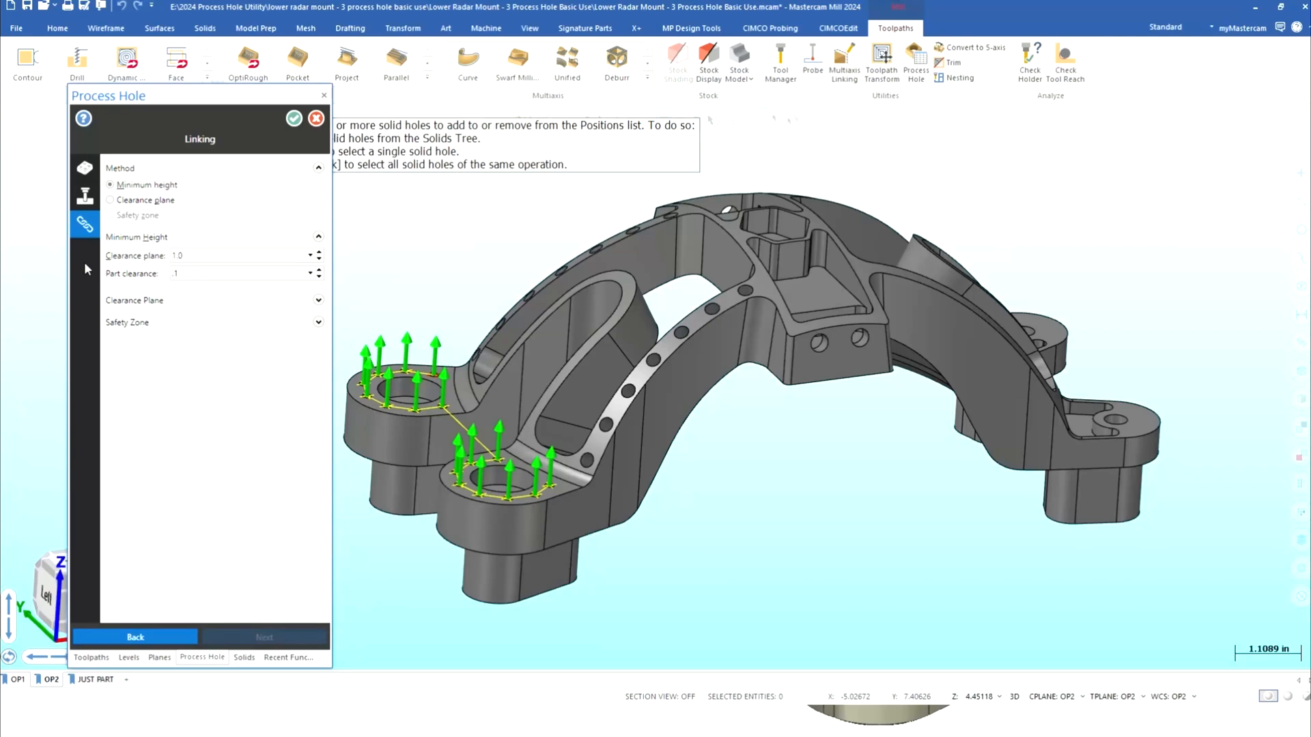
click(292, 118)
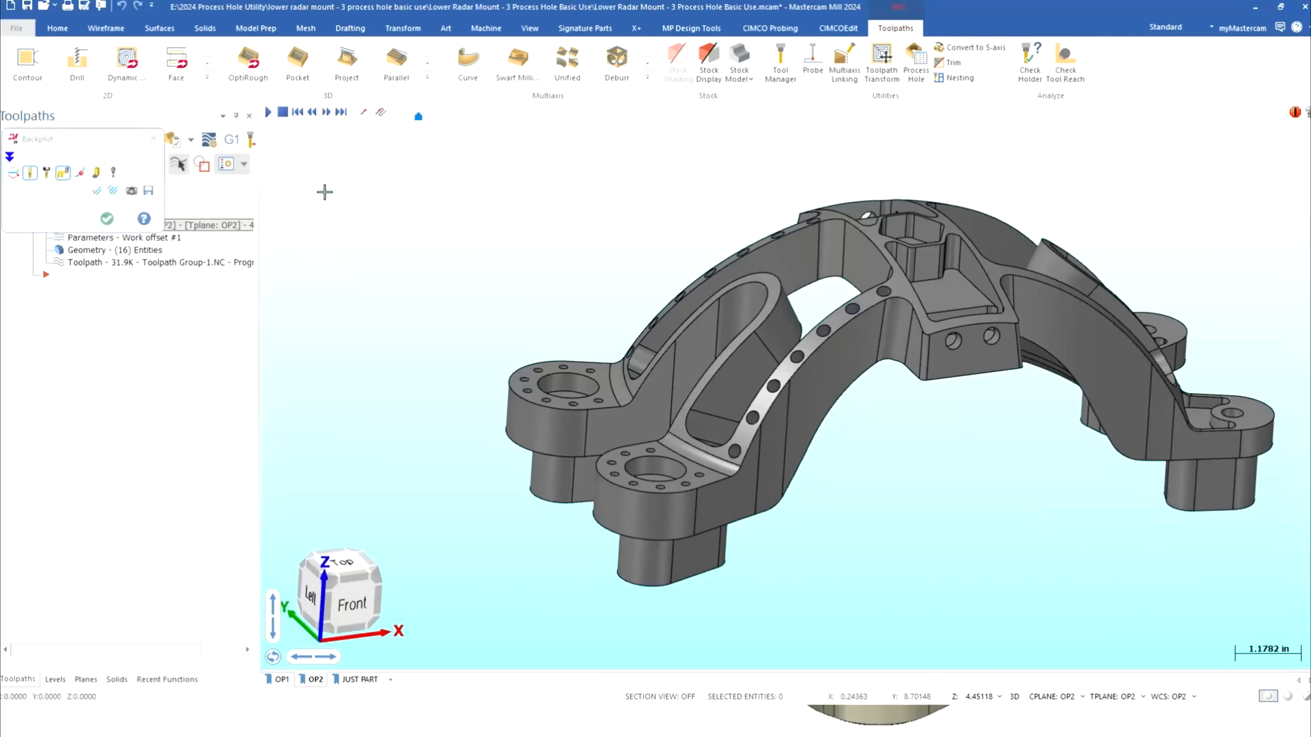
Step: Backplot the Process Hole toolpath, pausing playback to watch the tool move between holes
click(269, 110)
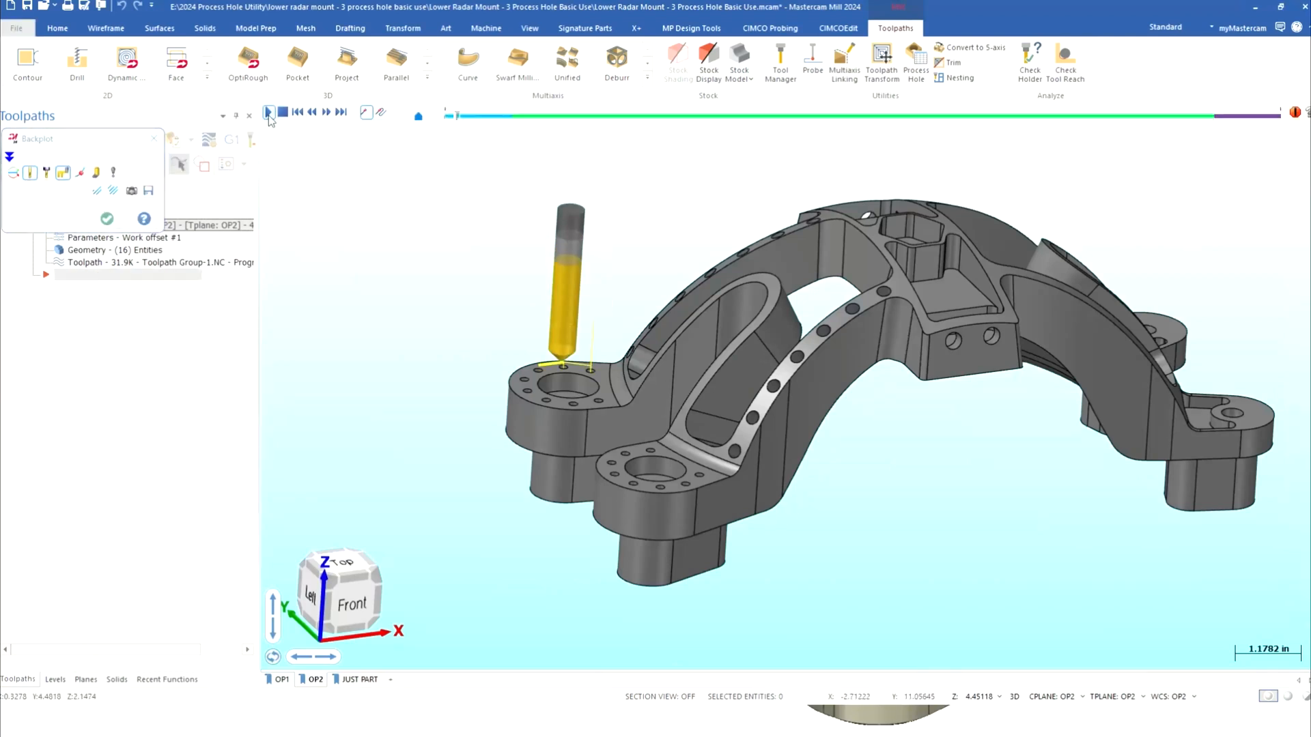
click(269, 112)
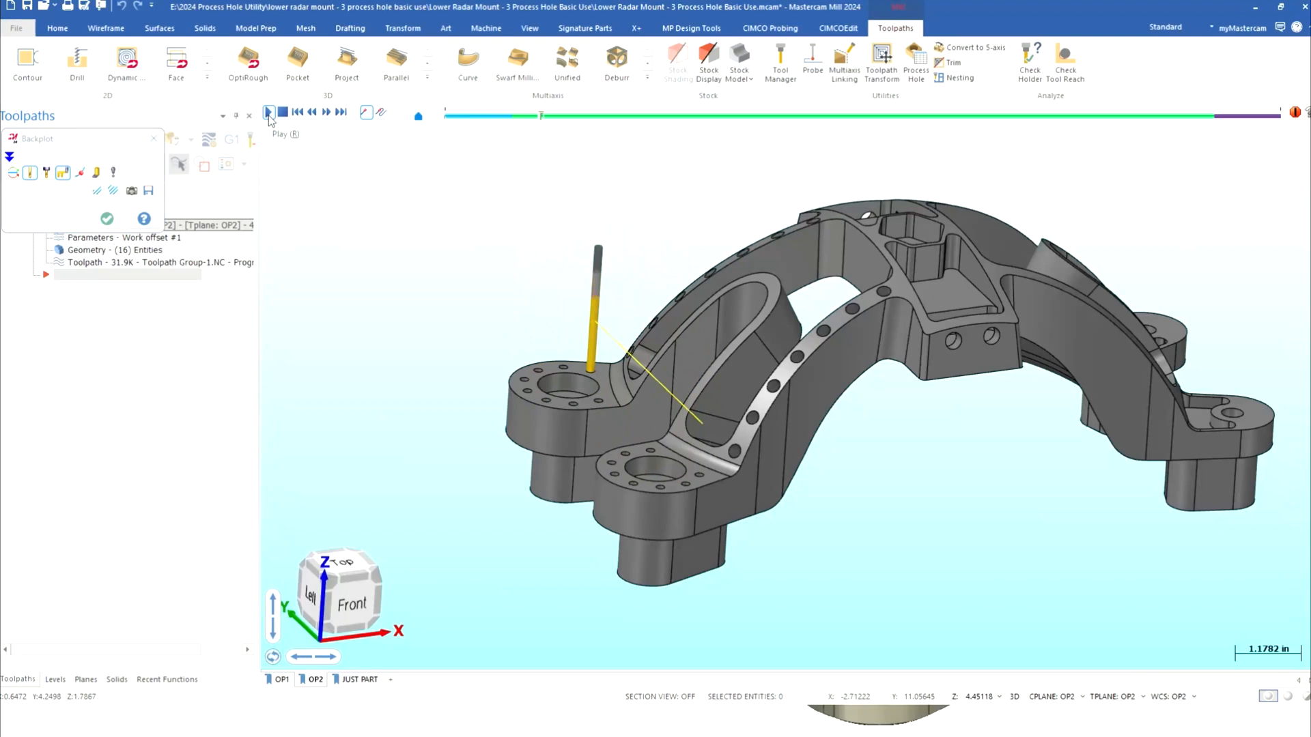
click(327, 111)
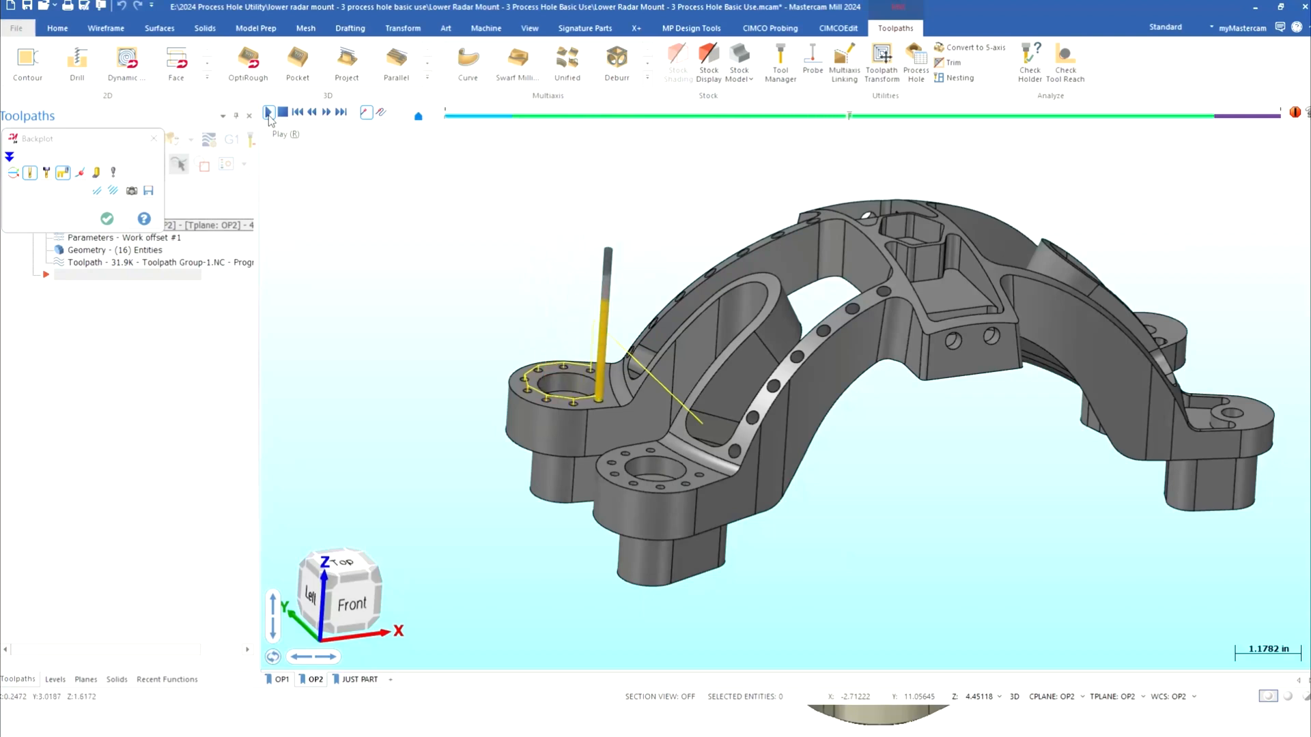
click(269, 111)
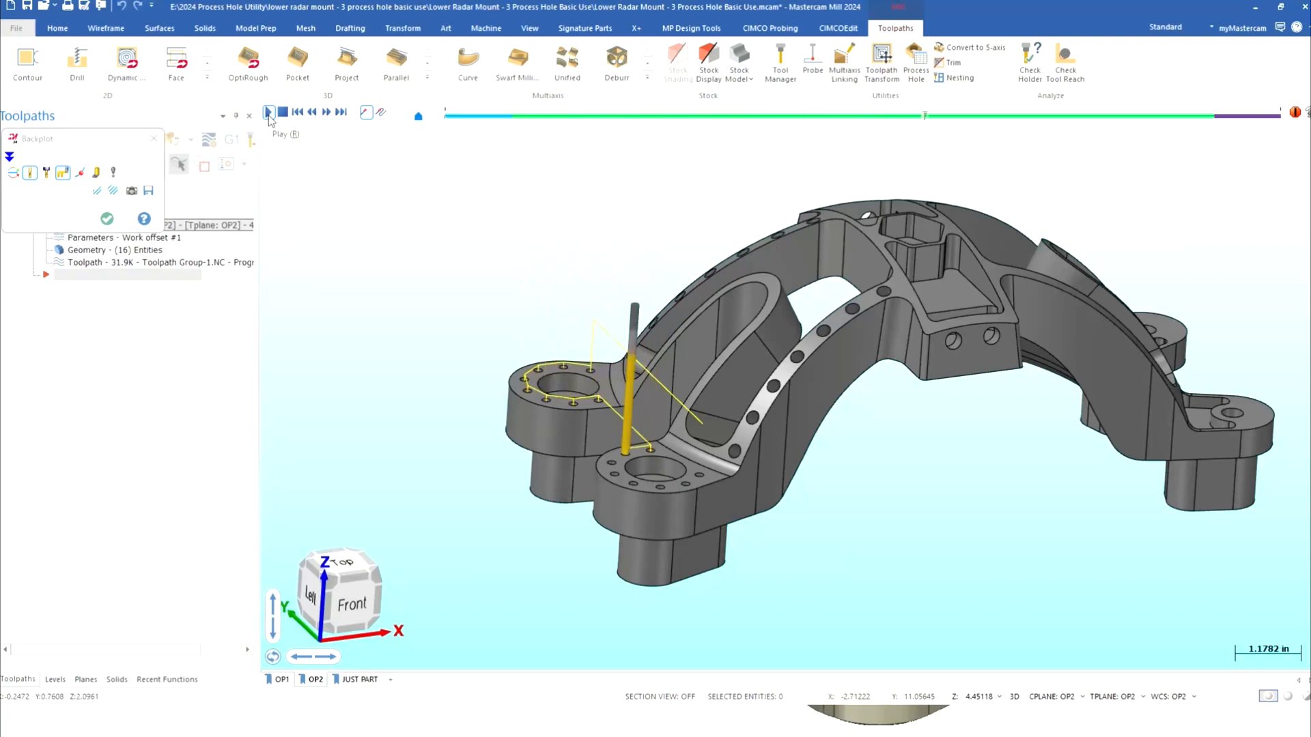
click(269, 111)
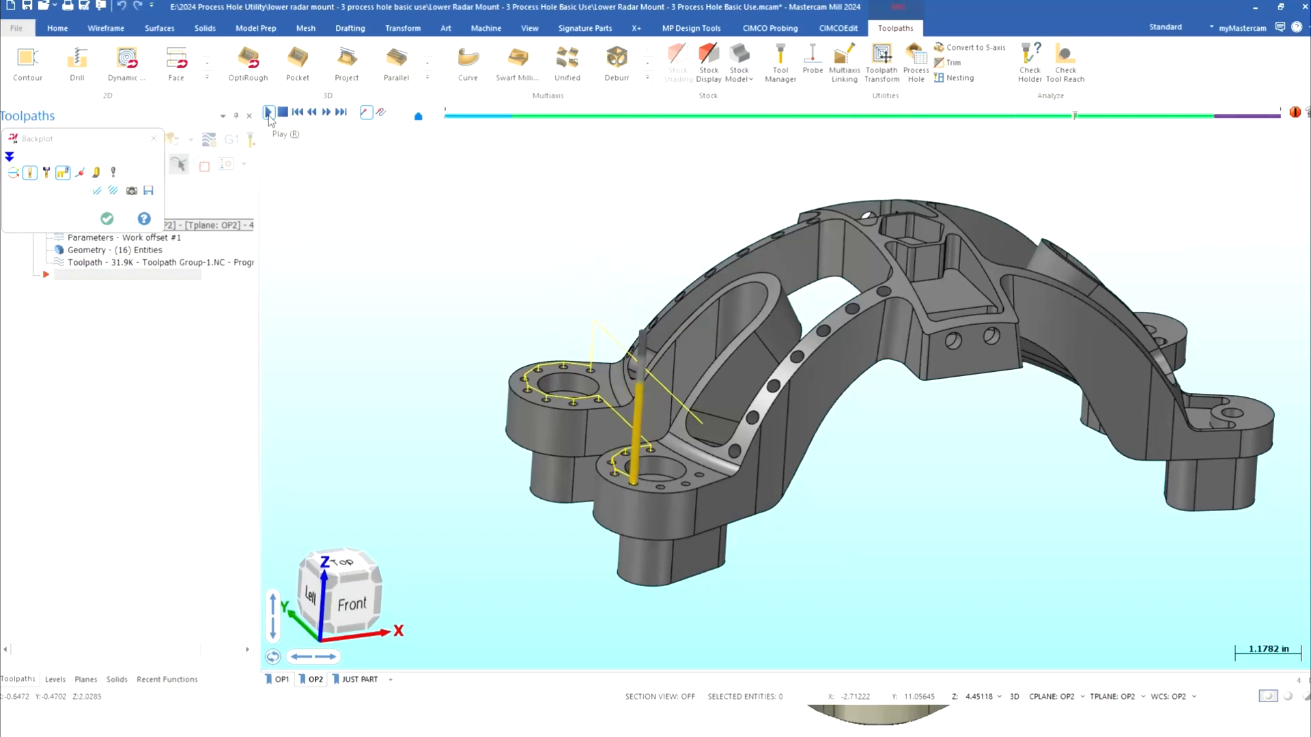
click(269, 110)
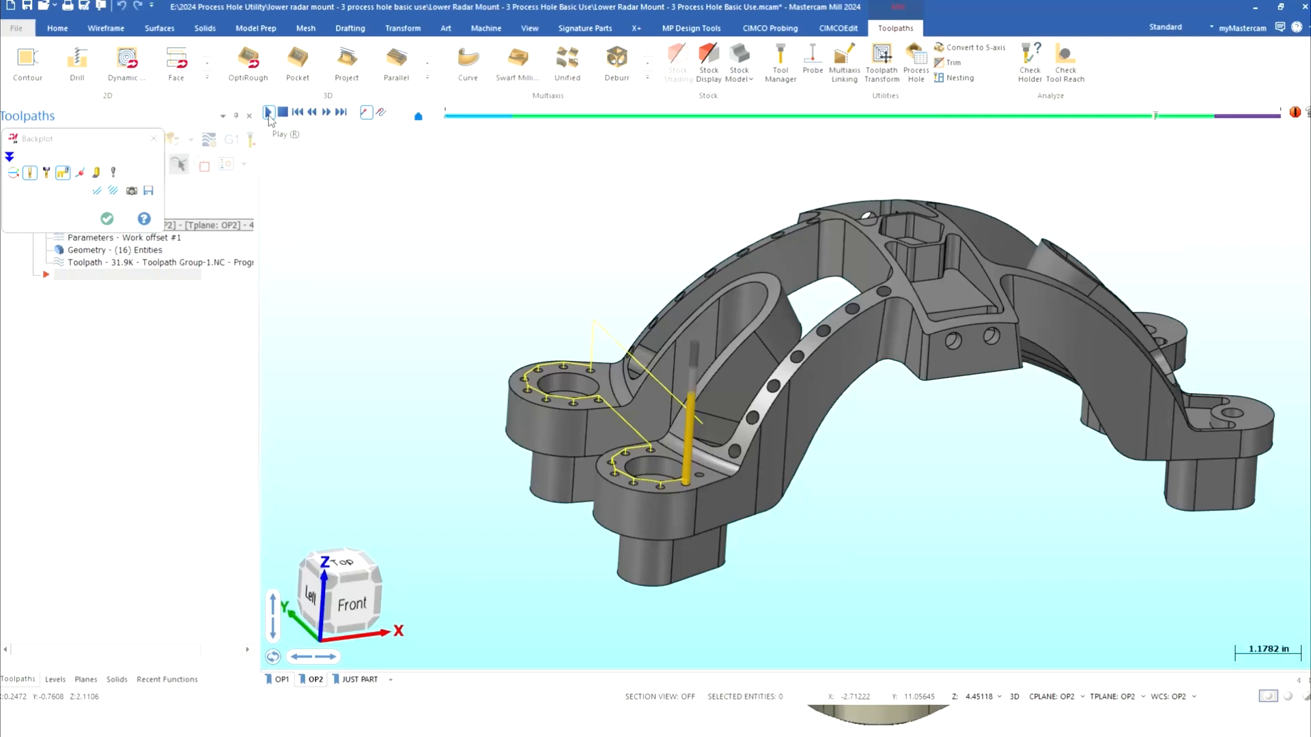
click(267, 111)
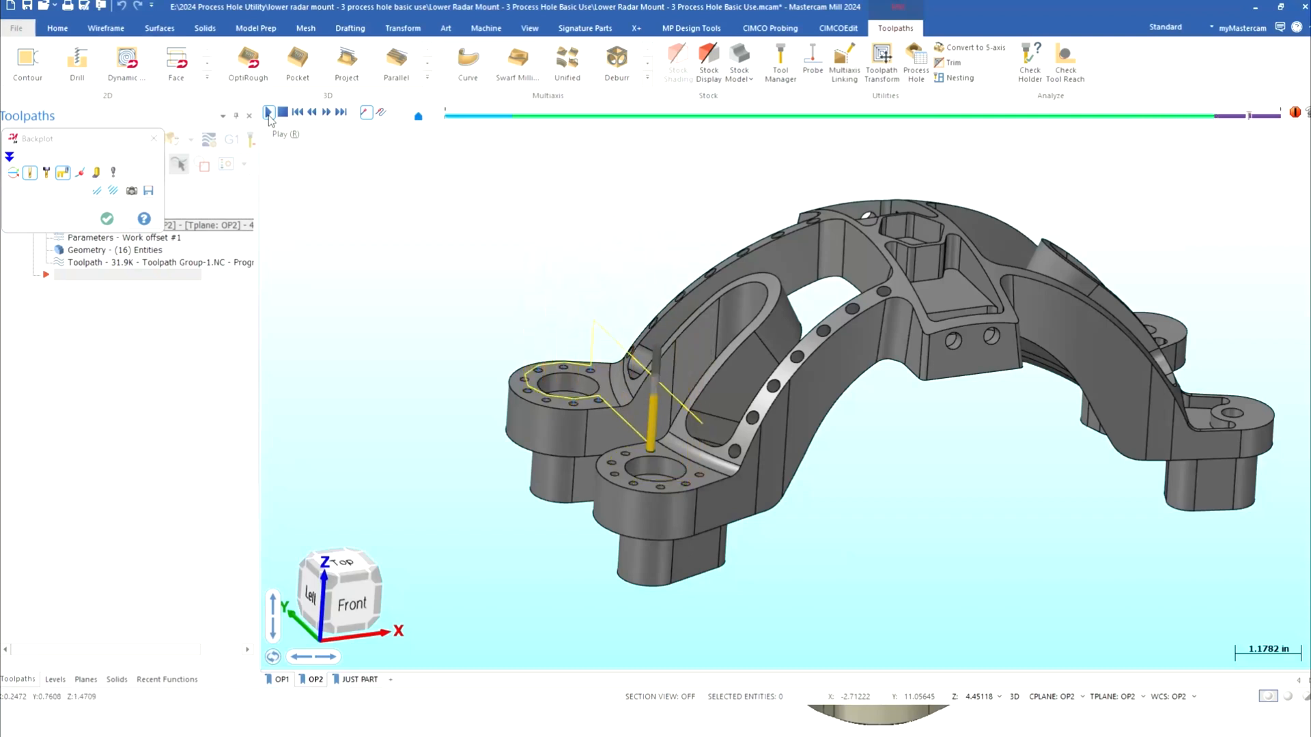
click(268, 110)
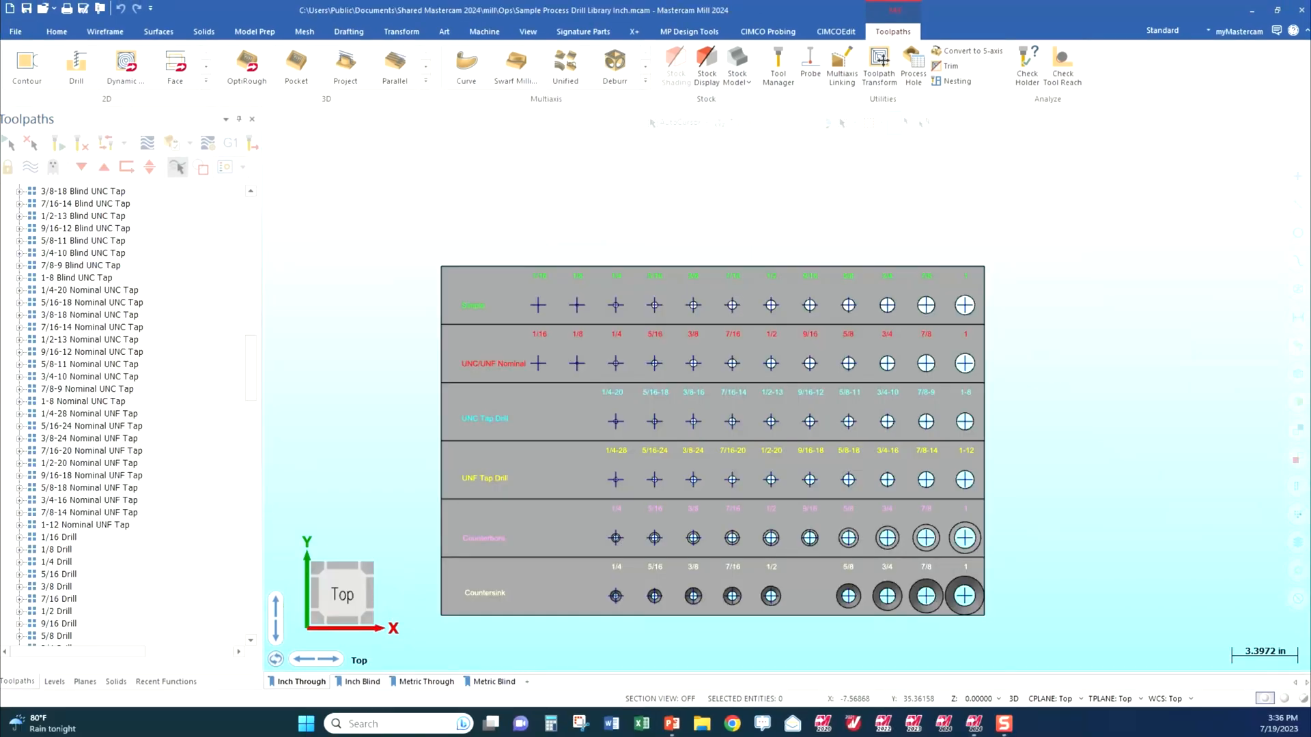
mouse_move(886, 363)
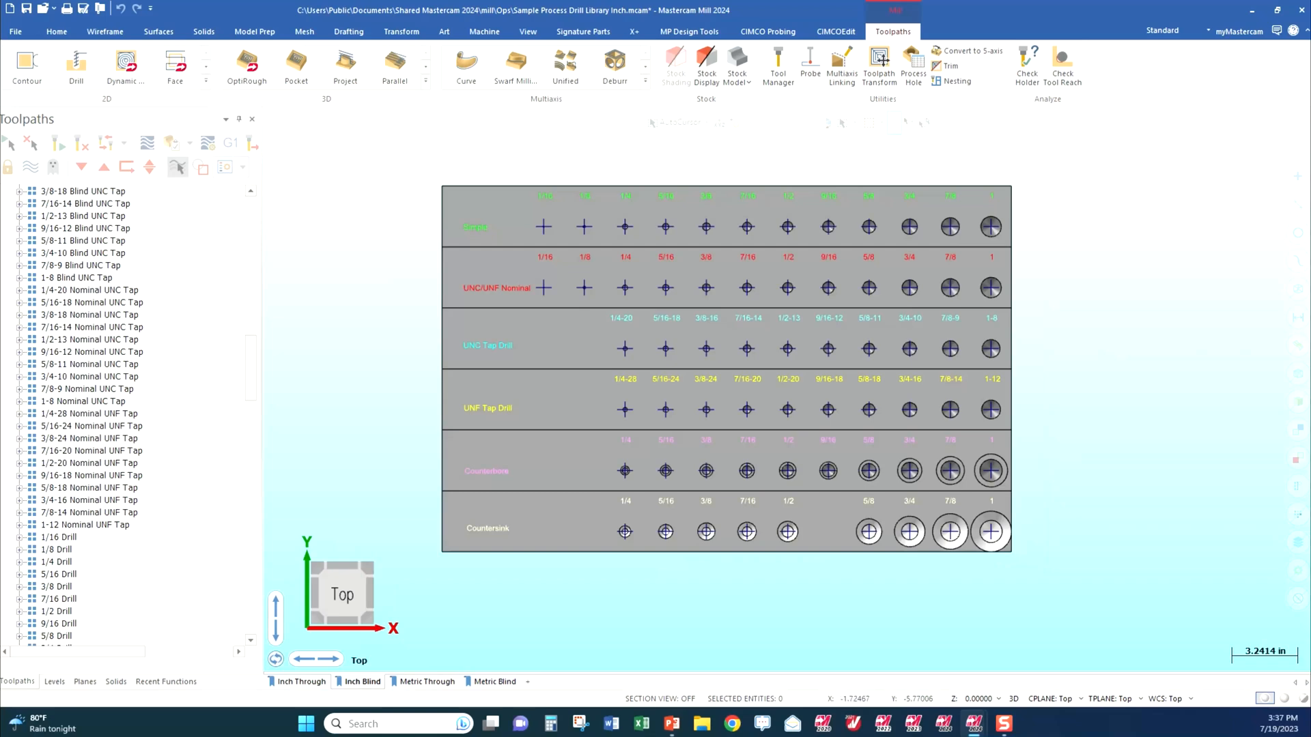
Step: Review the library's Metric Through and Inch Through sample sheets and zoom on the inch plate
click(425, 681)
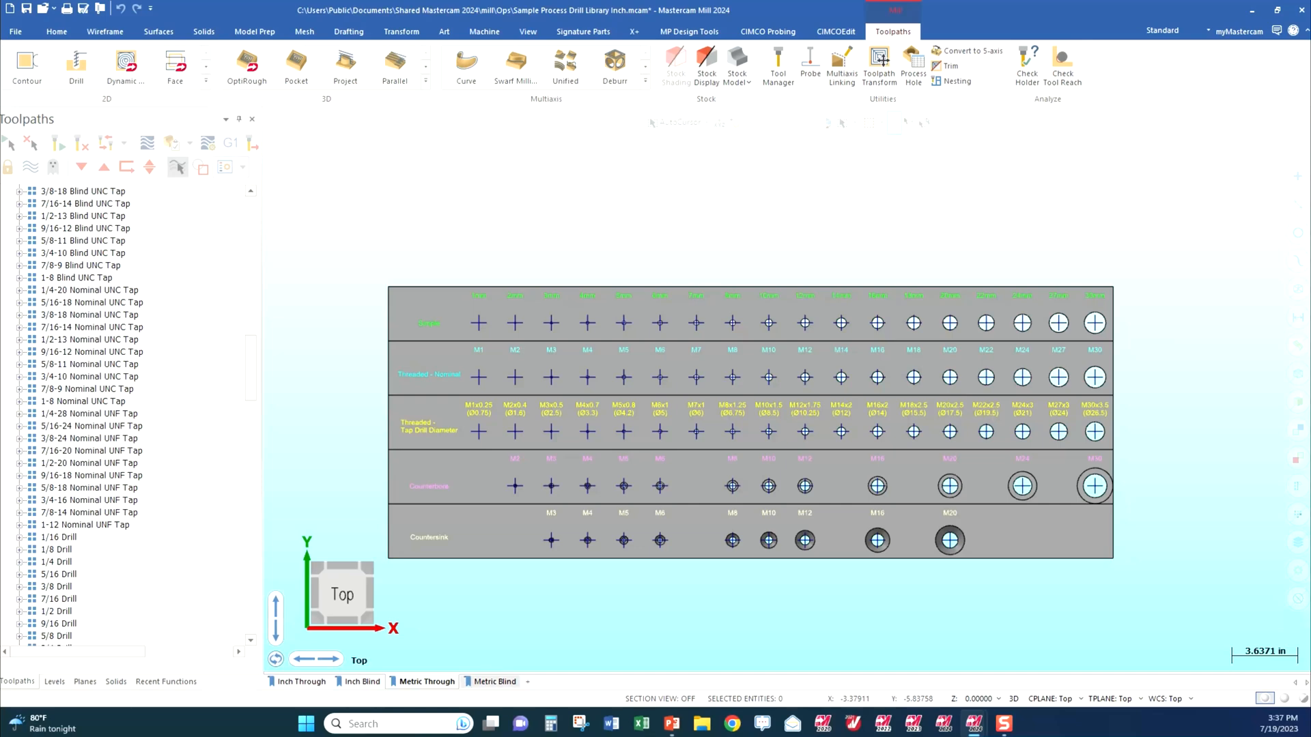
click(300, 681)
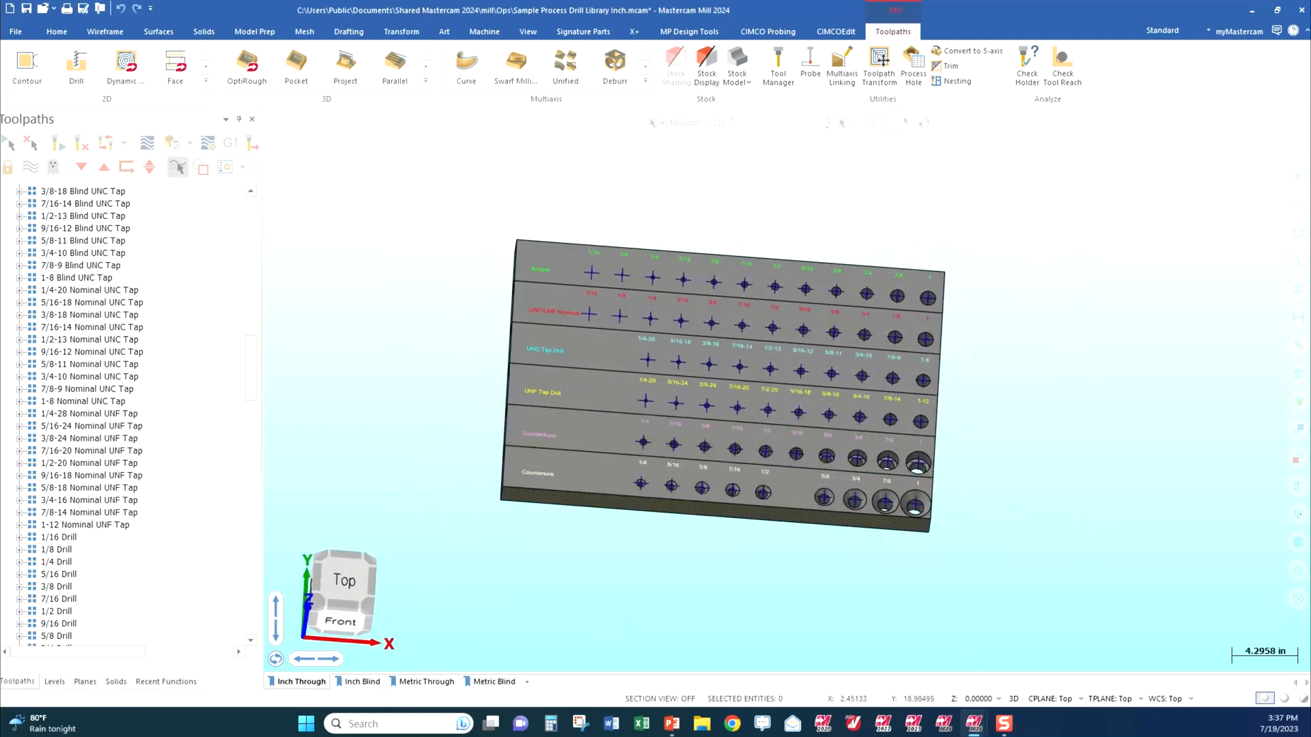
scroll(up, 3)
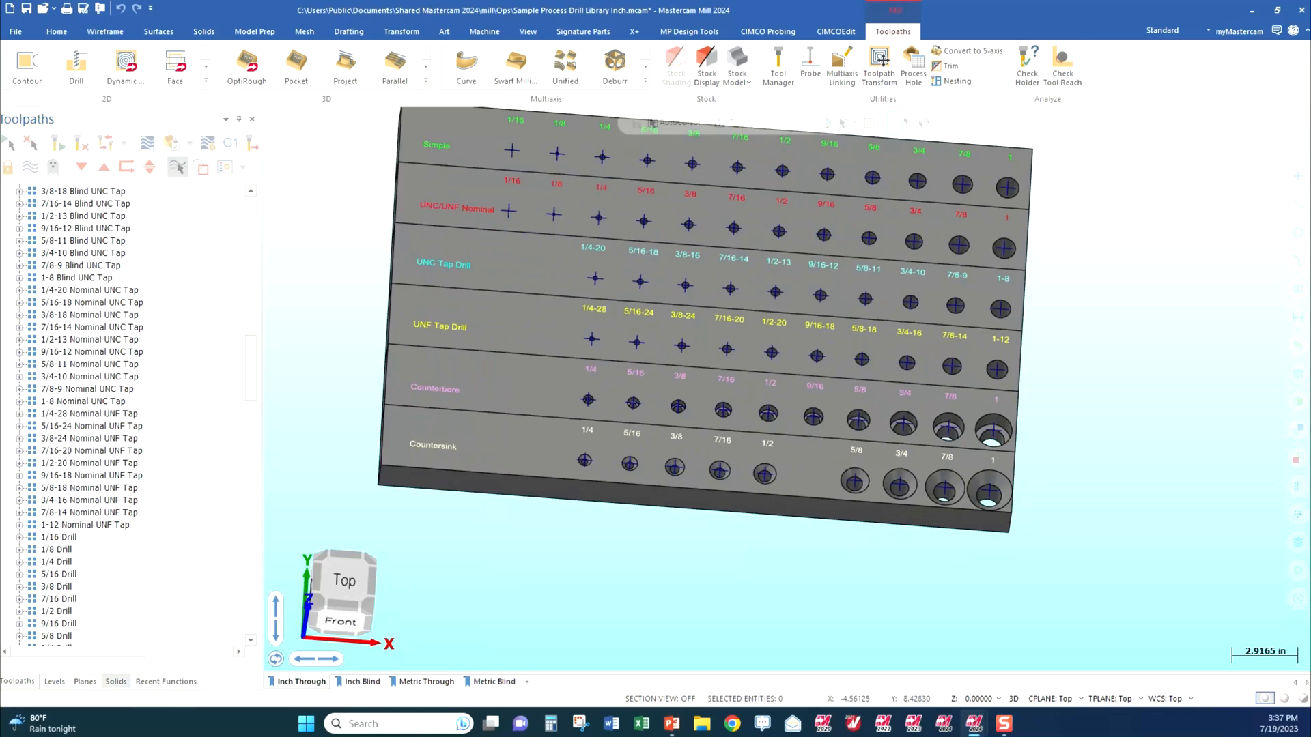
Step: Show the Counterbore Ø 0.469 feature's hole parameters from the Solids tree
click(115, 682)
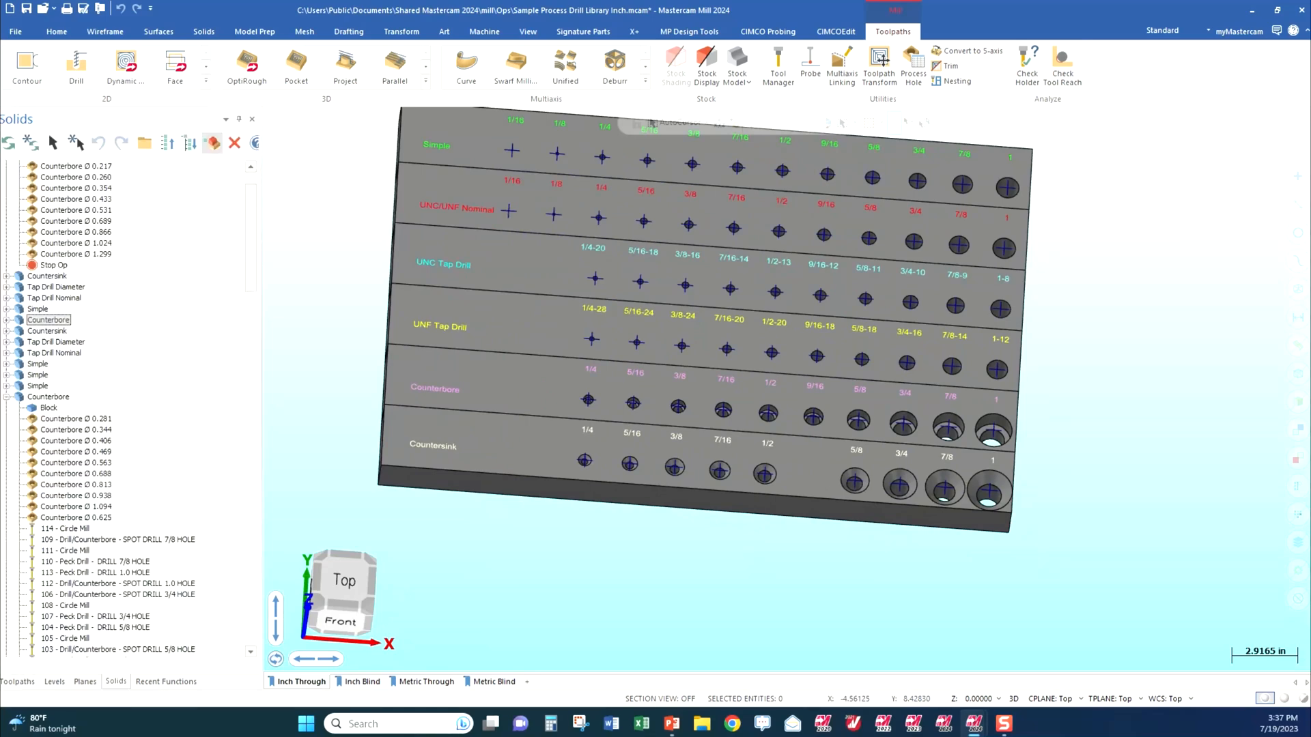
click(75, 418)
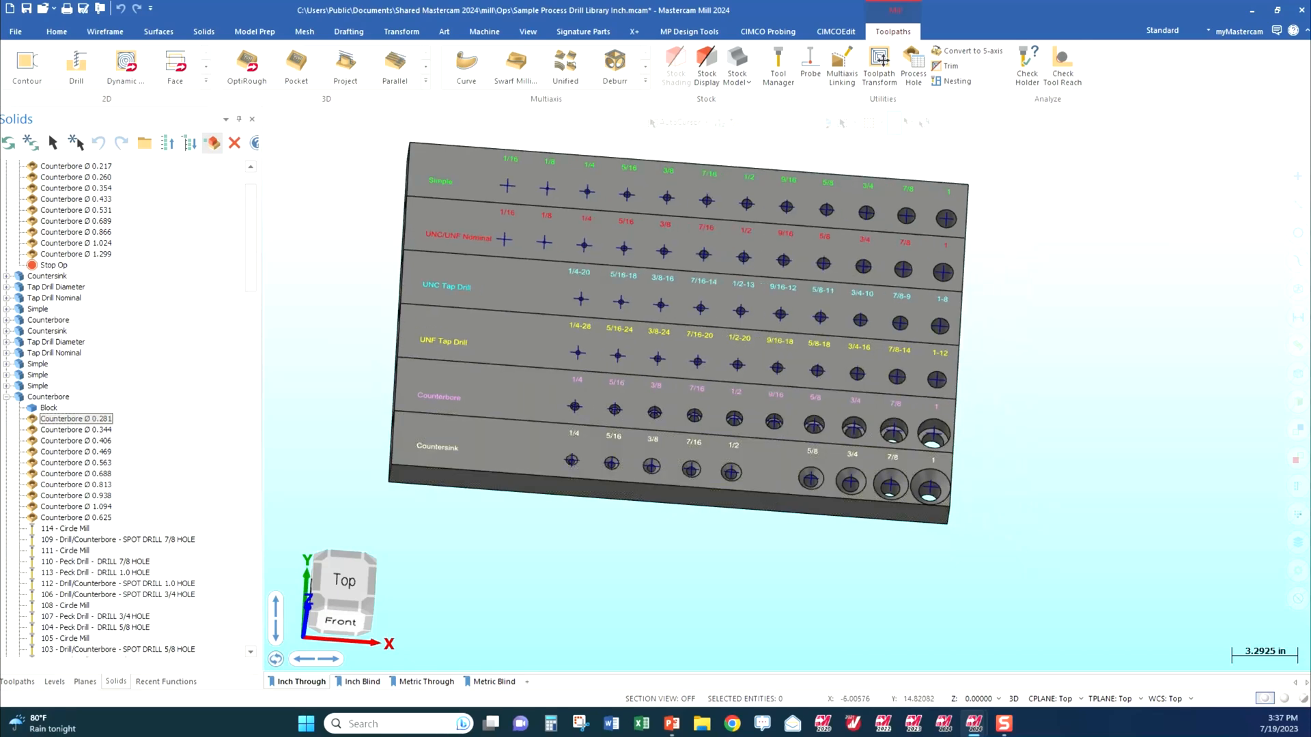
click(77, 452)
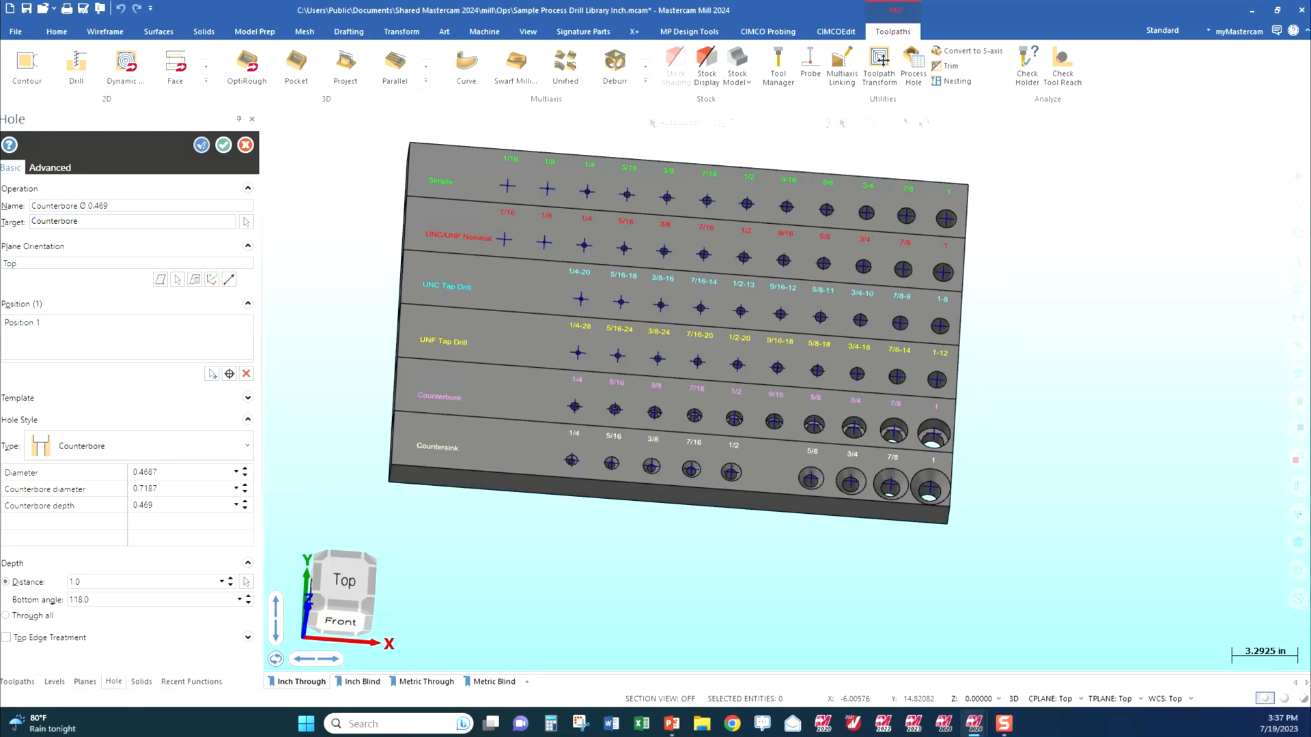
mouse_move(20, 420)
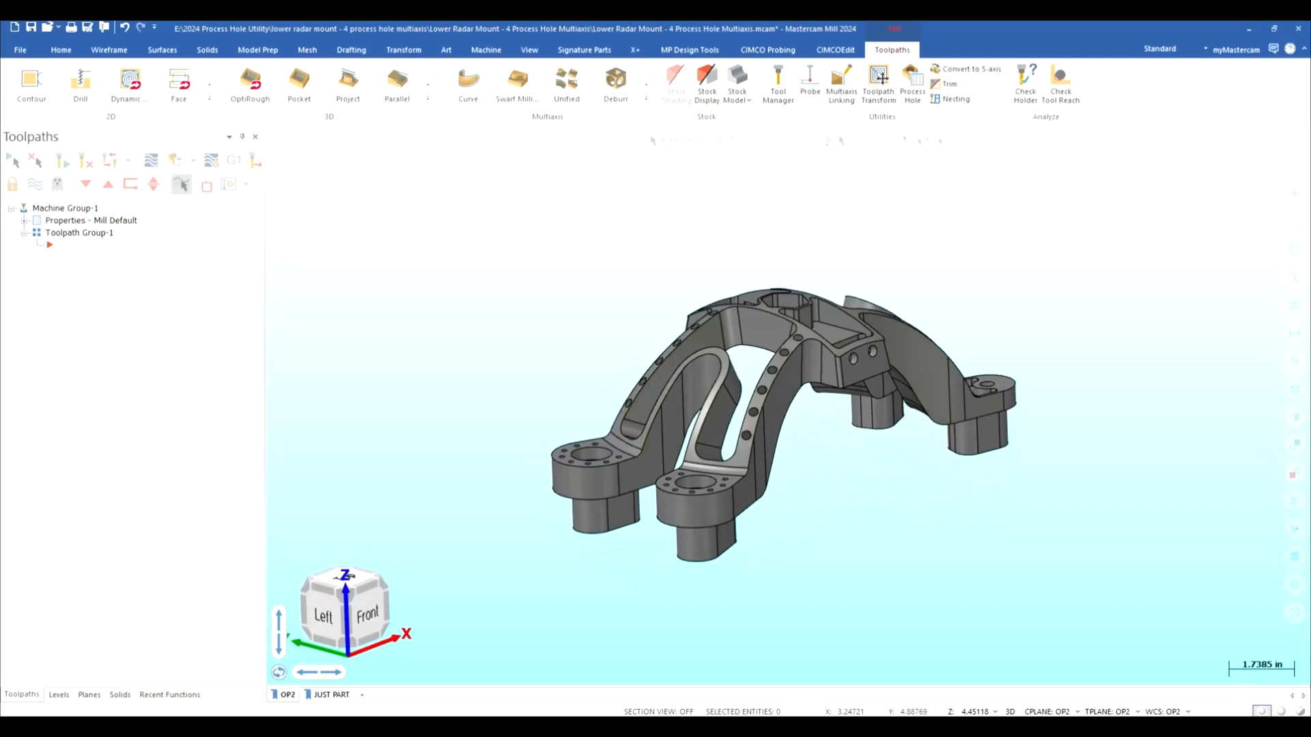
mouse_move(787, 351)
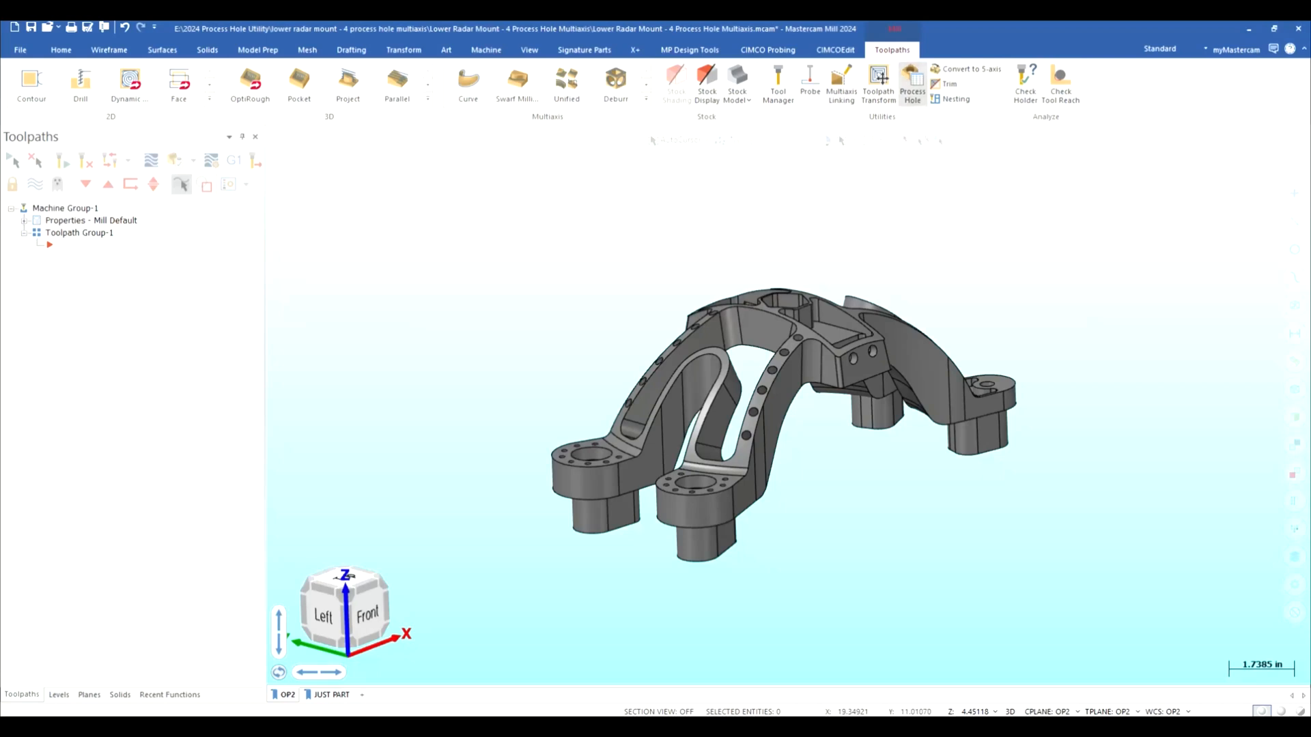
Step: Start a Process Hole toolpath and add the Ø 0.250 arm holes as positions
click(911, 83)
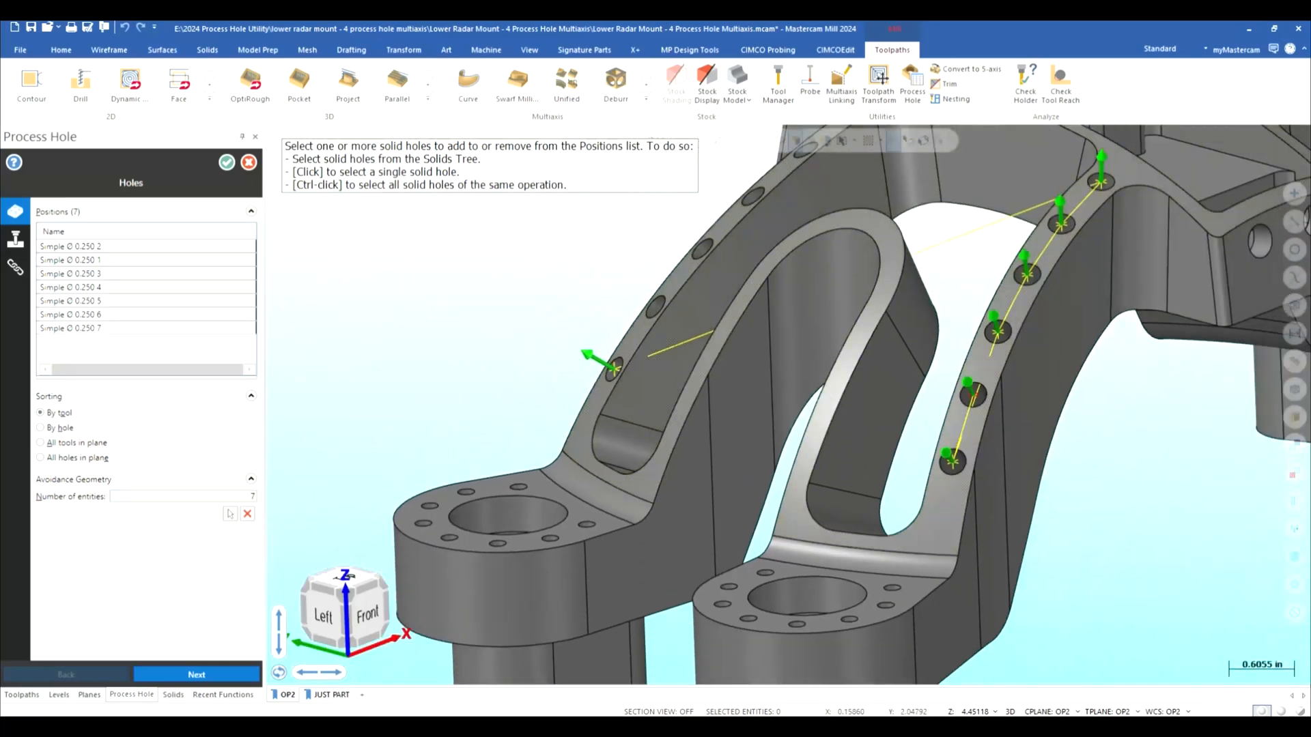
click(656, 304)
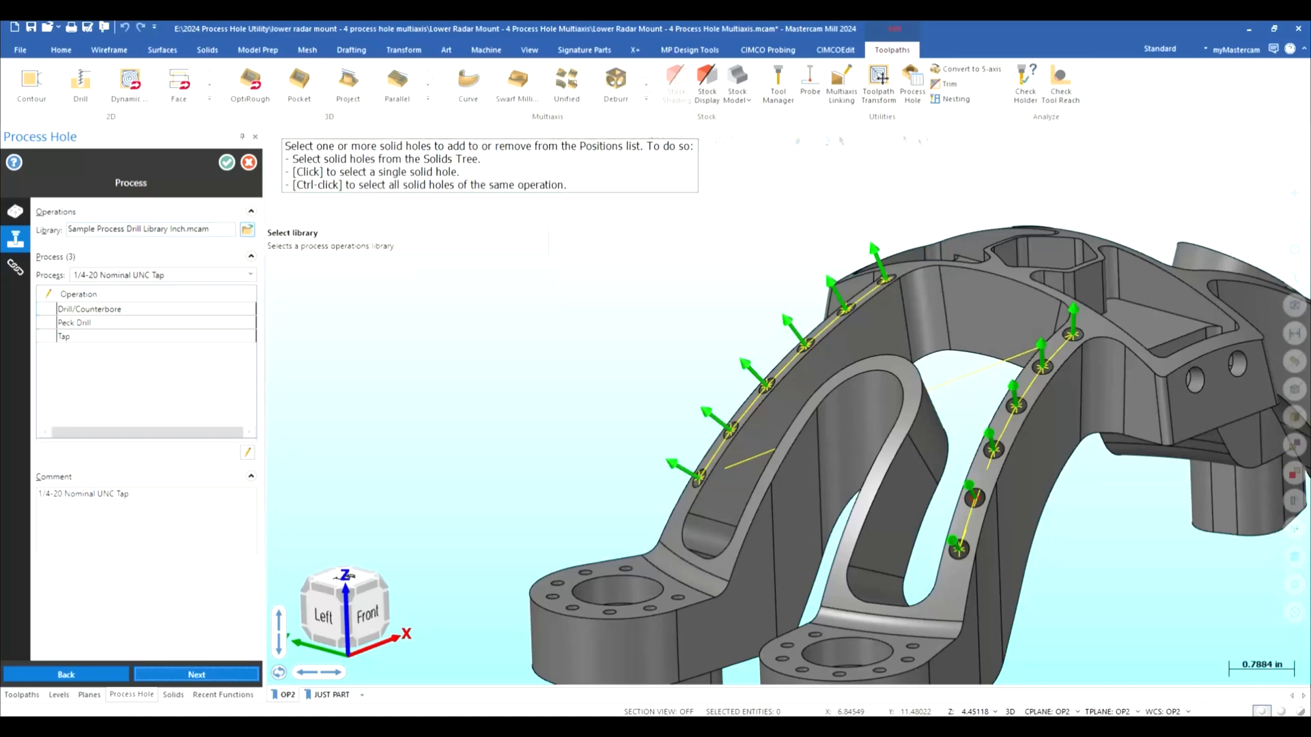
Step: Choose 1/4-28 Nominal UNF Tap from the Sample Process Drill Library for the holes
click(247, 229)
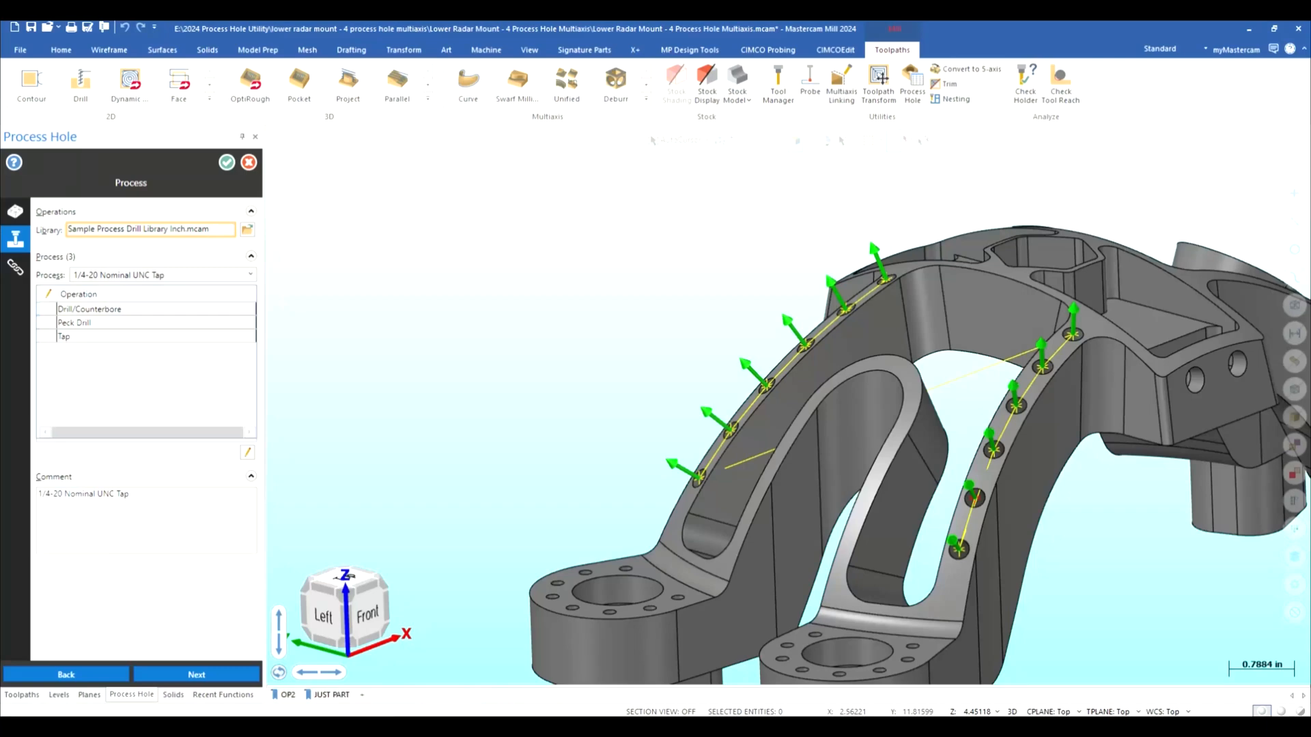
click(247, 452)
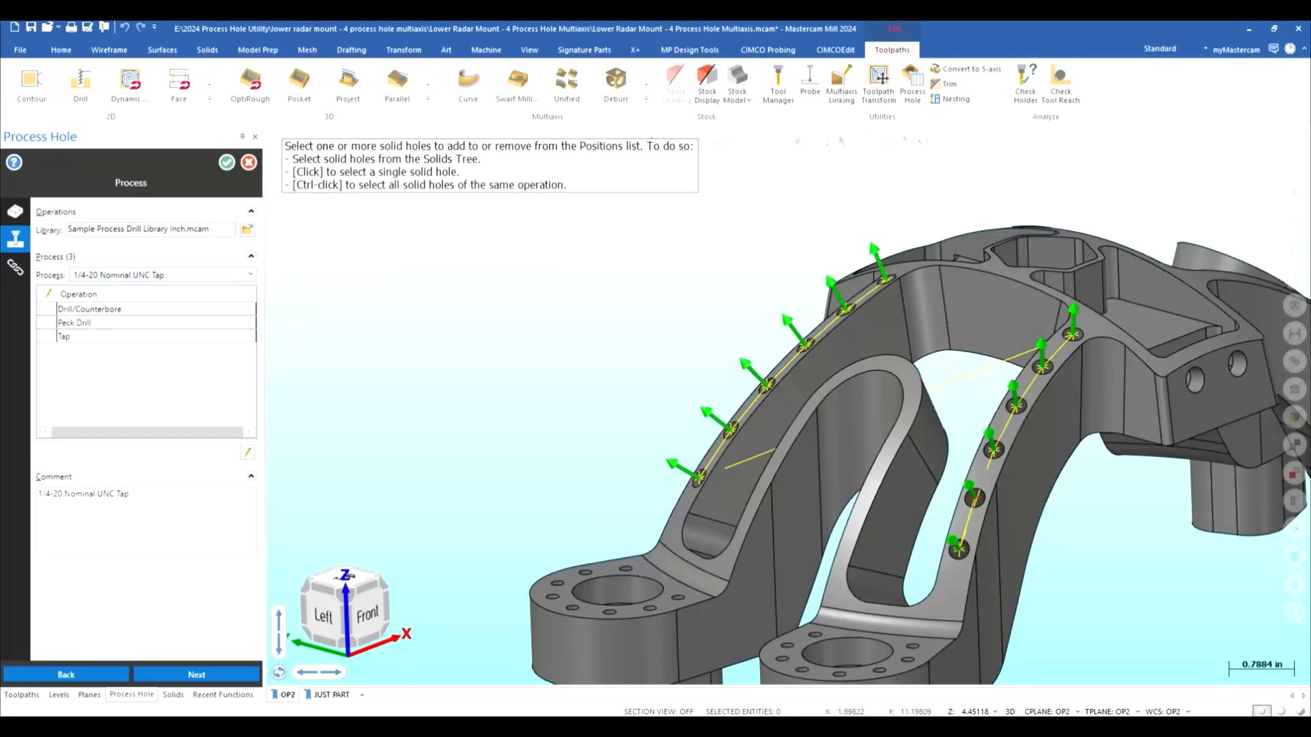
mouse_move(142, 274)
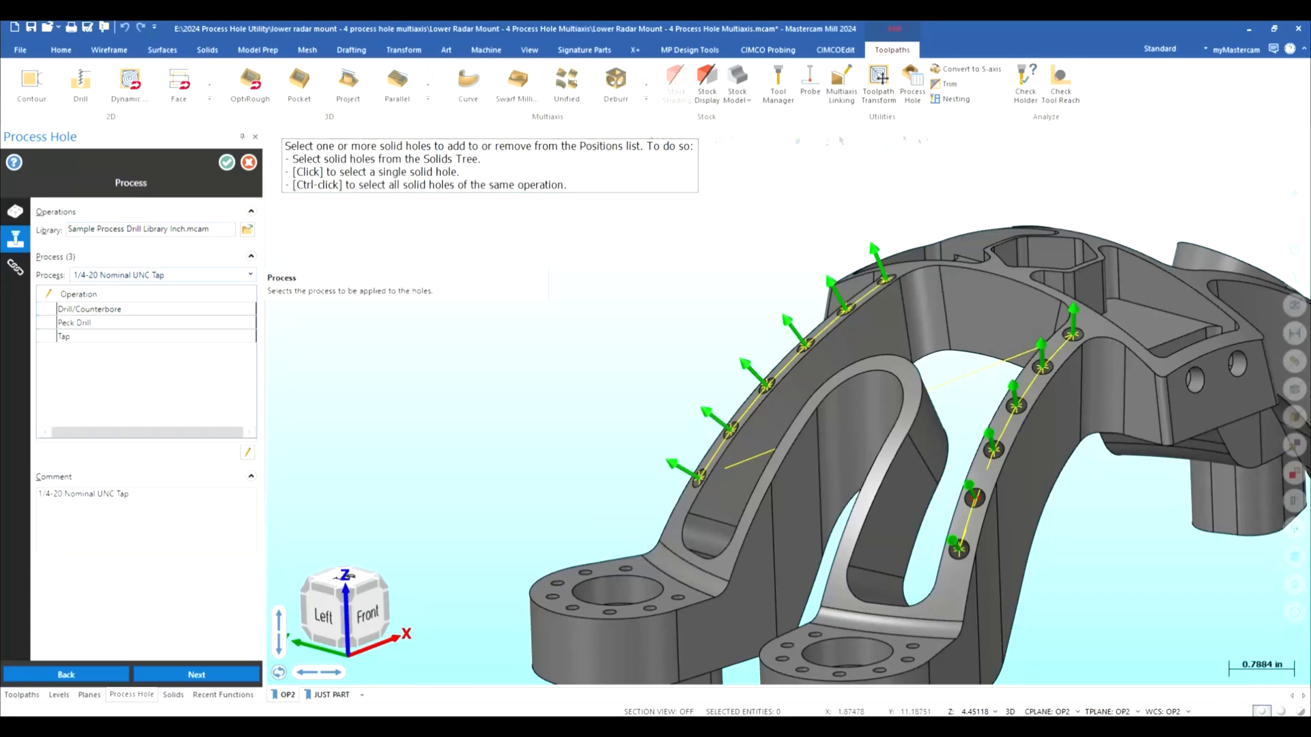
click(249, 274)
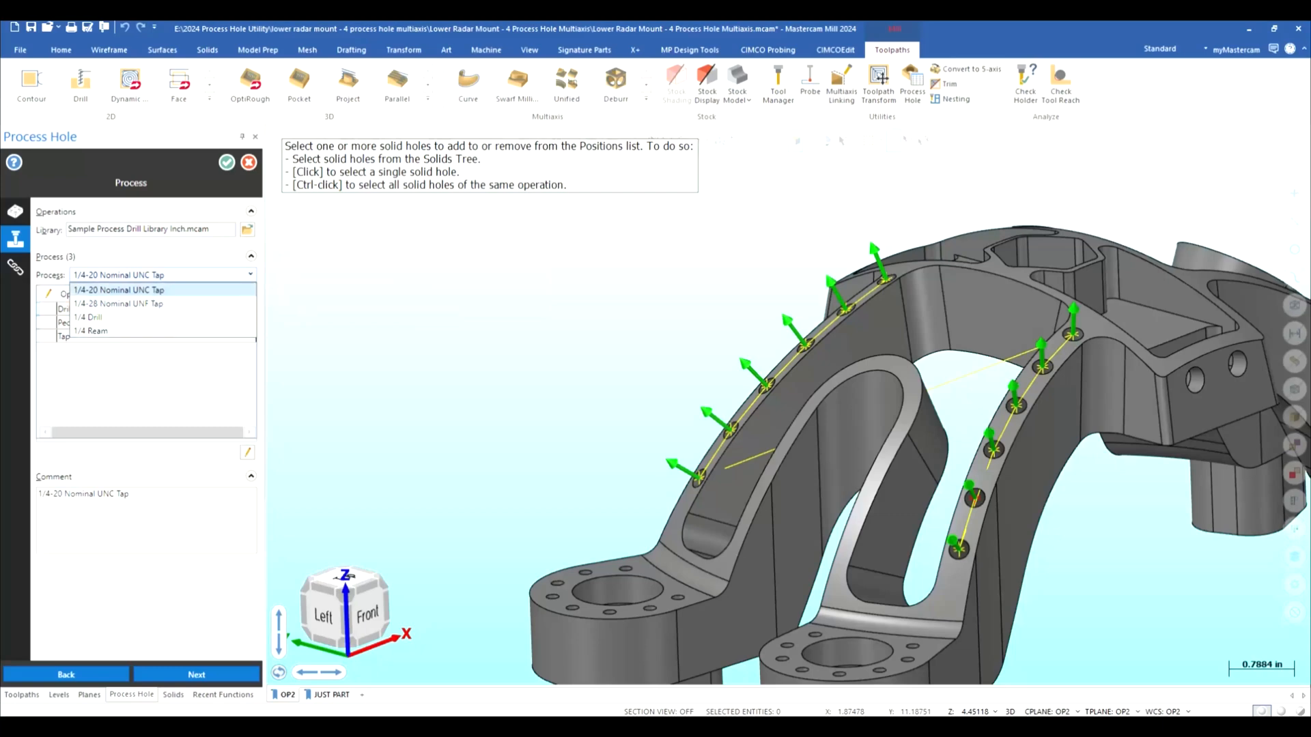
click(90, 331)
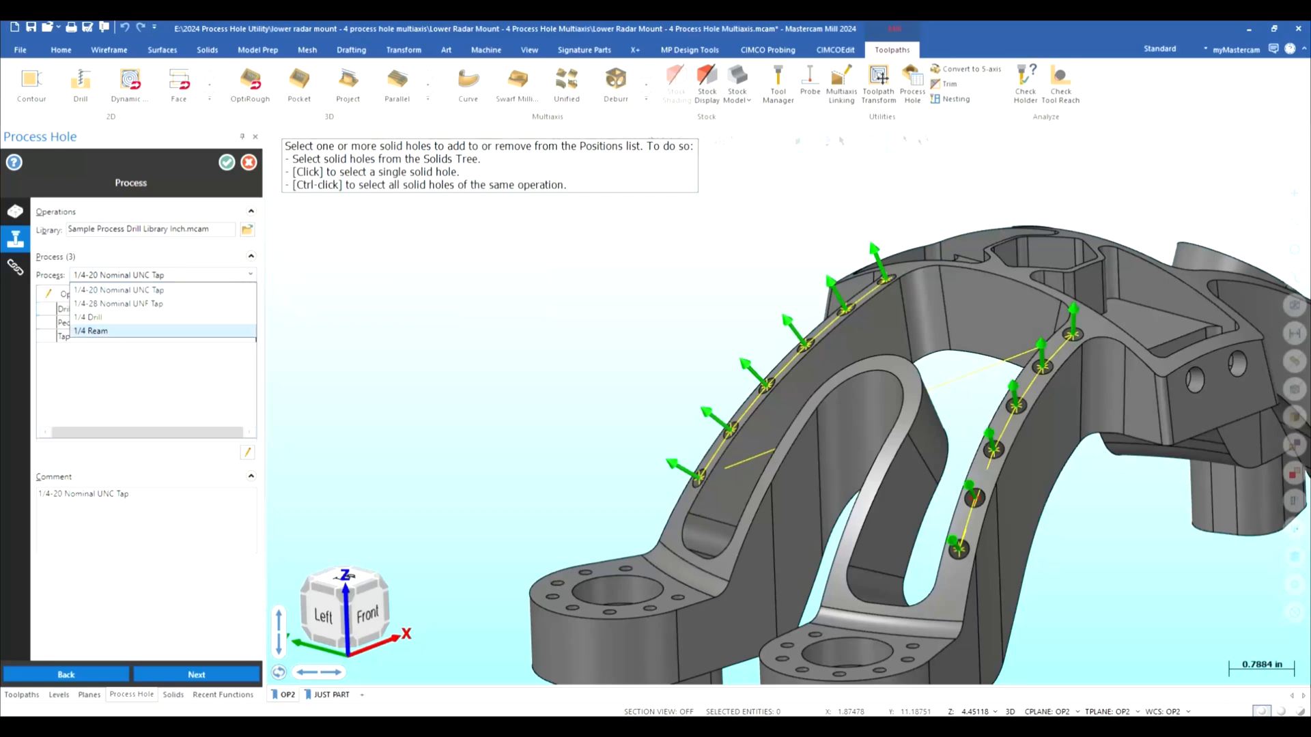
click(117, 304)
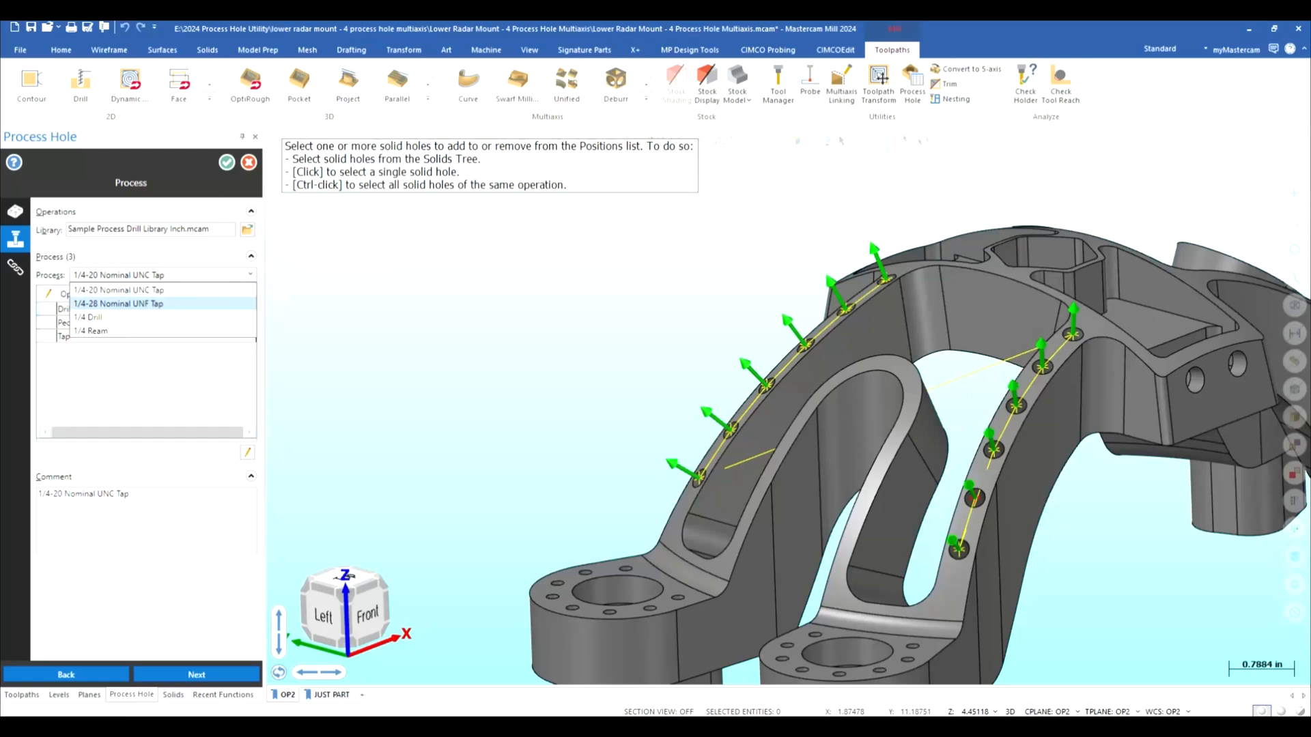
click(118, 303)
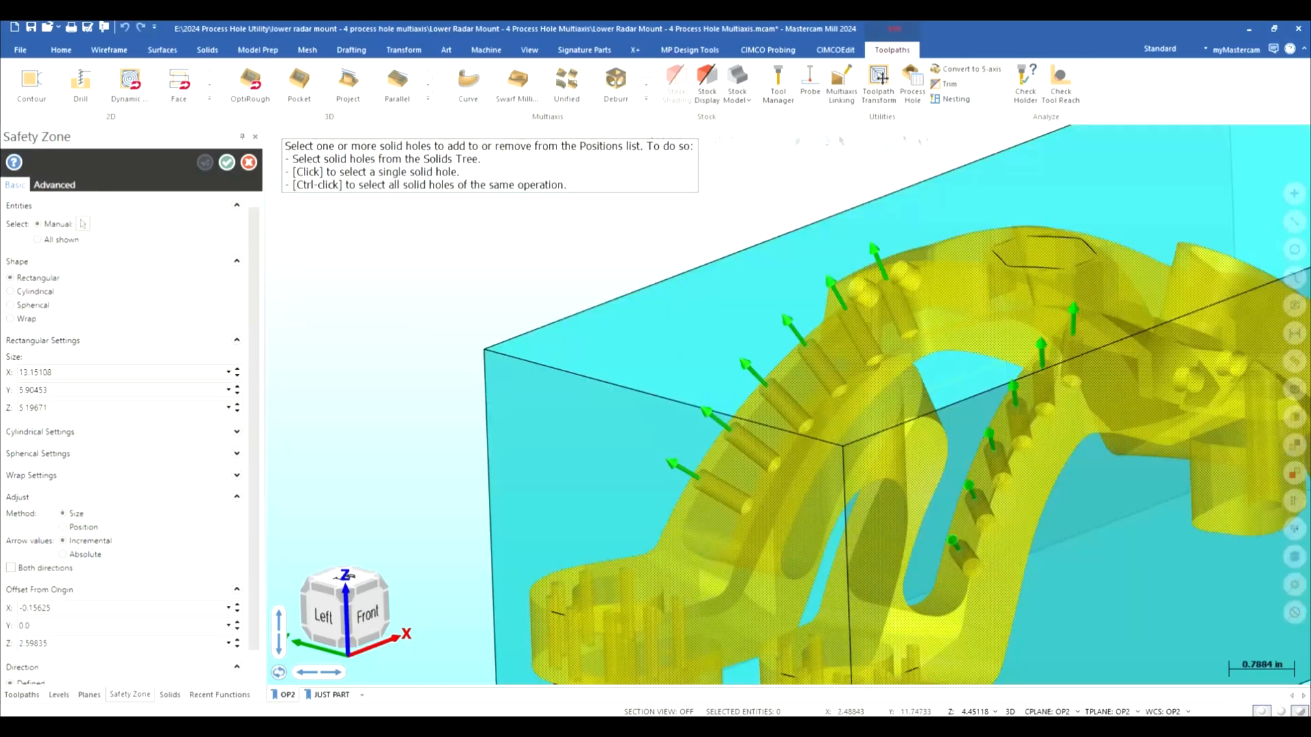
Step: Set the safety zone shape to Wrap and accept it
click(9, 318)
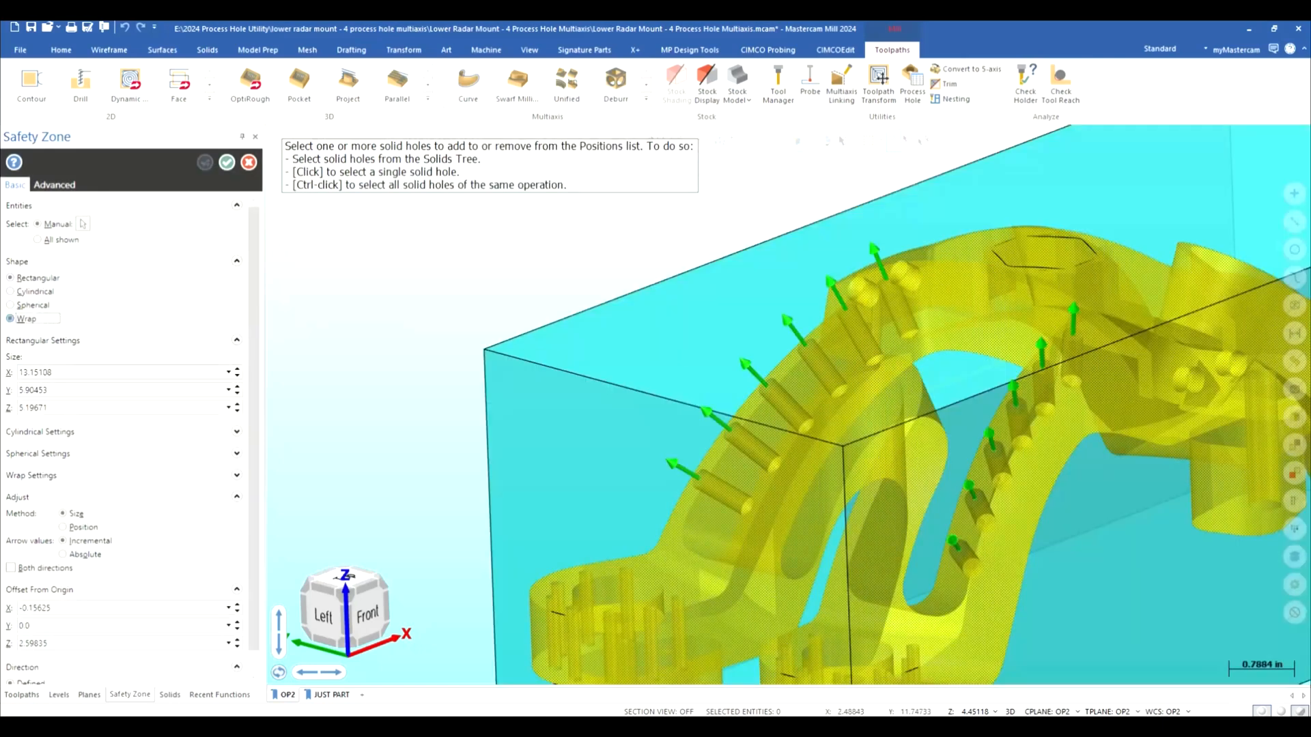
click(10, 318)
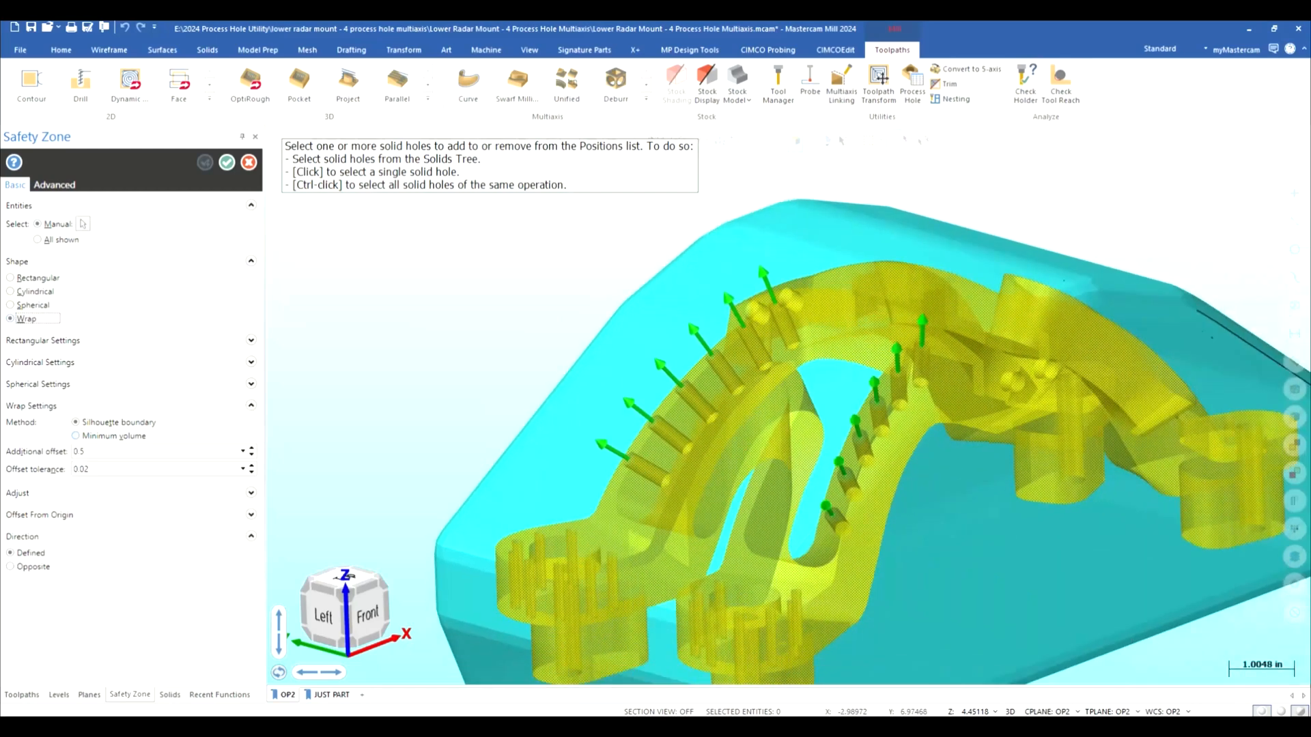
click(76, 436)
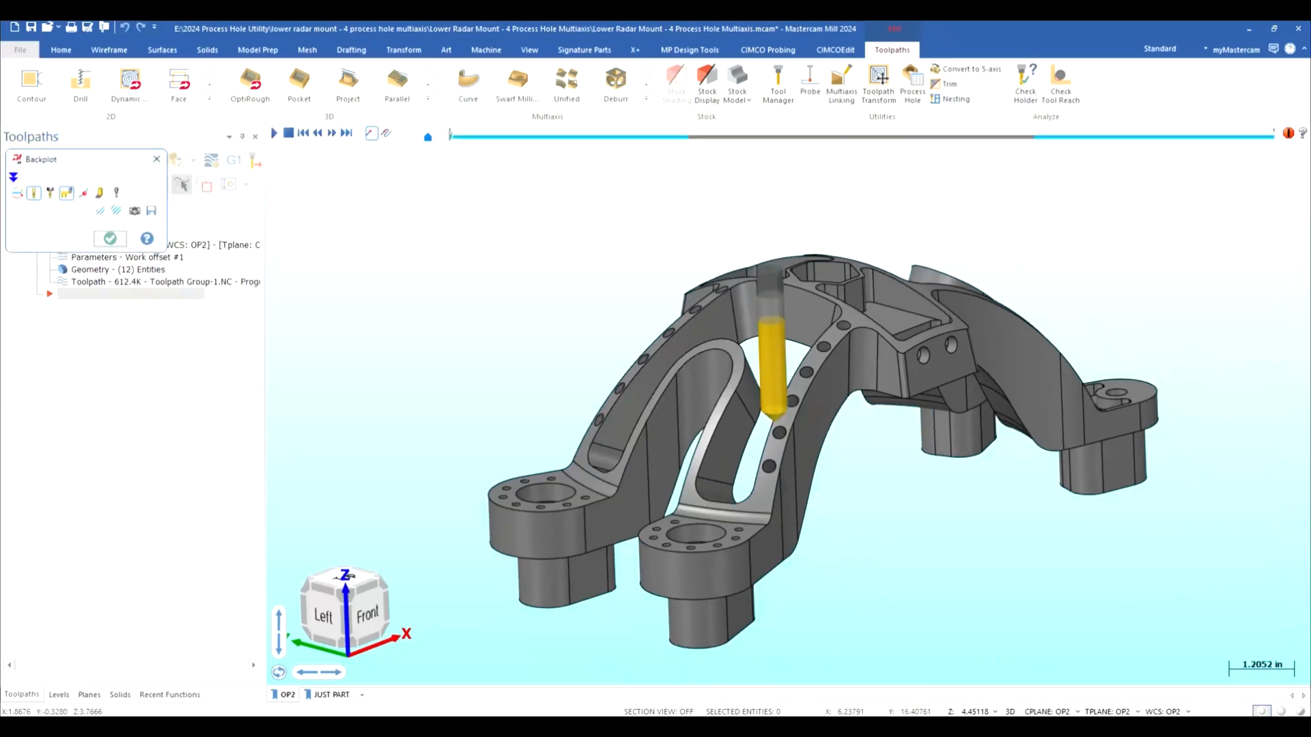
Step: Play the backplot of the multiaxis tapping toolpath across the arm holes, then stop it
click(275, 132)
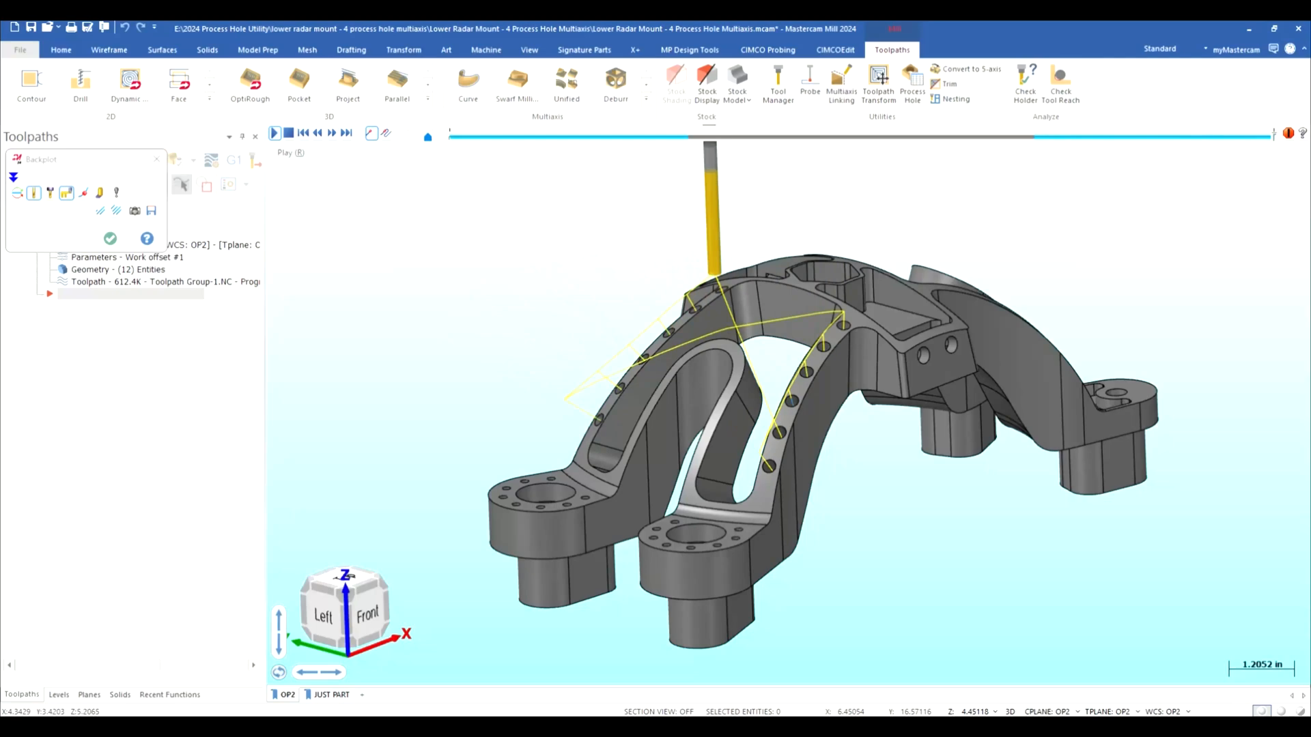
click(274, 132)
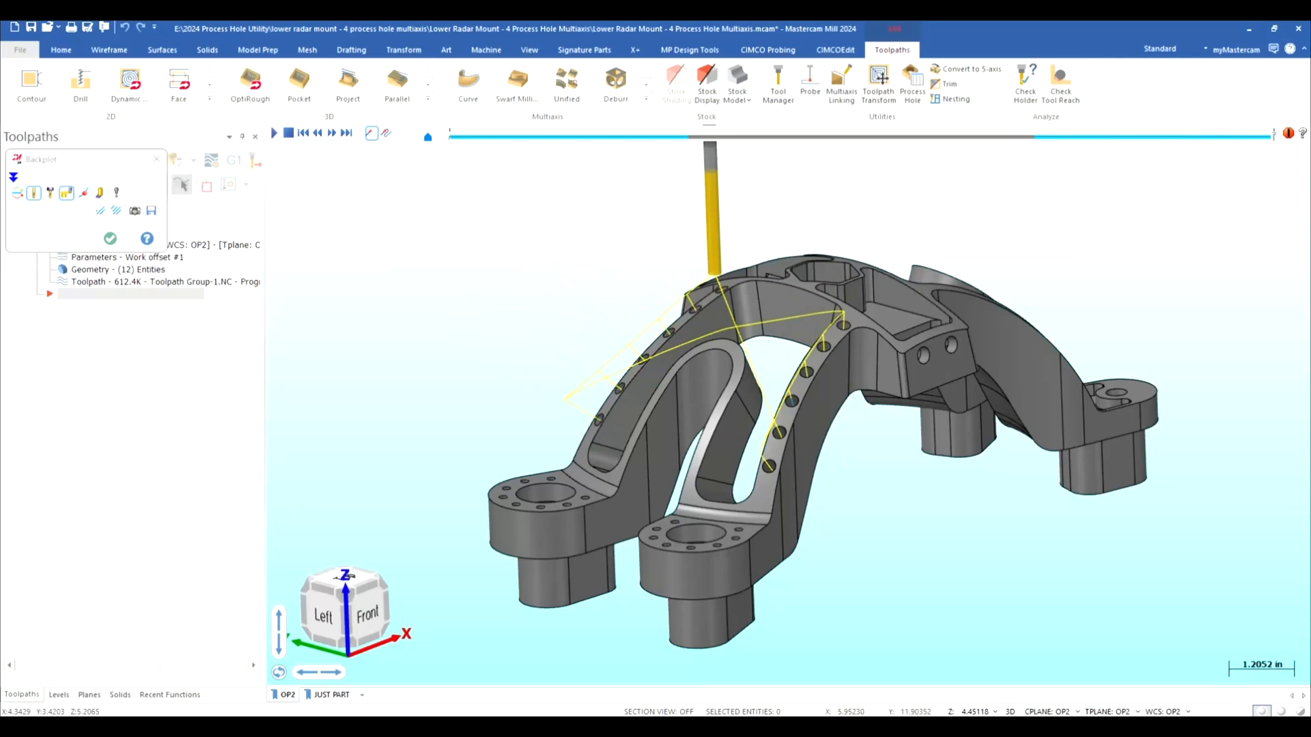